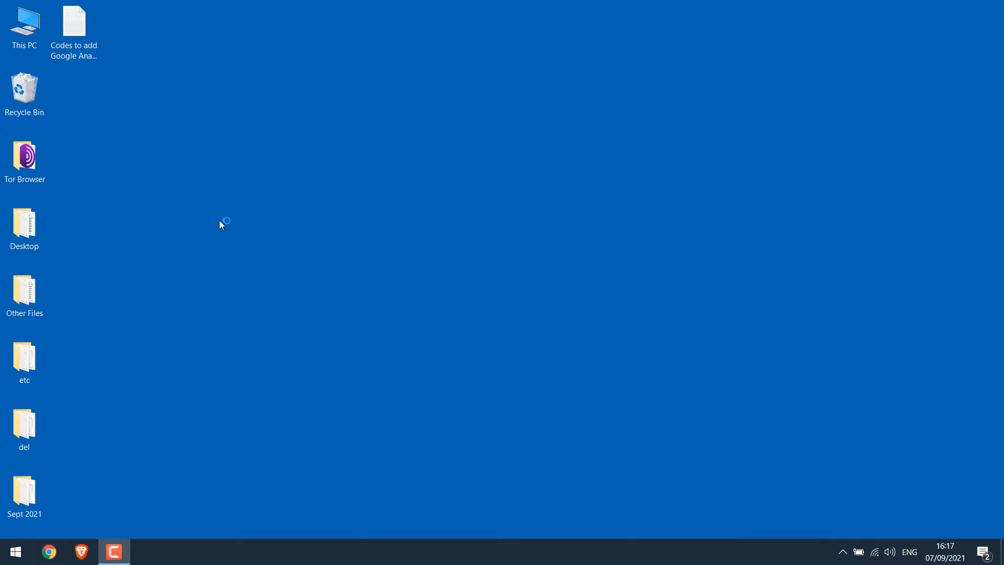
Launch Chrome and load the 4stepseducation.com consultancy site
{"action": "left_click", "coordinate": [49, 552]}
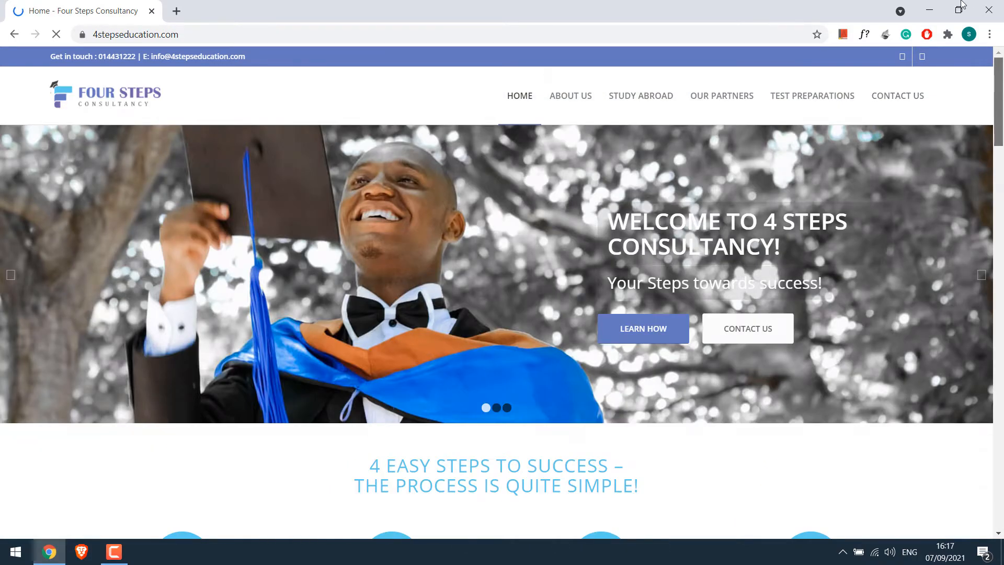
{"action": "left_click", "coordinate": [957, 503]}
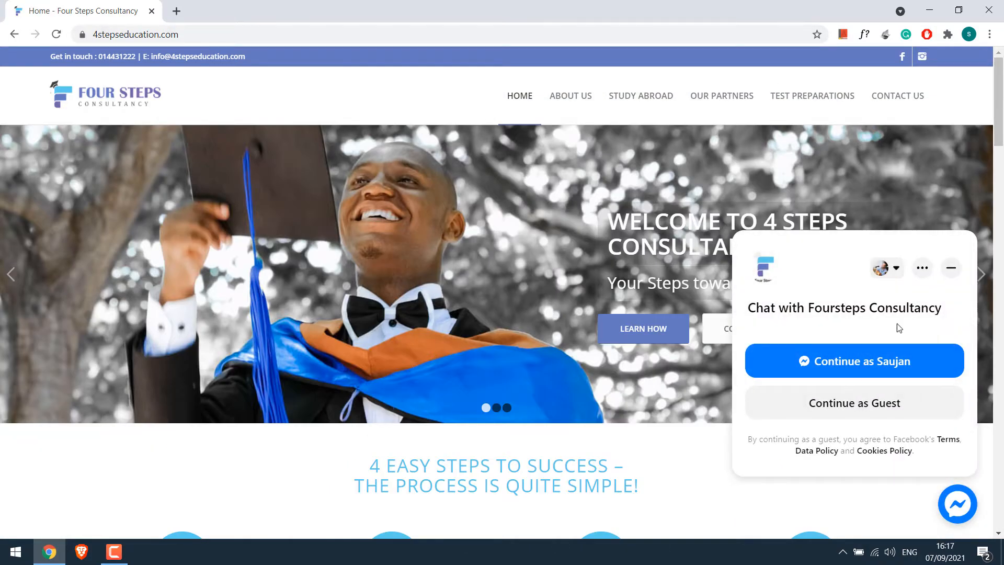
{"action": "left_click", "coordinate": [950, 268]}
{"action": "type", "text": "google ana"}
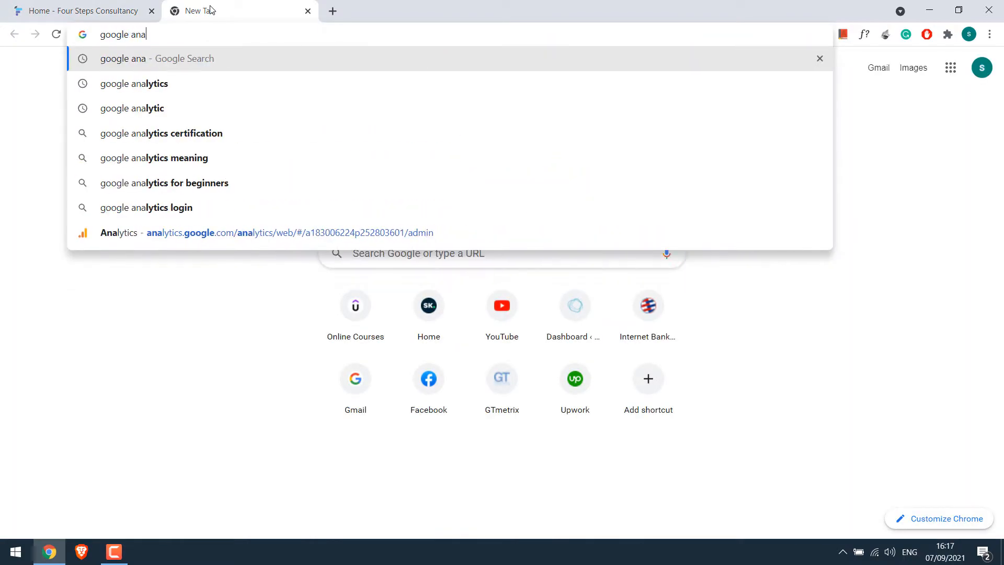
In a new tab, search for google analytics and go to the Google Analytics result
{"action": "left_click", "coordinate": [134, 84]}
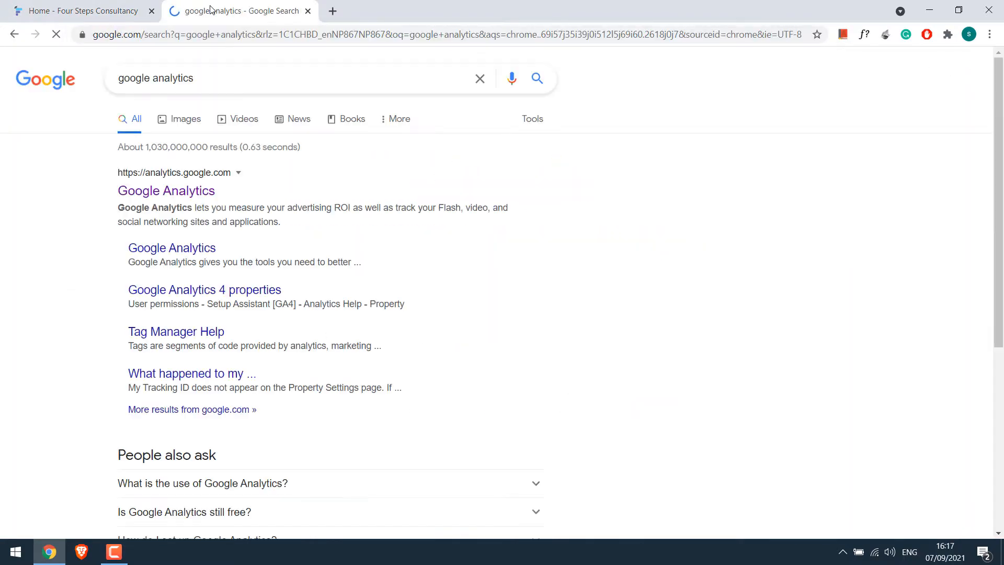
{"action": "left_click", "coordinate": [166, 191]}
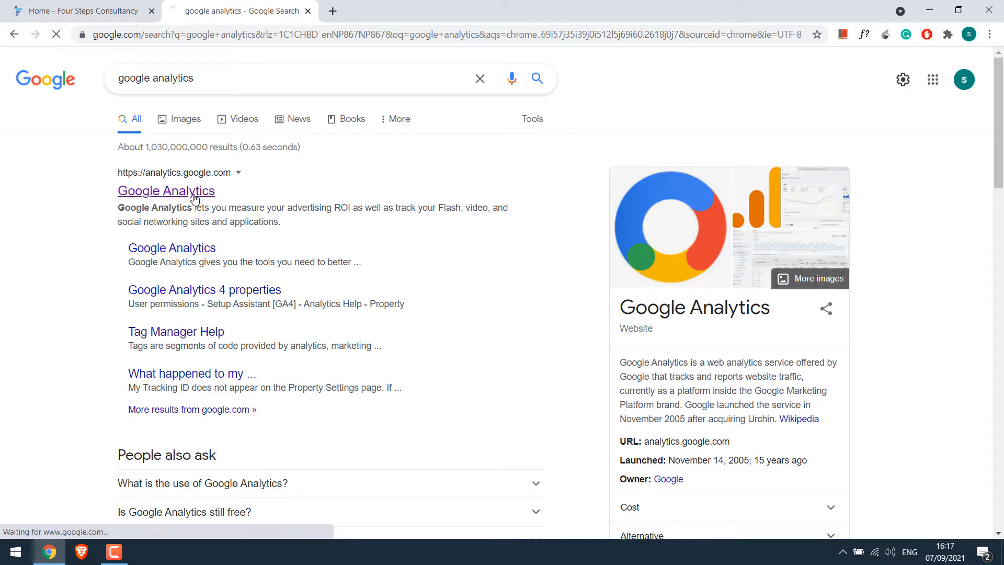
{"action": "left_click", "coordinate": [167, 190]}
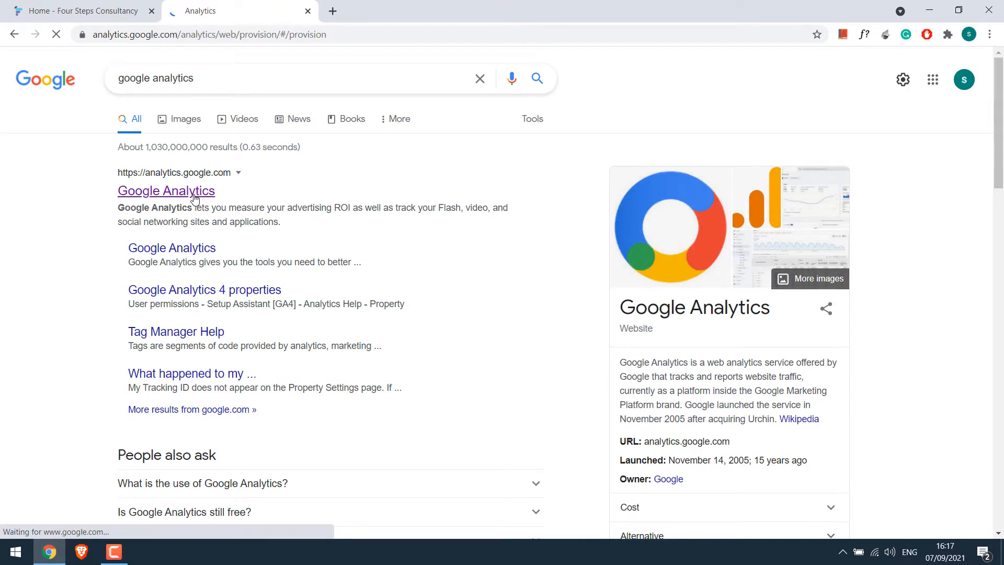
Start measuring and name the new account 'Four Steps Consultancy', leaving data sharing at defaults
{"action": "left_click", "coordinate": [167, 191]}
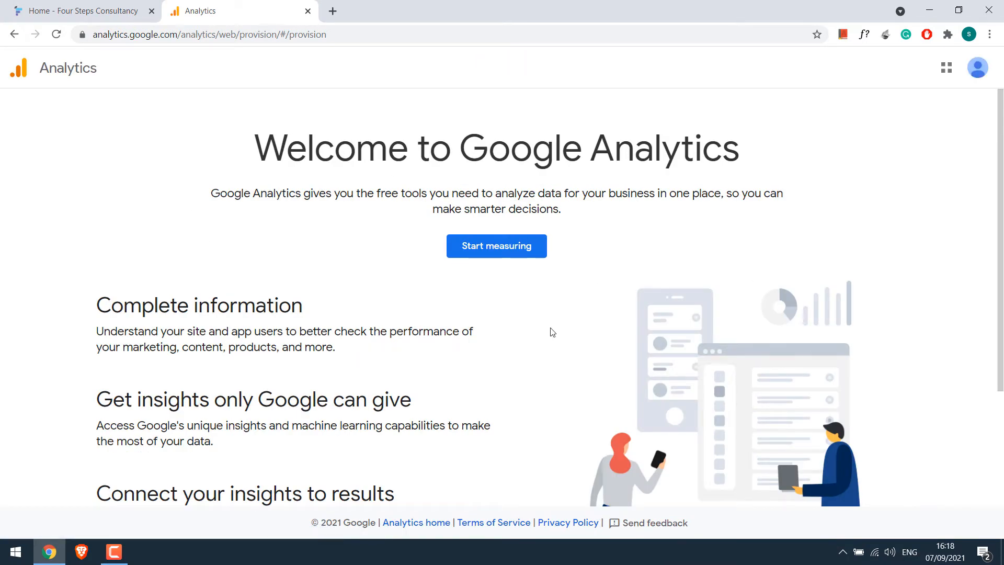
{"action": "mouse_move", "coordinate": [492, 391]}
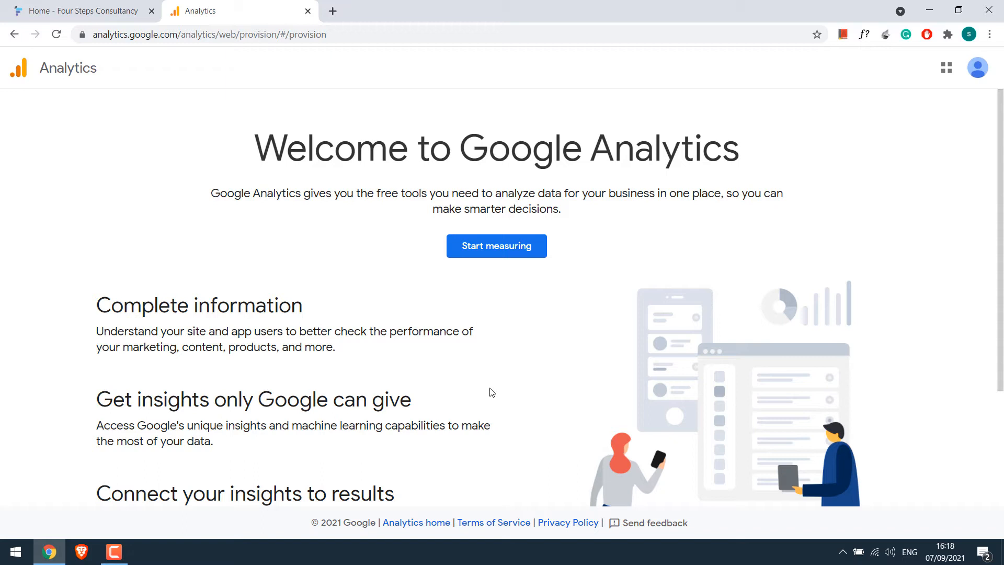
{"action": "mouse_move", "coordinate": [811, 161]}
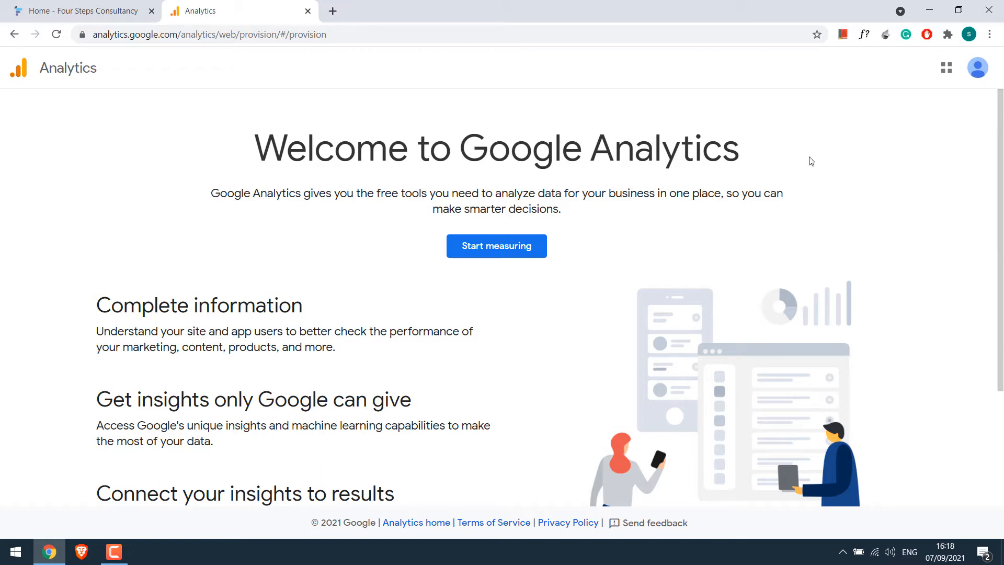
{"action": "mouse_move", "coordinate": [496, 250]}
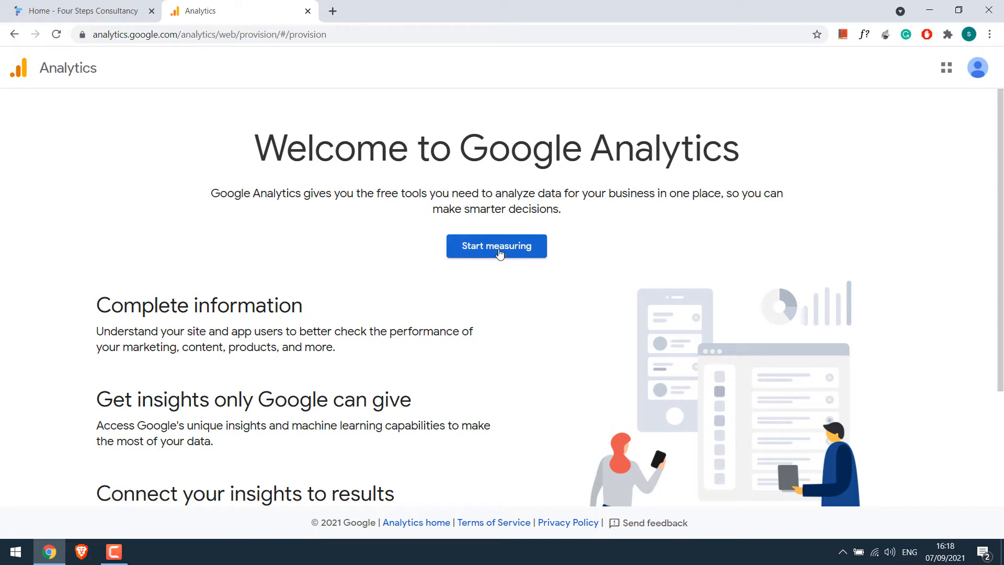
{"action": "left_click", "coordinate": [496, 246]}
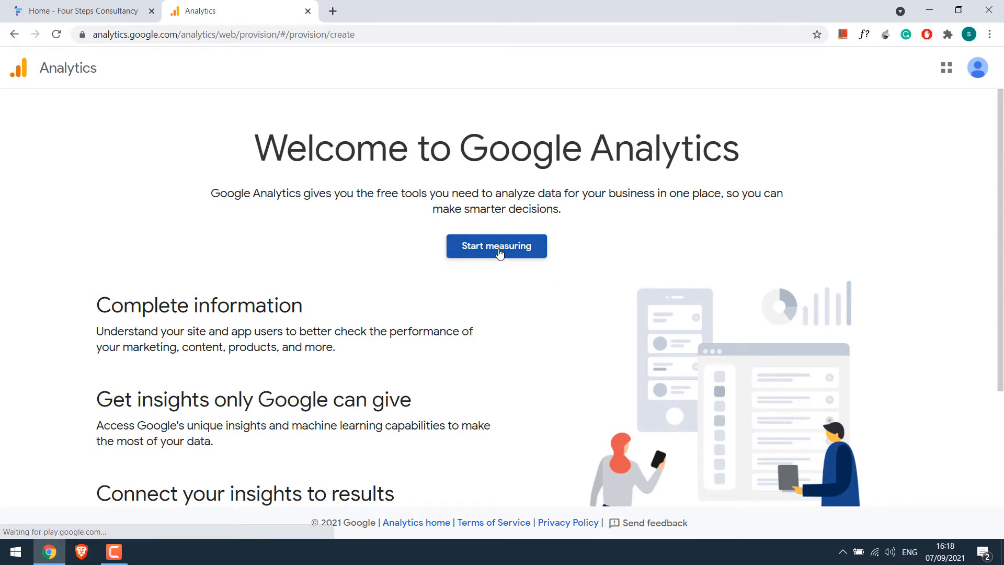
{"action": "left_click", "coordinate": [495, 246]}
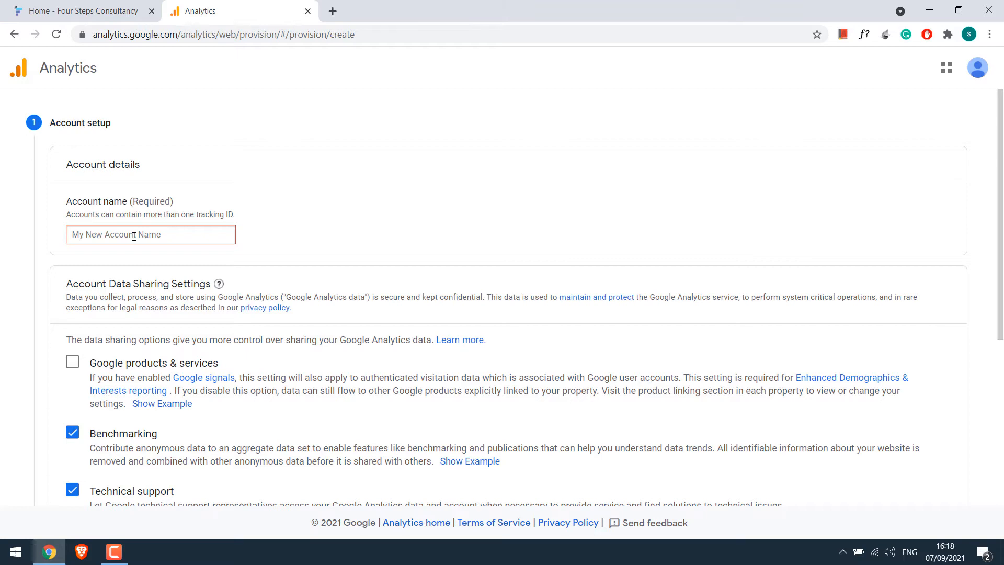
{"action": "type", "text": "Four Steps Cons"}
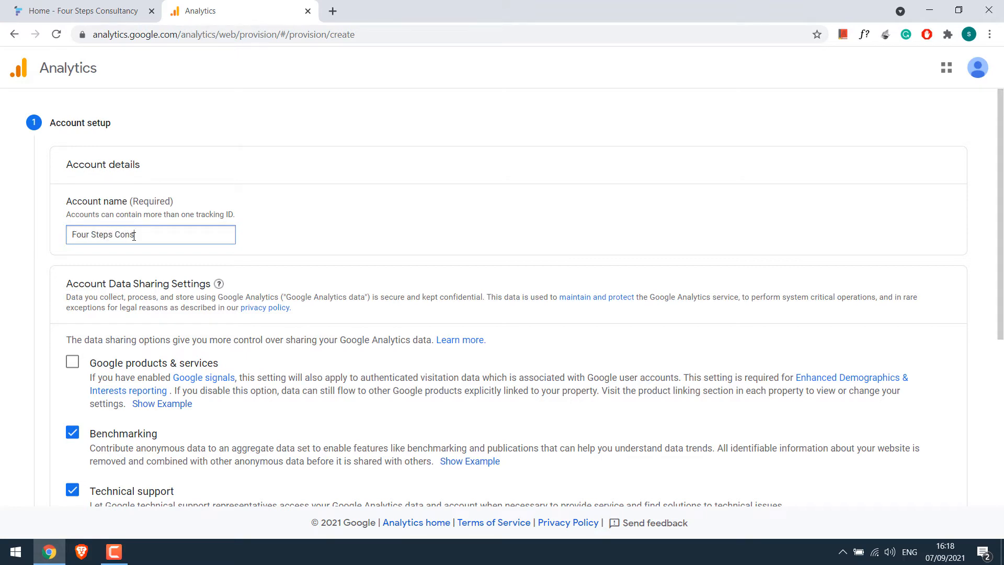
{"action": "scroll", "scroll_direction": "down", "scroll_amount": 3}
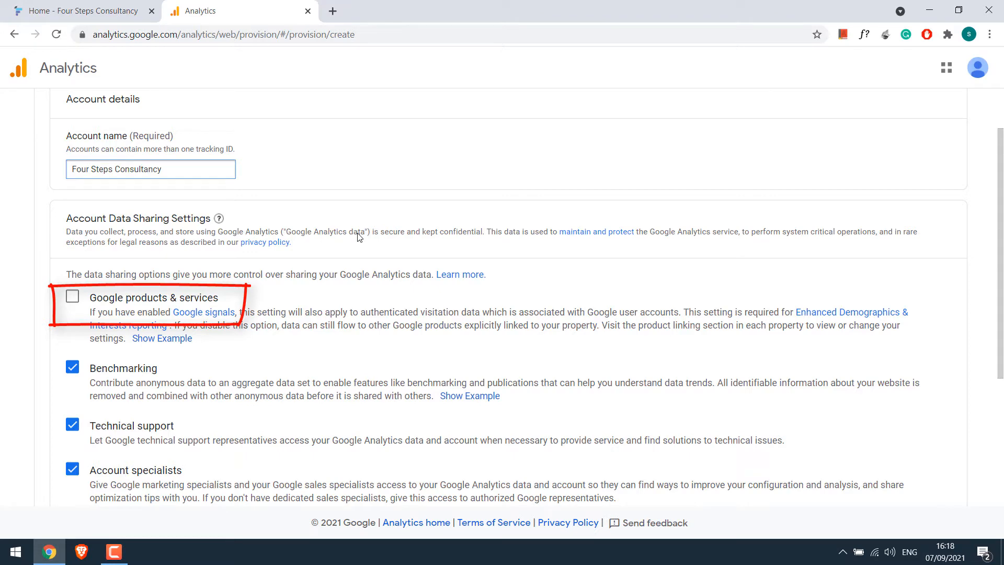
{"action": "scroll", "scroll_direction": "down", "scroll_amount": 3}
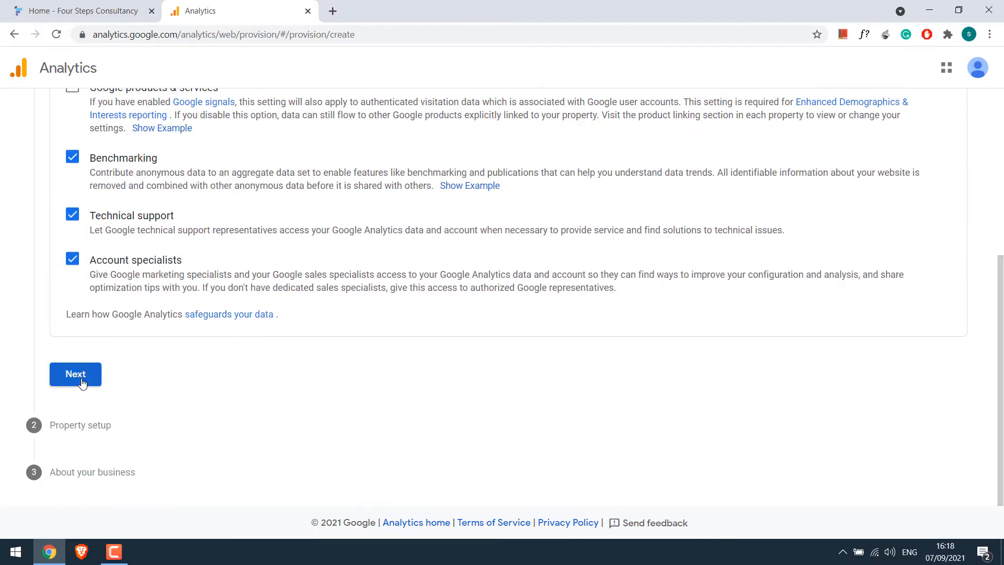
Name the property 'Four Steps Consultancy' with Nepal as the reporting time-zone country
{"action": "left_click", "coordinate": [75, 375]}
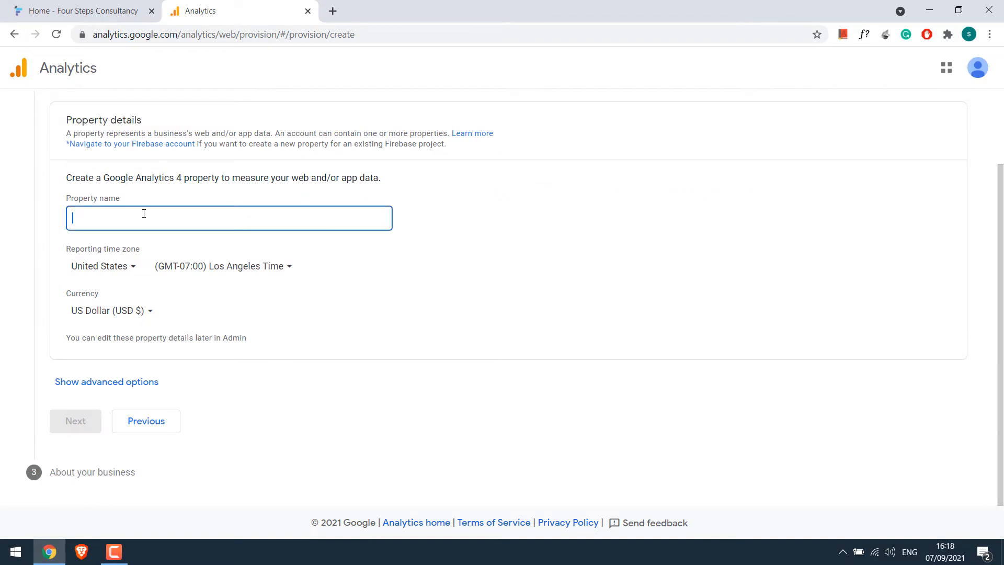
{"action": "type", "text": "Four Steps CO"}
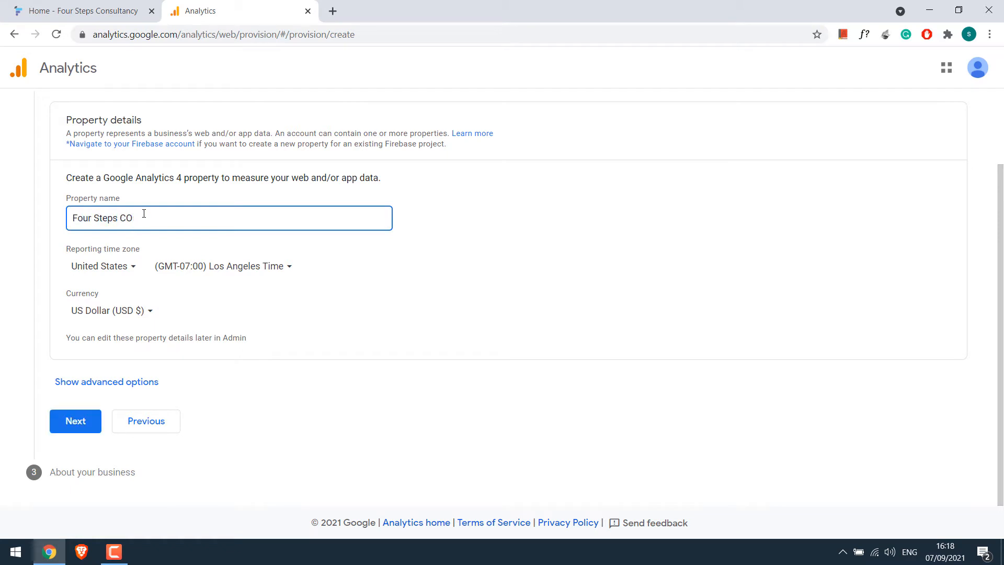
{"action": "type", "text": "nsultancy"}
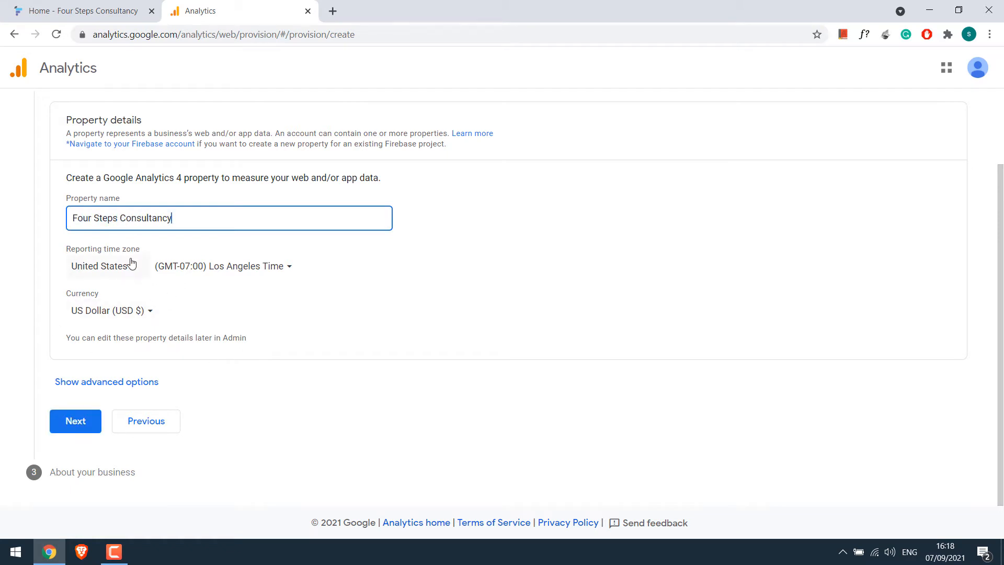
{"action": "left_click", "coordinate": [103, 265]}
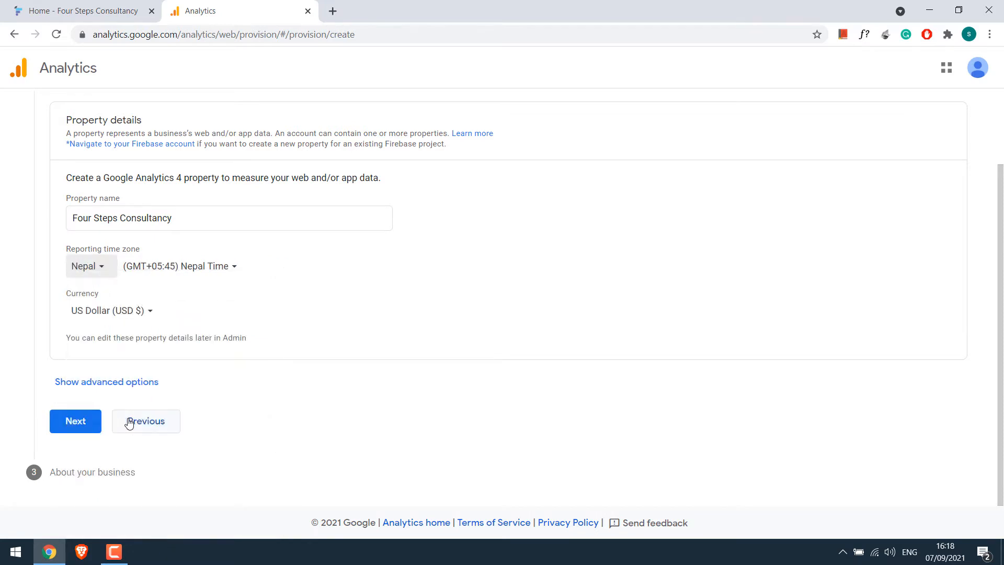
{"action": "left_click", "coordinate": [75, 420]}
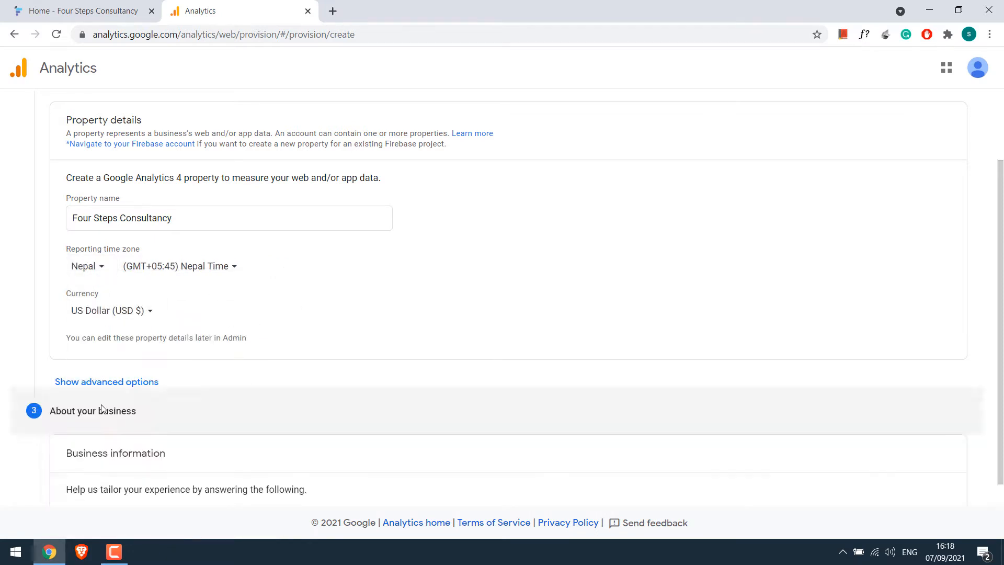
Describe the business as Jobs & Education, medium size, with customer-engagement goals ticked
{"action": "scroll", "scroll_direction": "down", "scroll_amount": 3}
{"action": "type", "text": "c"}
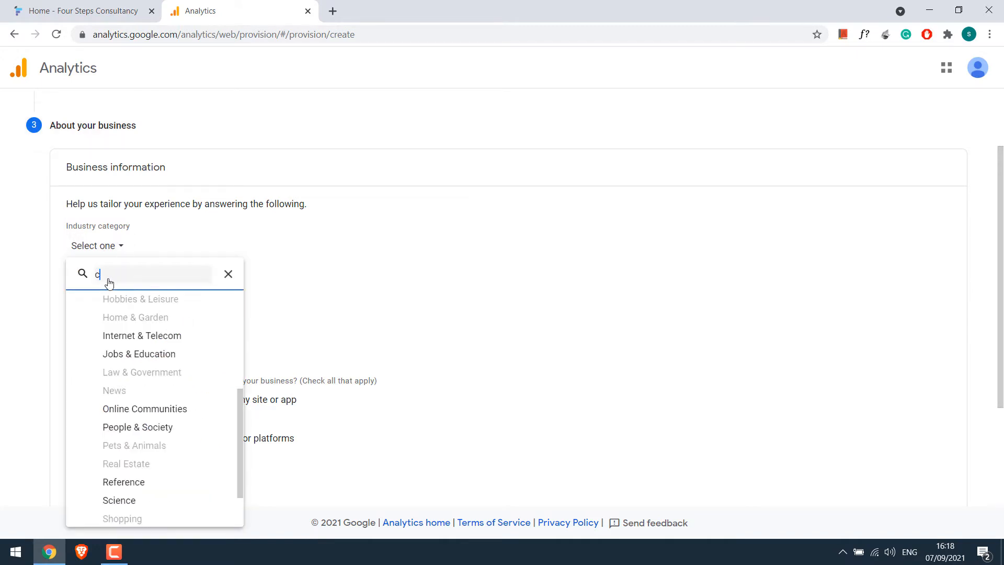
{"action": "left_click", "coordinate": [139, 354]}
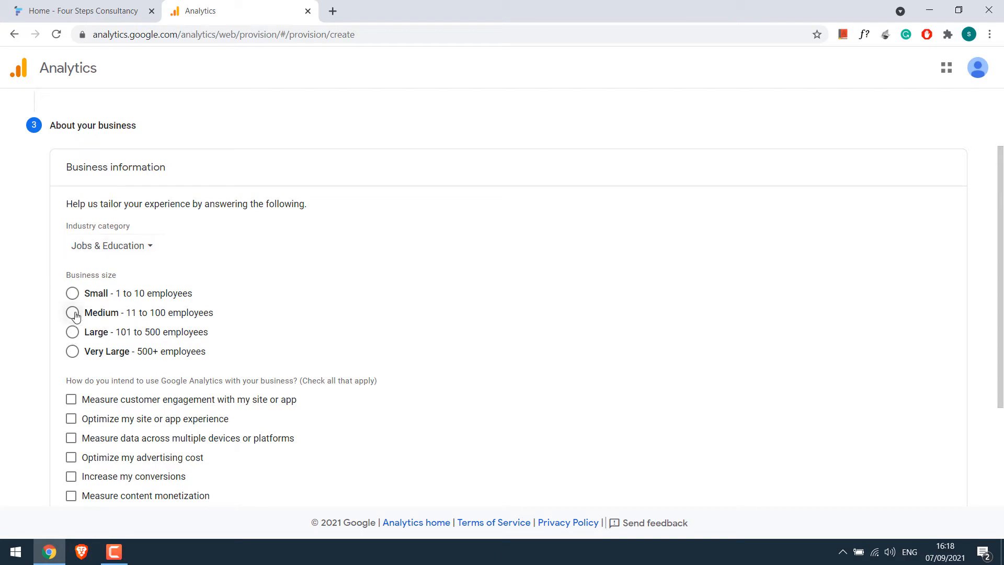
{"action": "left_click", "coordinate": [73, 313]}
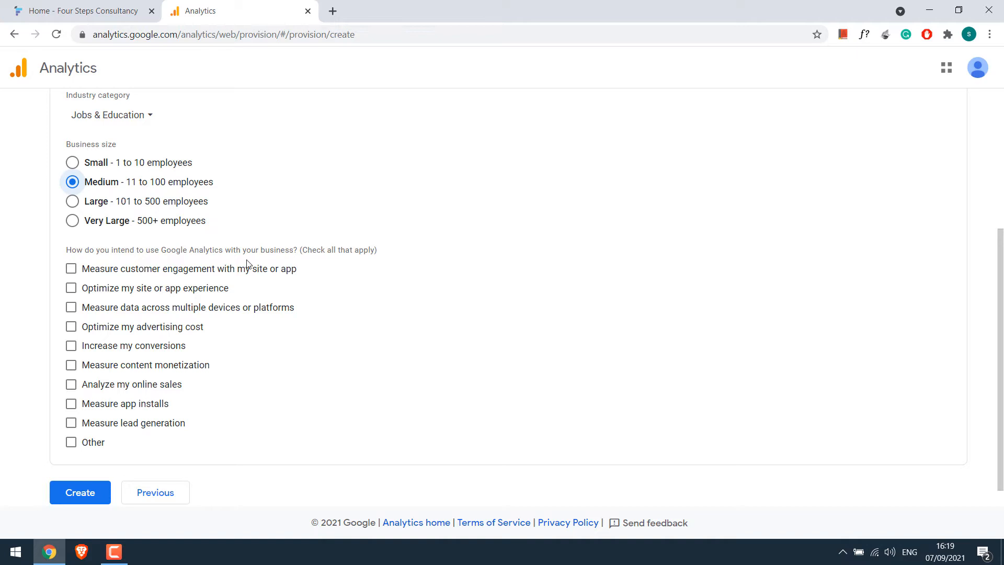
{"action": "left_click", "coordinate": [71, 288]}
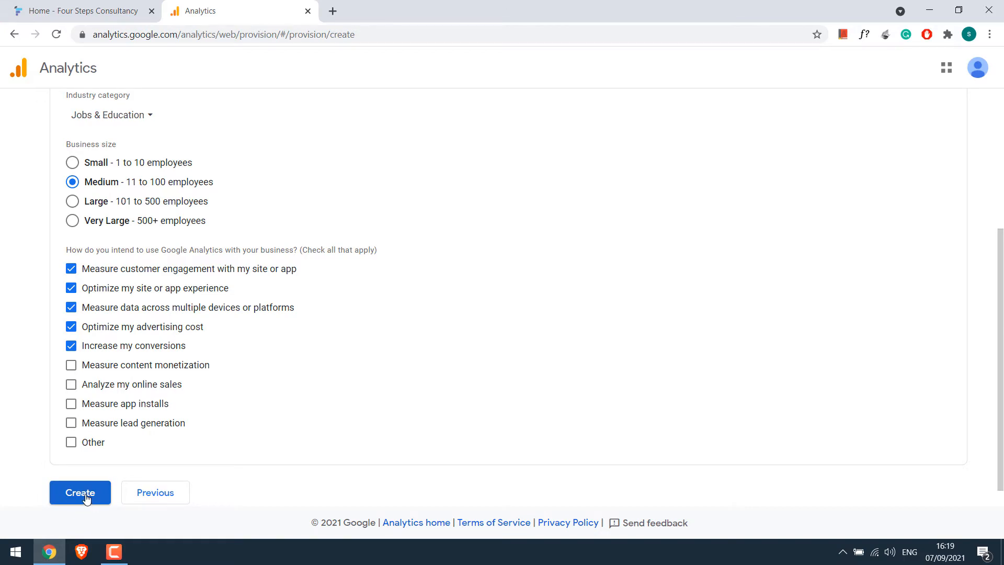
Create the property, accept the data processing and terms of service, and save email preferences
{"action": "left_click", "coordinate": [80, 493]}
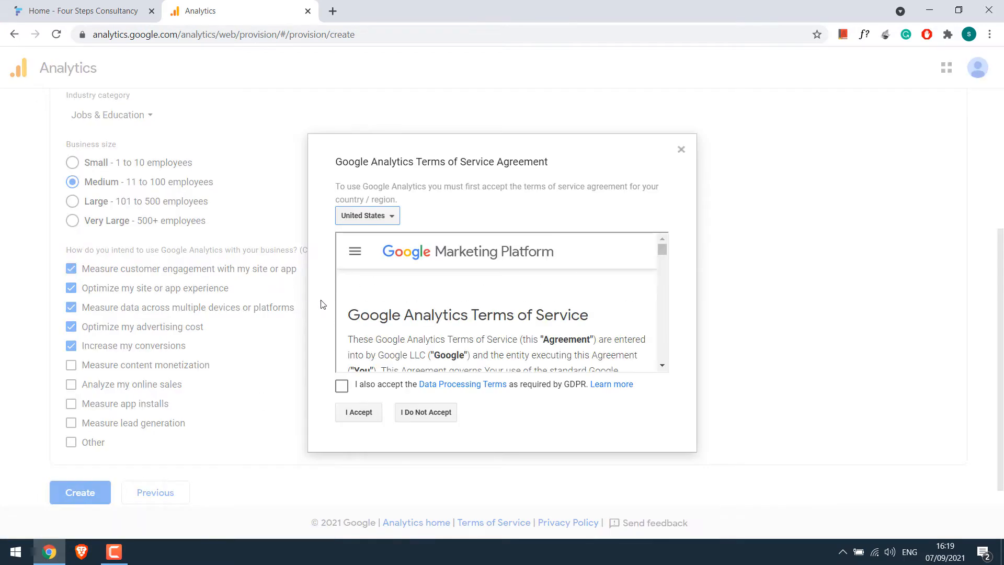
{"action": "left_click", "coordinate": [341, 386]}
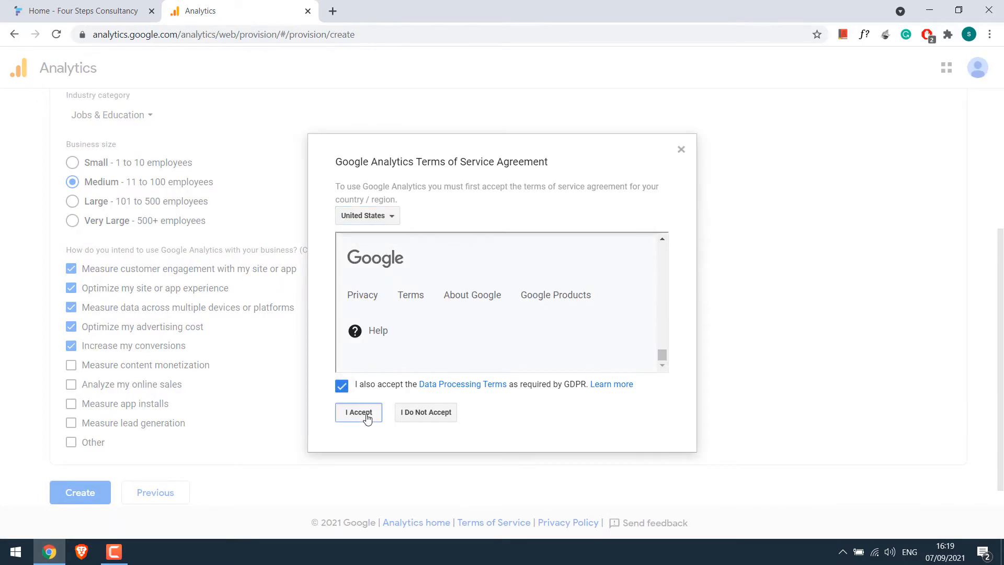
{"action": "left_click", "coordinate": [358, 412]}
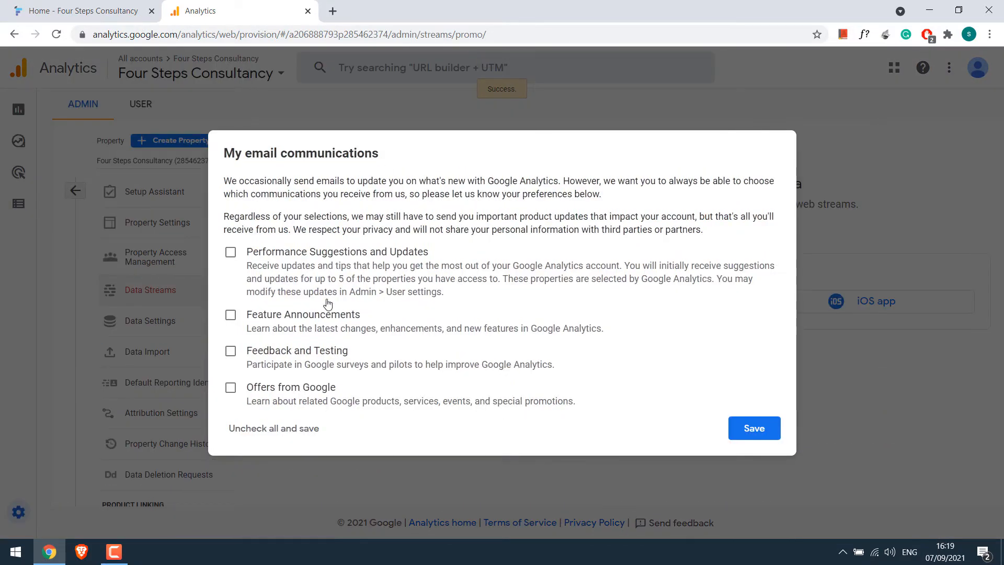
{"action": "mouse_move", "coordinate": [408, 263]}
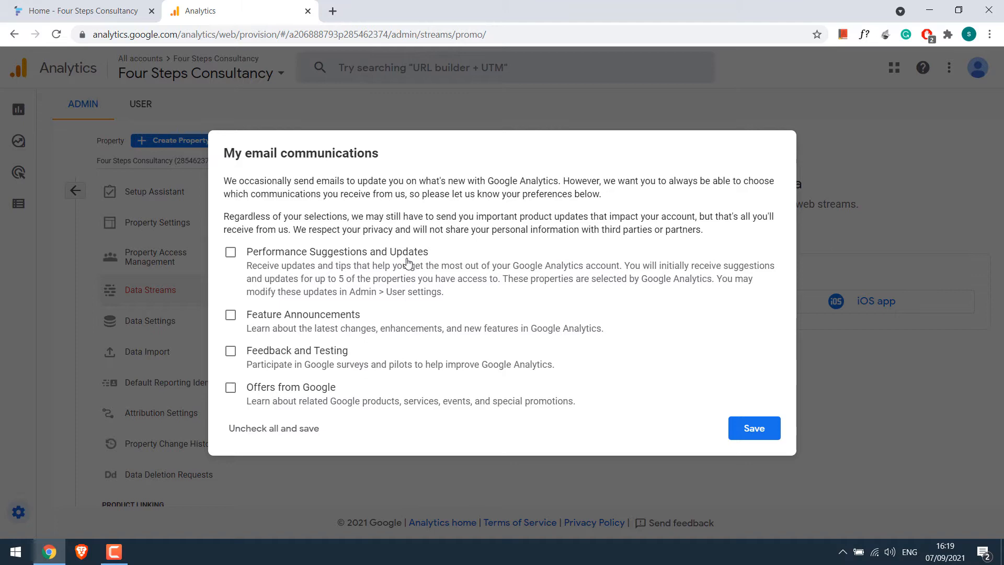
{"action": "mouse_move", "coordinate": [458, 247]}
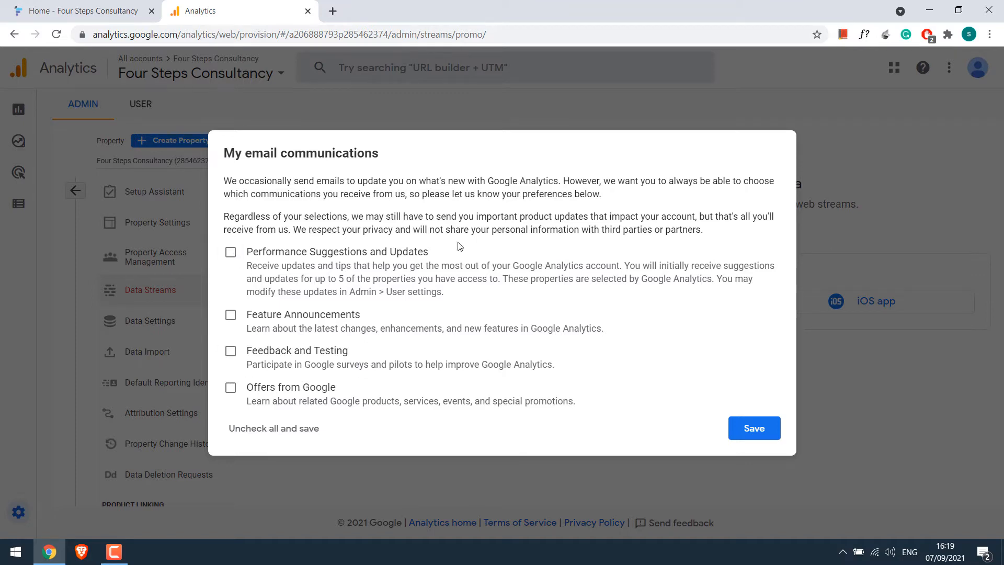
{"action": "left_click", "coordinate": [754, 427]}
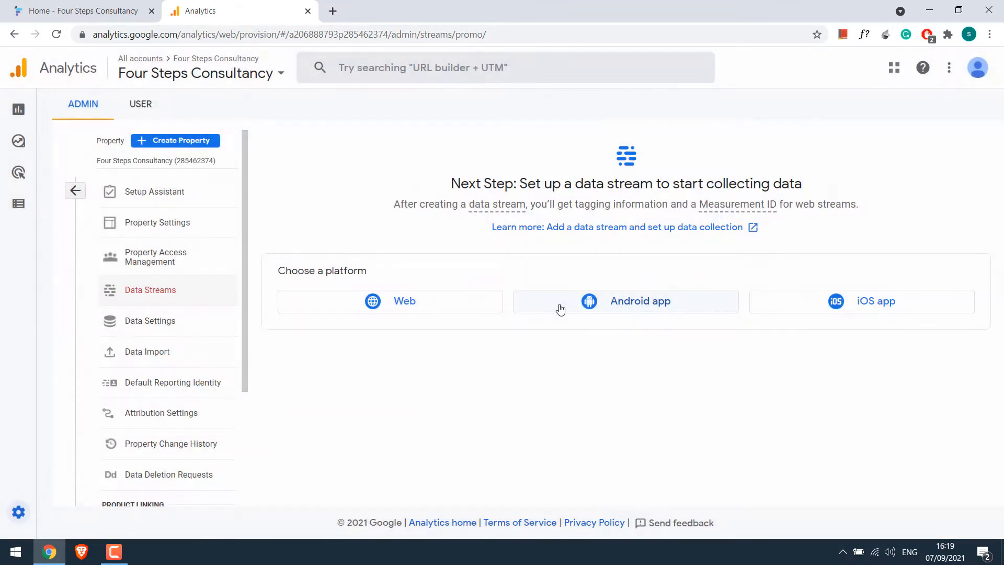
{"action": "mouse_move", "coordinate": [477, 392]}
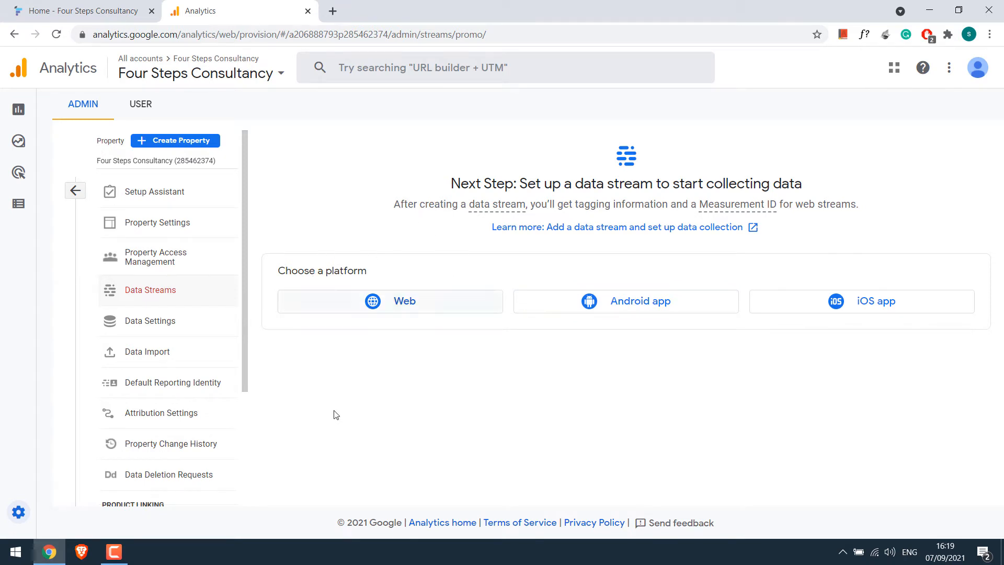
{"action": "mouse_move", "coordinate": [903, 311]}
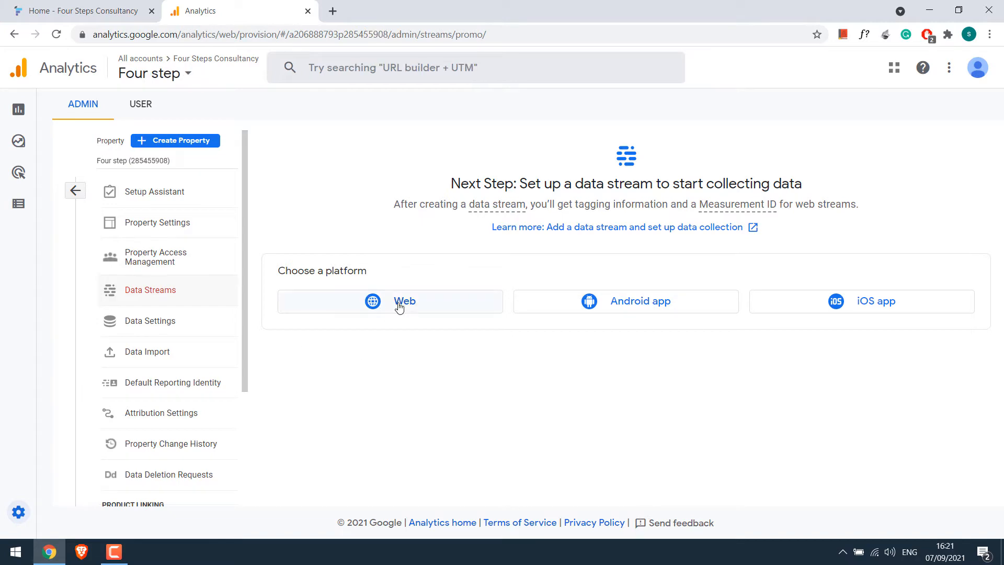
Create a Web data stream named 'Four Step' for 4stepseducation.com
{"action": "left_click", "coordinate": [392, 301]}
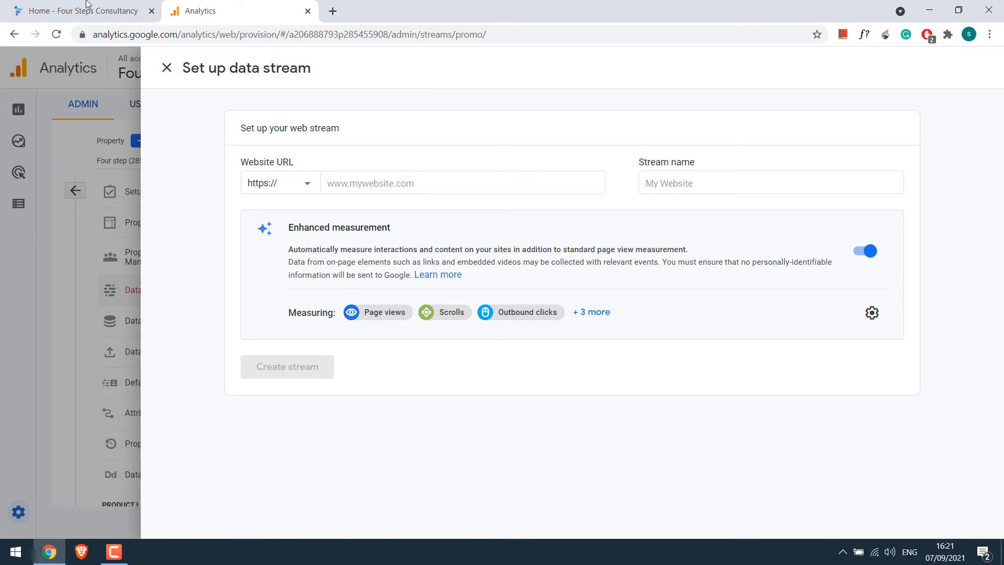
{"action": "type", "text": "4stepseducation.com/"}
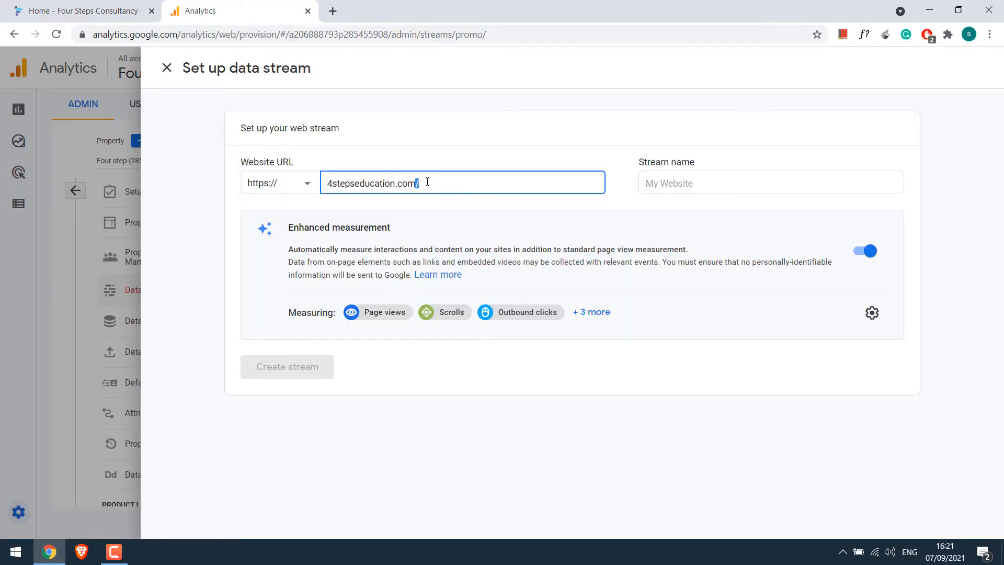
{"action": "type", "text": "Four Step"}
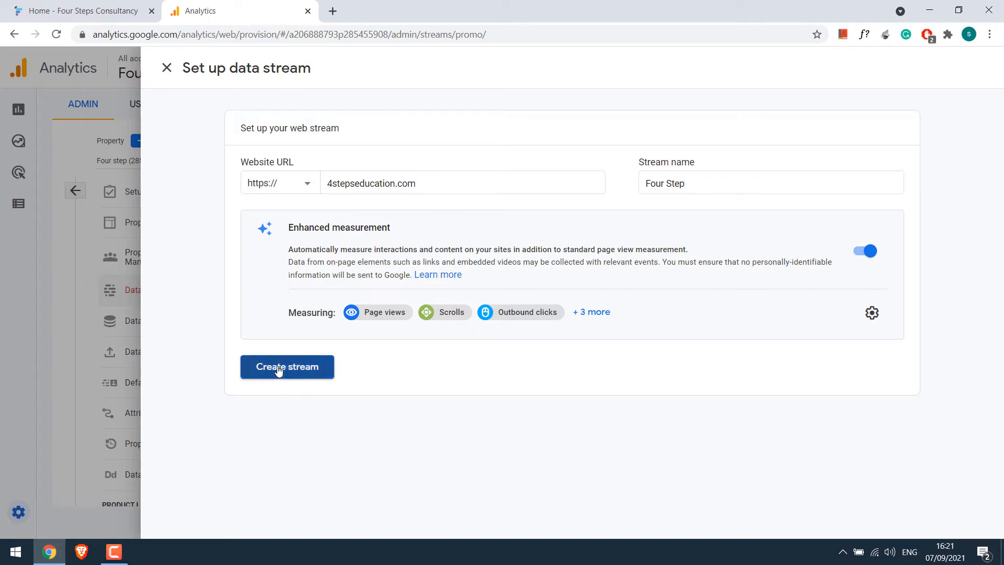
{"action": "left_click", "coordinate": [287, 366]}
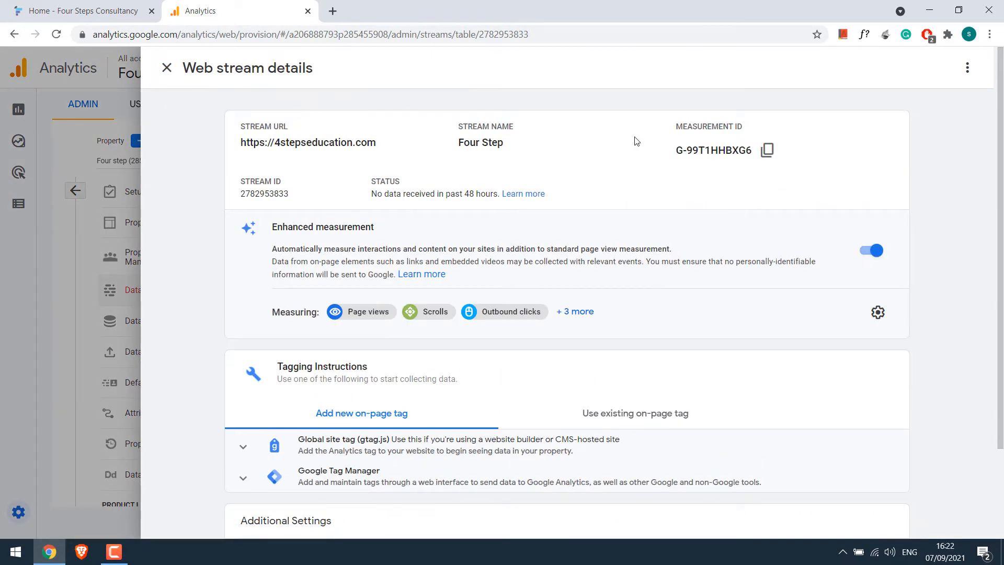
Expand the stream's Global site tag (gtag.js) section to show the tag code
{"action": "scroll", "scroll_direction": "down", "scroll_amount": 3}
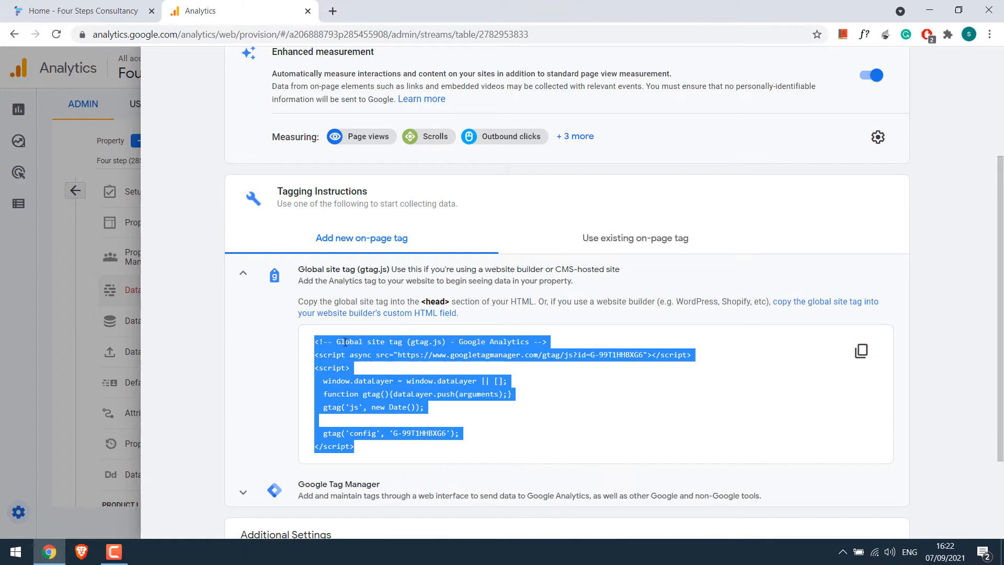
{"action": "left_click", "coordinate": [11, 551]}
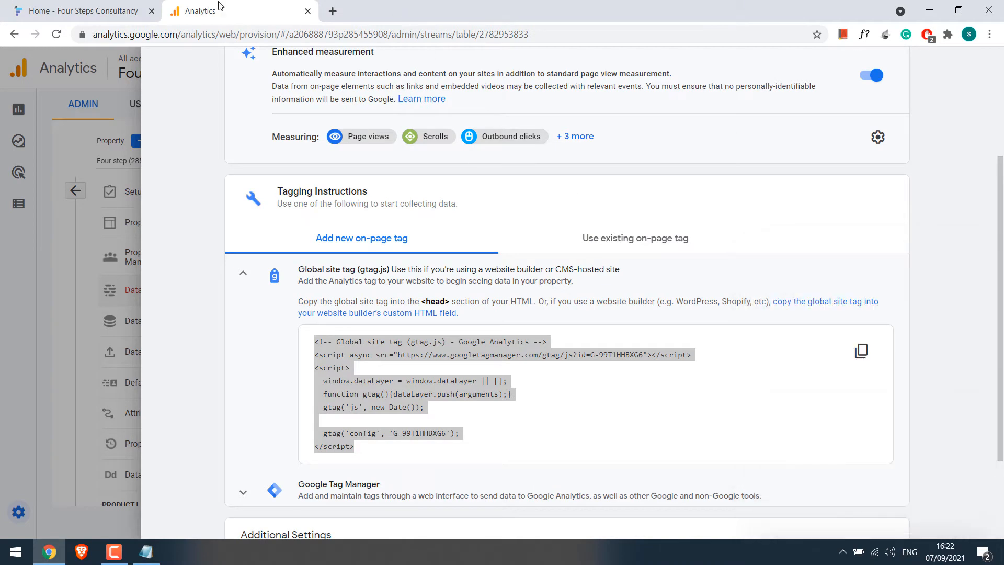
{"action": "scroll", "scroll_direction": "down", "scroll_amount": 3}
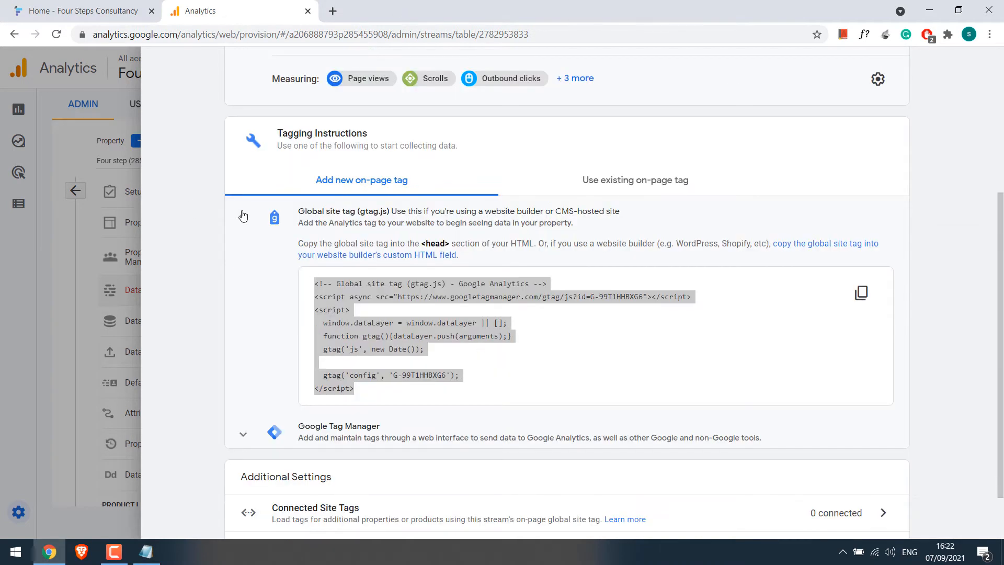
Log in to the 4stepseducation.com WordPress admin with the saved credentials
{"action": "left_click", "coordinate": [75, 190]}
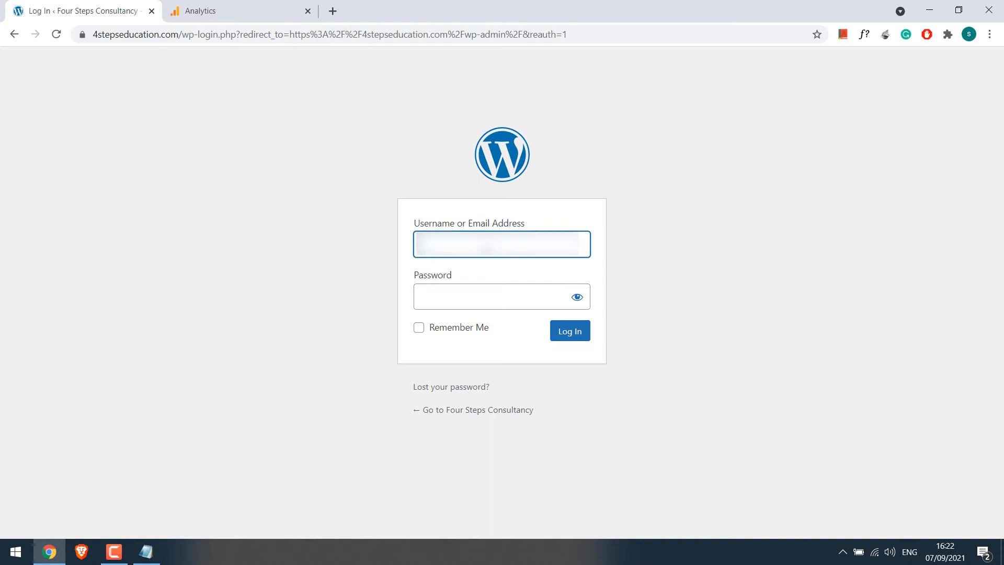
{"action": "left_click", "coordinate": [569, 331]}
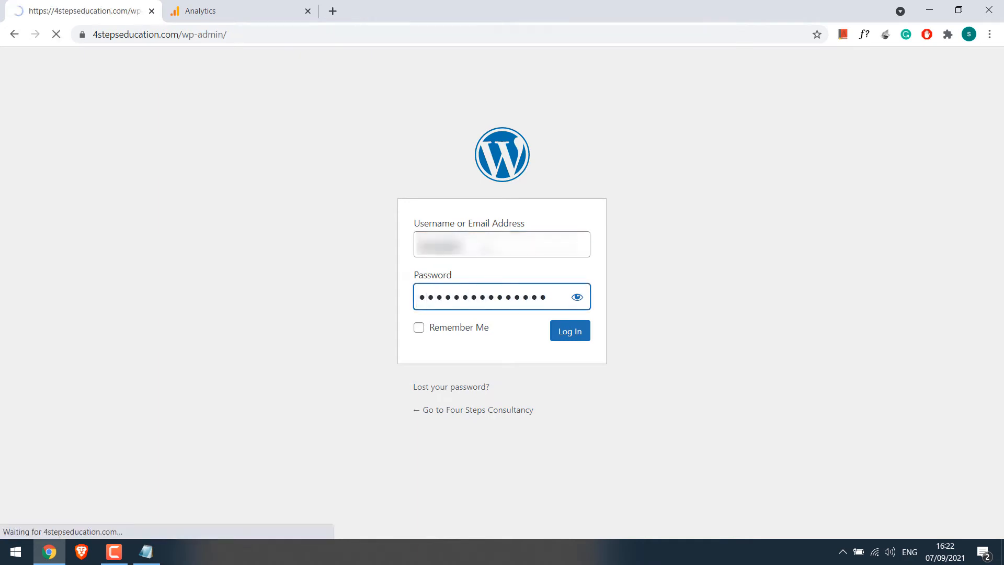
{"action": "left_click", "coordinate": [569, 331]}
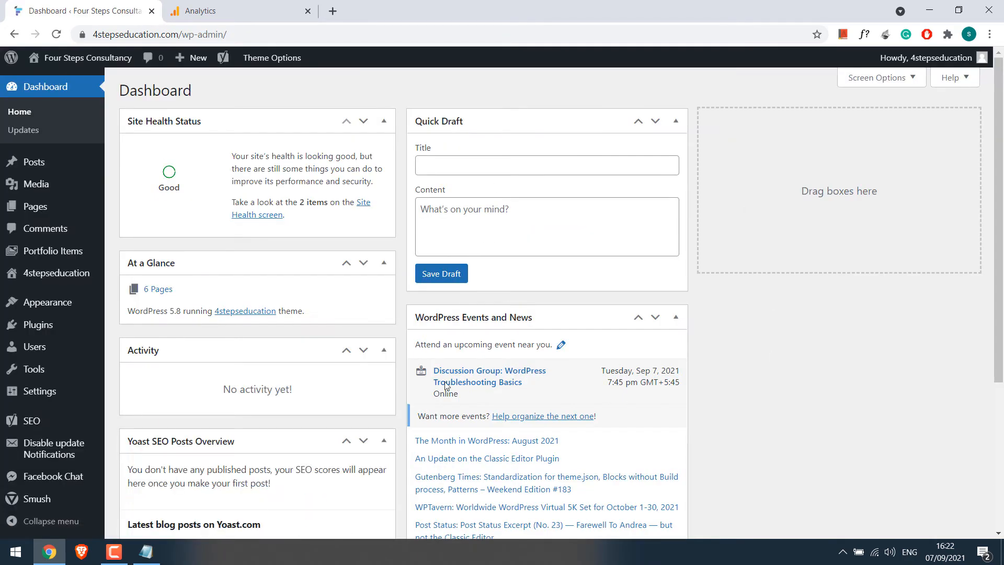
{"action": "mouse_move", "coordinate": [339, 370]}
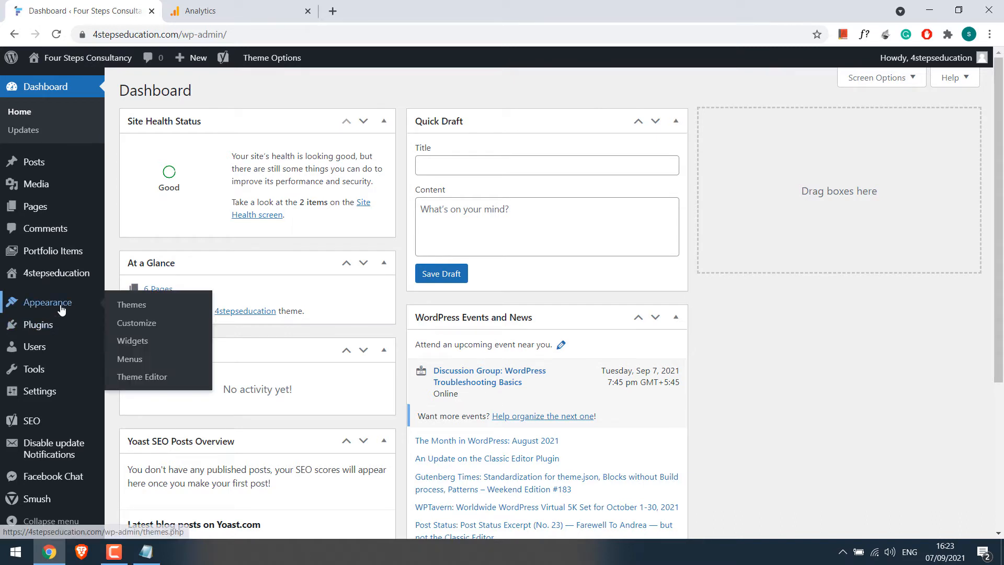
Load the theme's functions.php in the Theme Editor and scroll to its end
{"action": "left_click", "coordinate": [141, 376]}
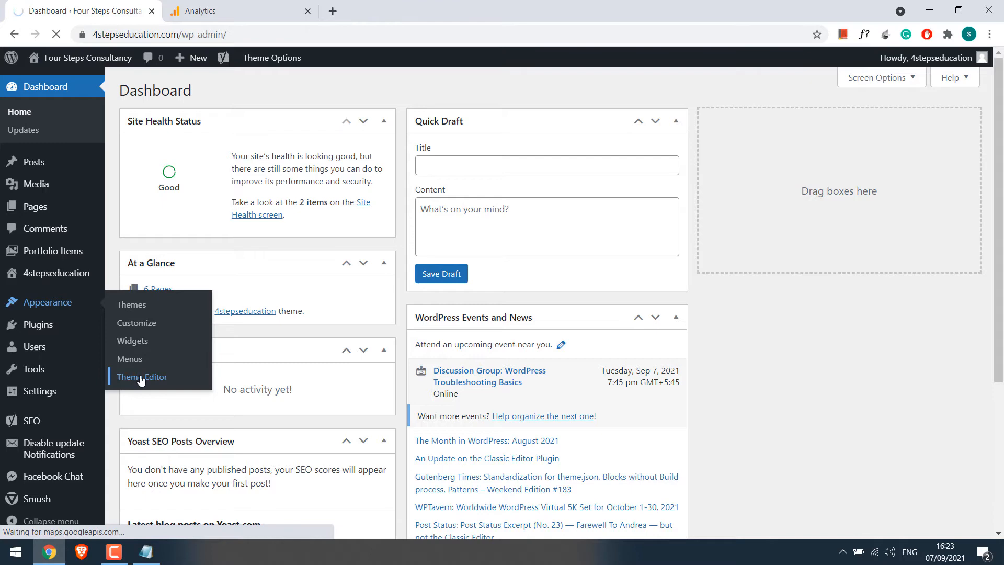
{"action": "left_click", "coordinate": [141, 377]}
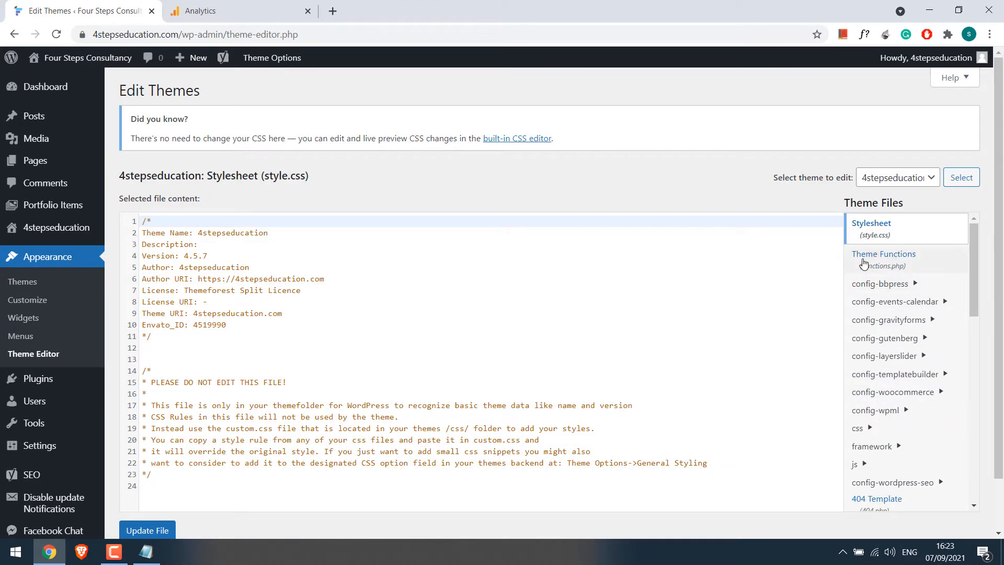
{"action": "left_click", "coordinate": [883, 253]}
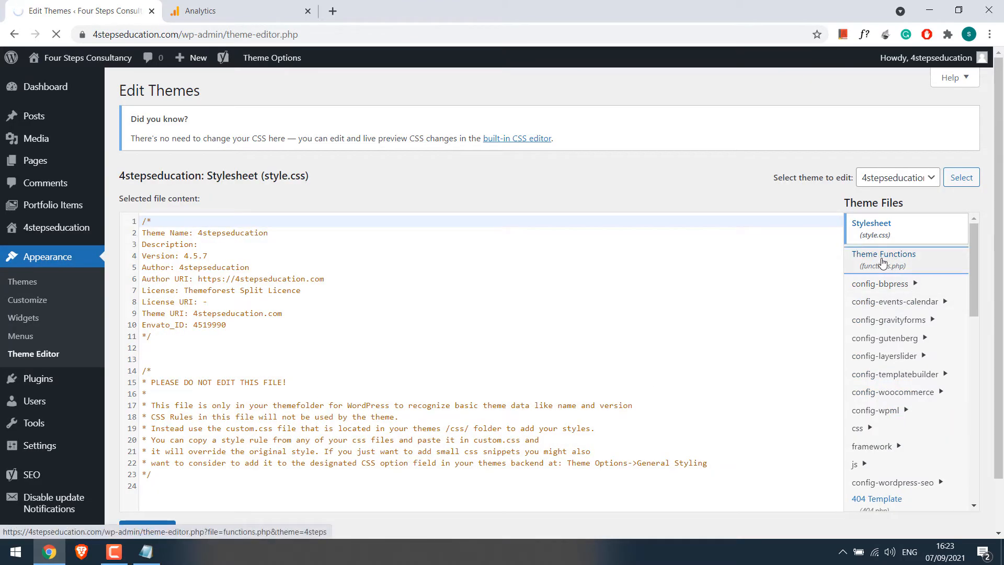
{"action": "left_click", "coordinate": [884, 260]}
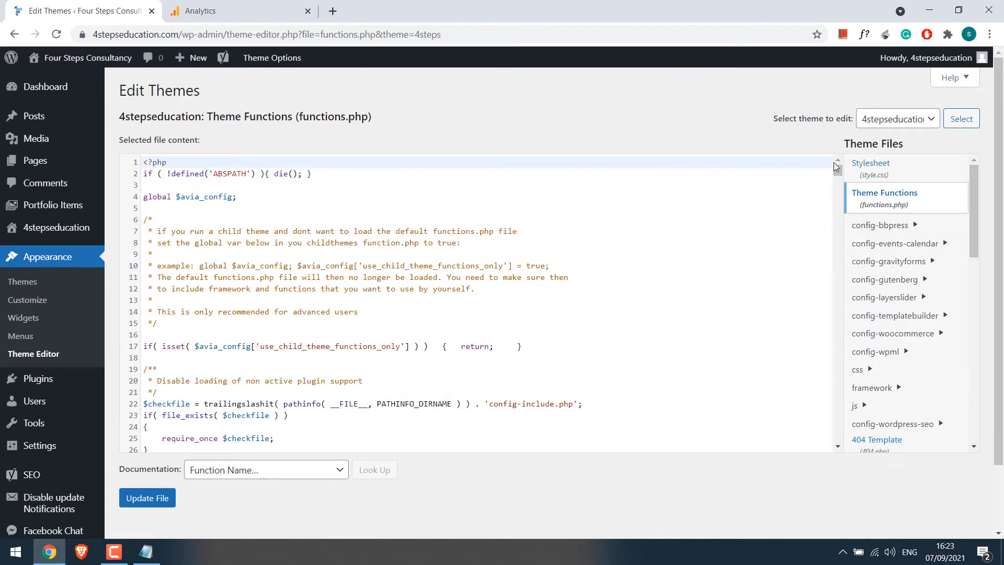
{"action": "scroll", "scroll_direction": "down", "scroll_amount": 3}
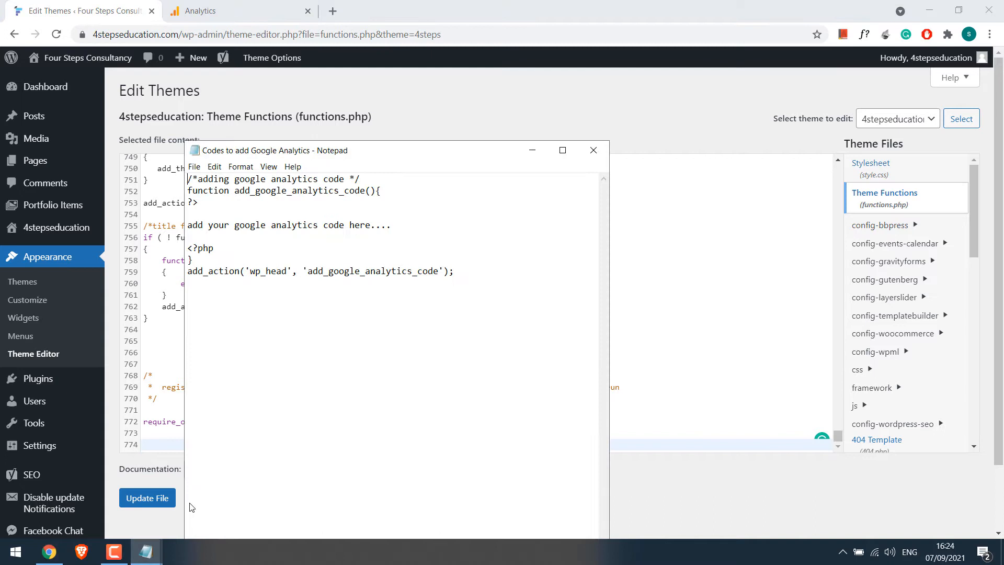
{"action": "mouse_move", "coordinate": [362, 353]}
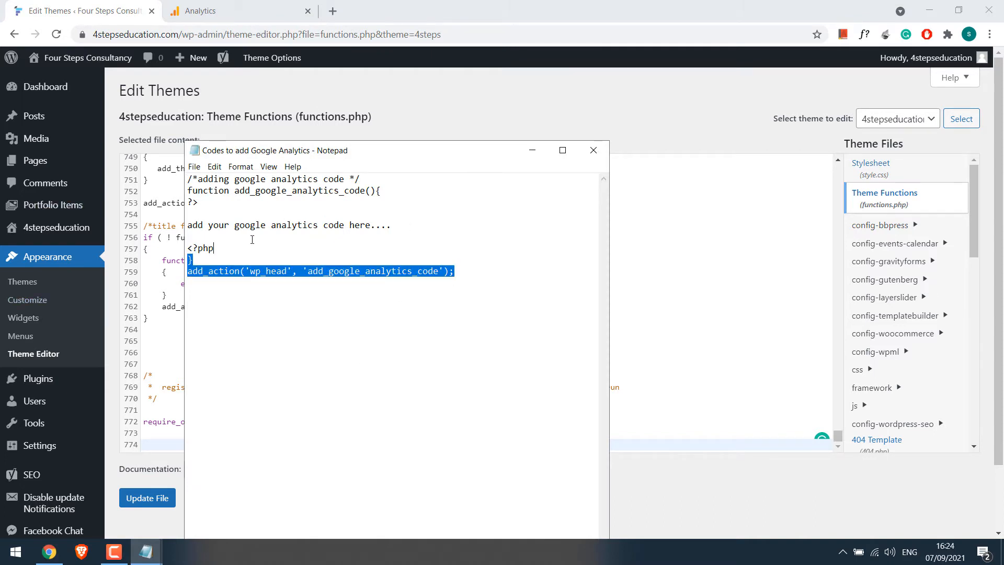
Paste the add_google_analytics_code wrapper and copy the Four Step stream's gtag.js snippet
{"action": "left_click", "coordinate": [592, 150]}
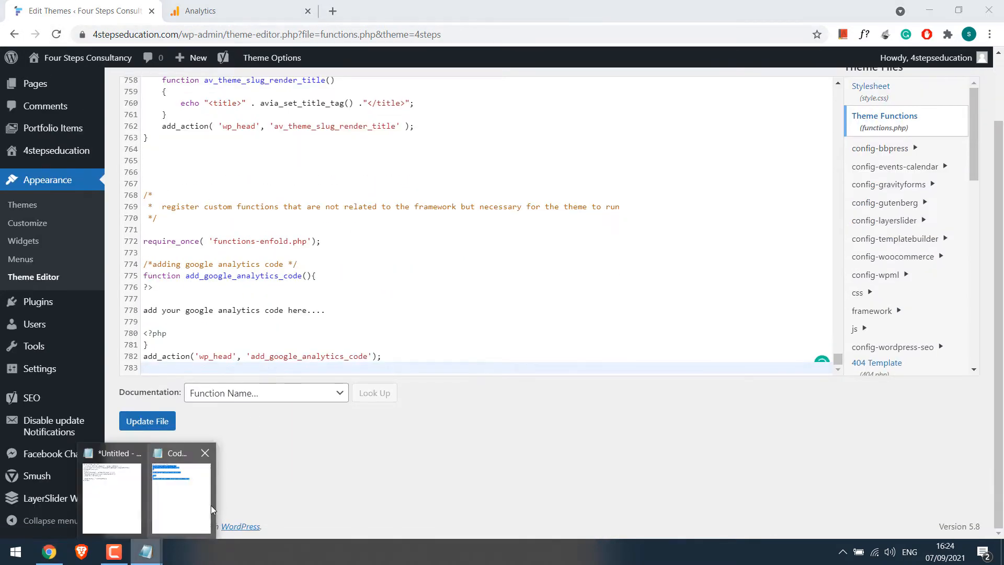
{"action": "left_click", "coordinate": [111, 498]}
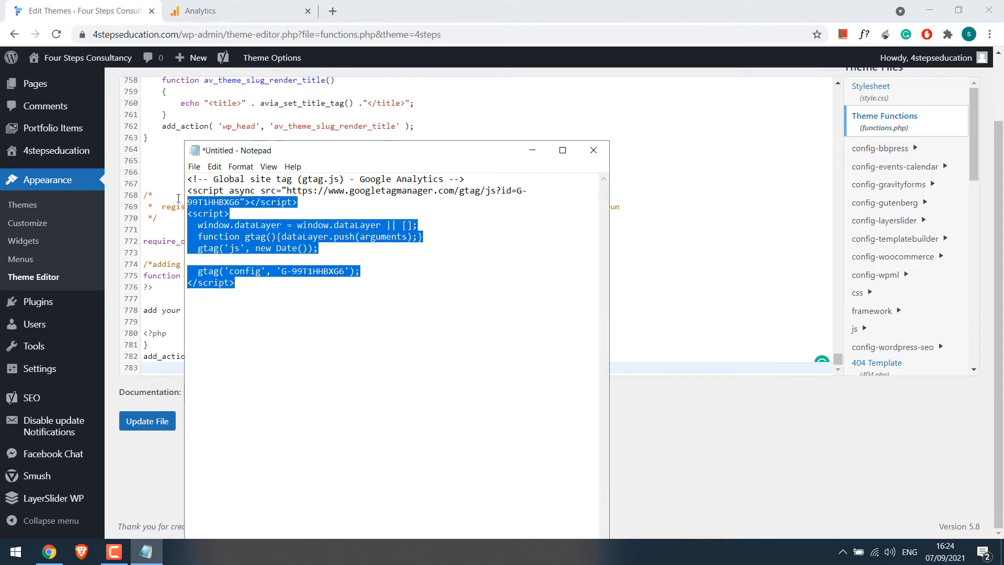
{"action": "left_click", "coordinate": [200, 11]}
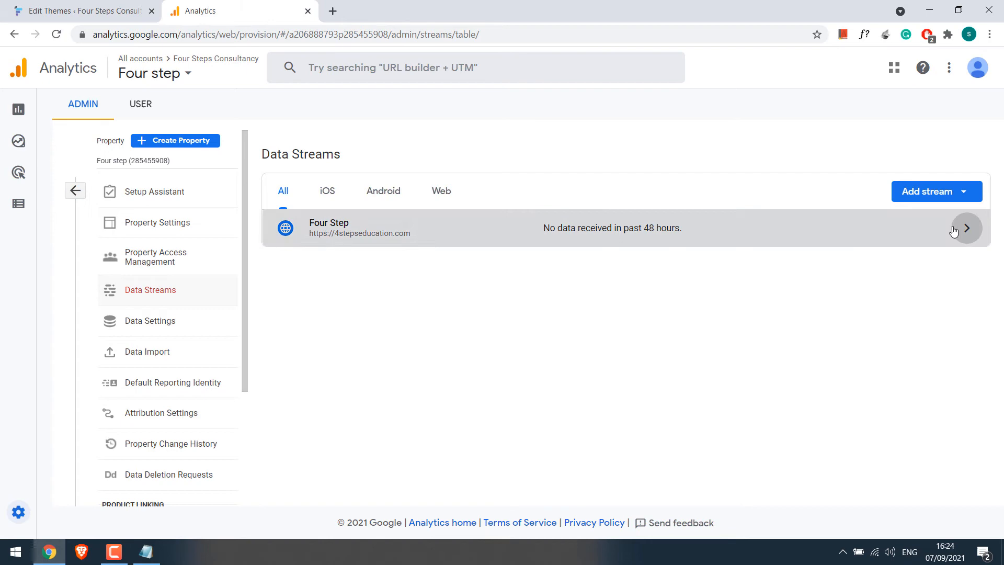
{"action": "left_click", "coordinate": [612, 228]}
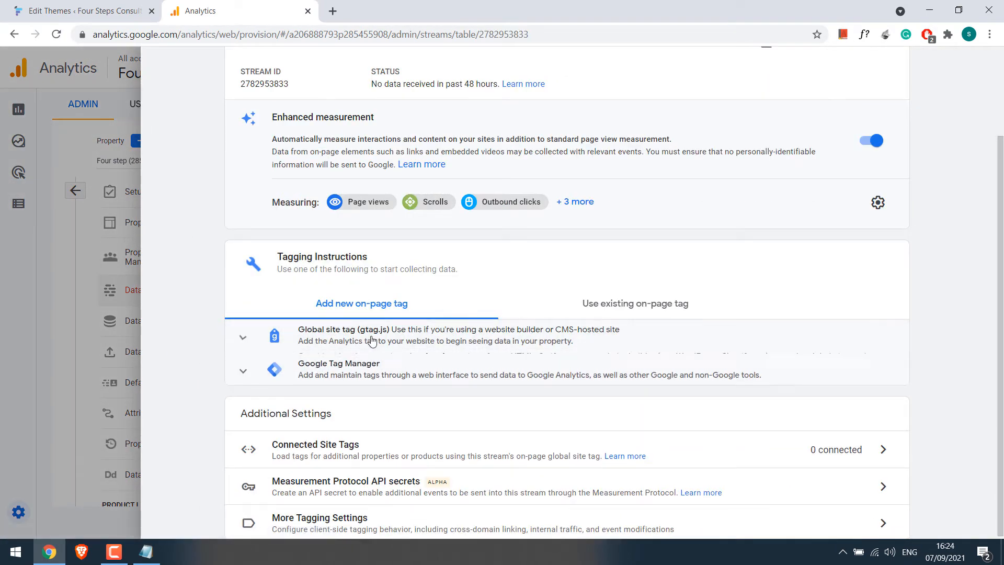
{"action": "left_click", "coordinate": [242, 338]}
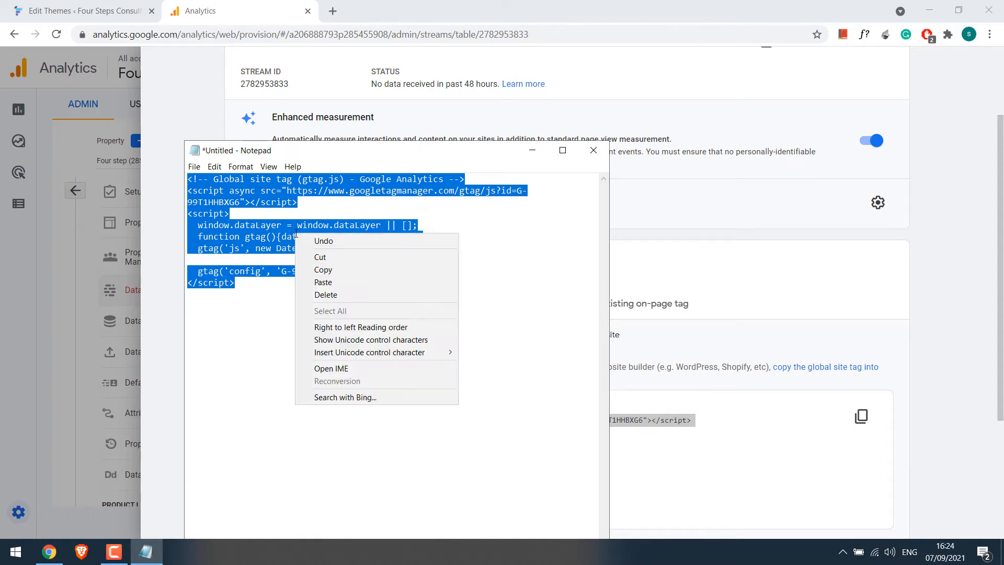
{"action": "left_click", "coordinate": [81, 10]}
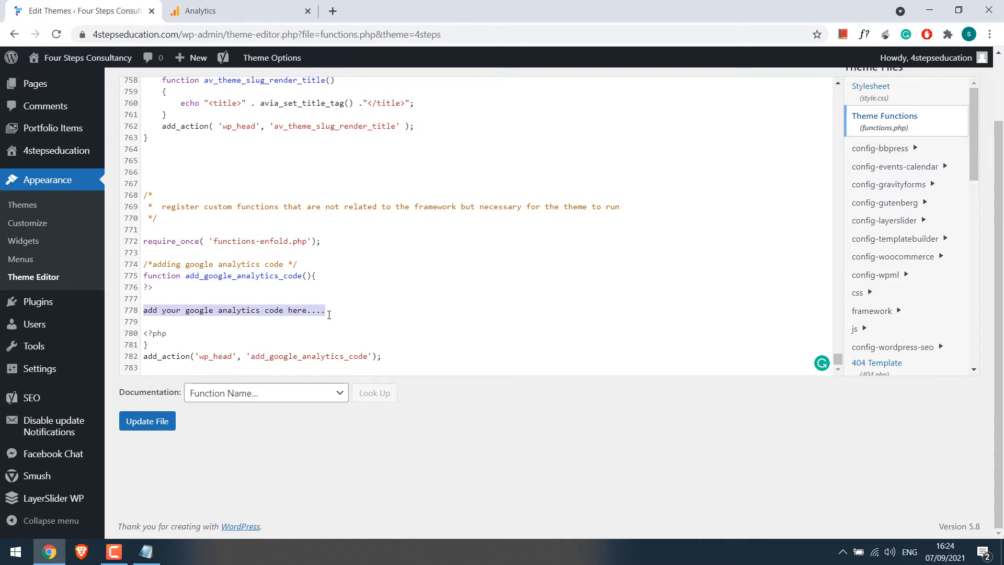
Insert the Global site tag snippet into the wrapper and update functions.php
{"action": "type", "text": "<!-- Global site tag (gtag.js) - Google Analytics -->"}
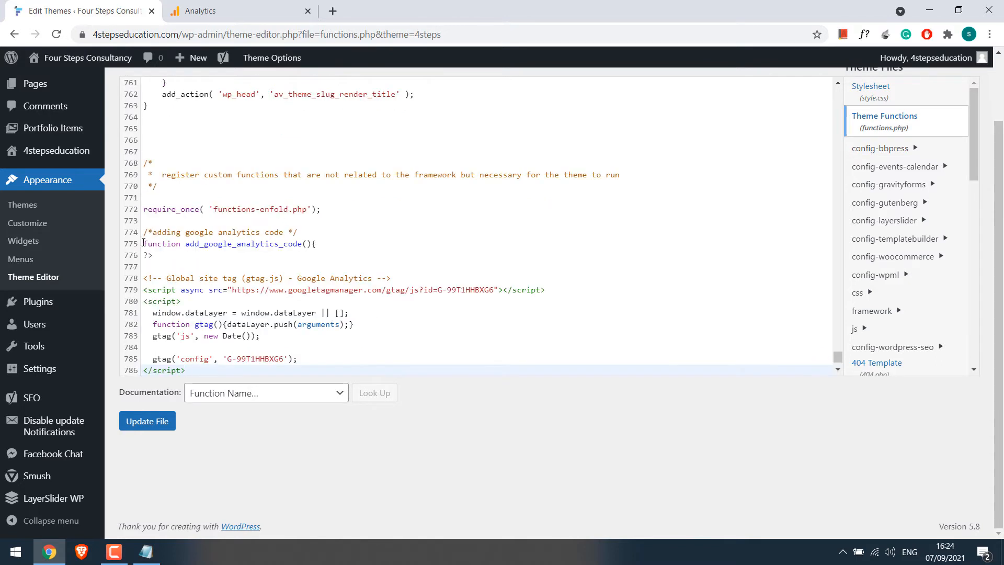
{"action": "left_click", "coordinate": [146, 420]}
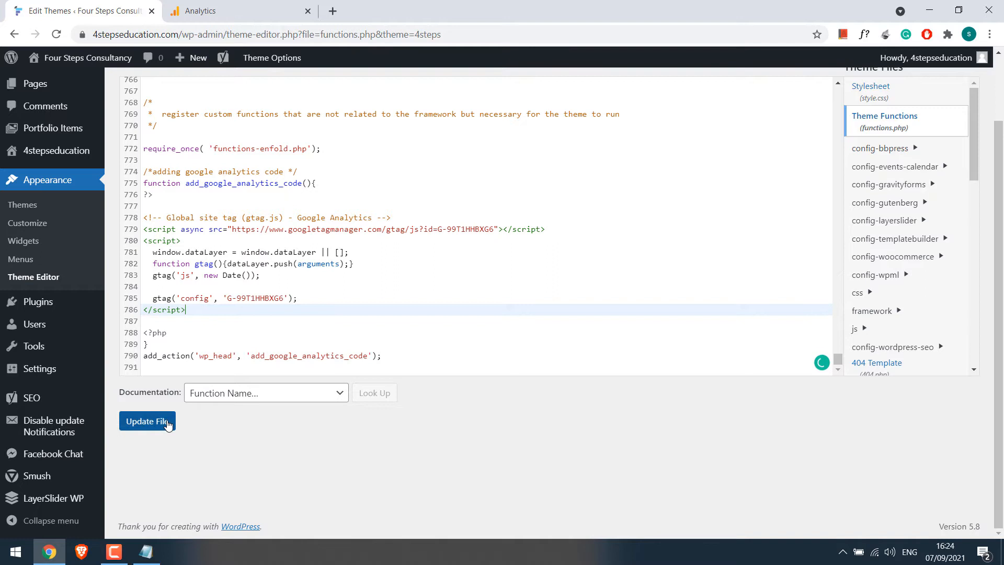
{"action": "left_click", "coordinate": [147, 421]}
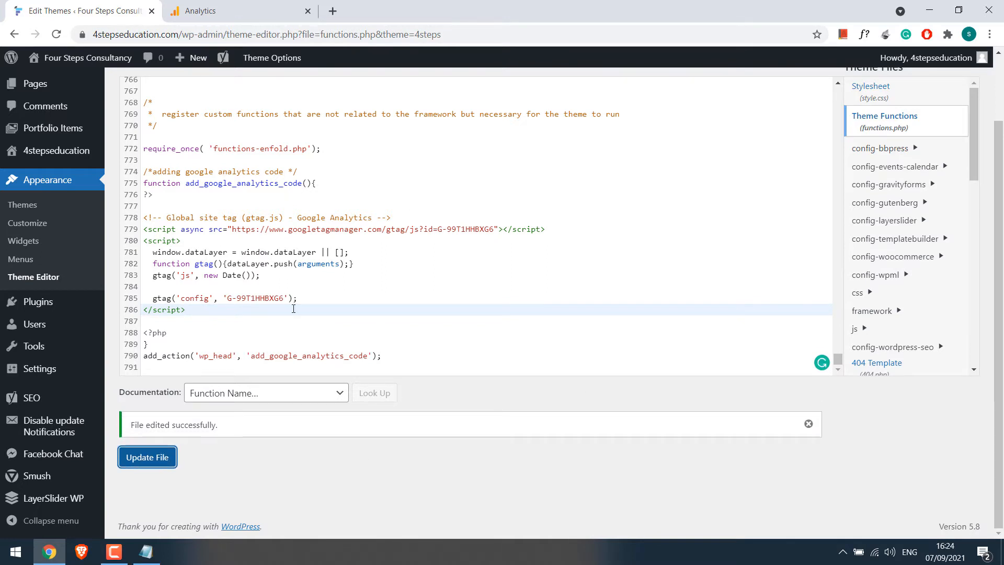
{"action": "mouse_move", "coordinate": [221, 337]}
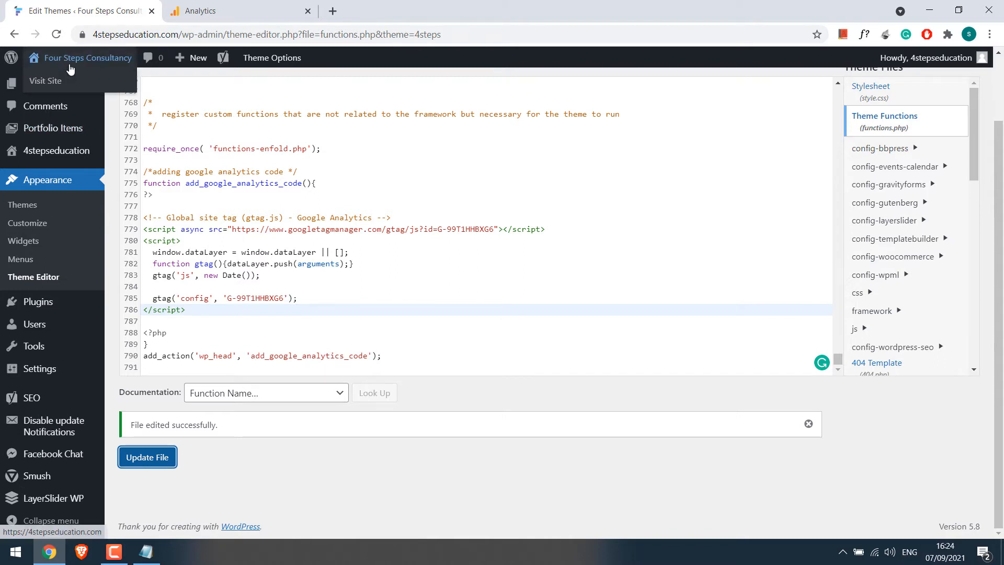
View the live homepage's source and find measurement ID G-99T1HHBXG6 copied from the theme editor
{"action": "left_click", "coordinate": [45, 80]}
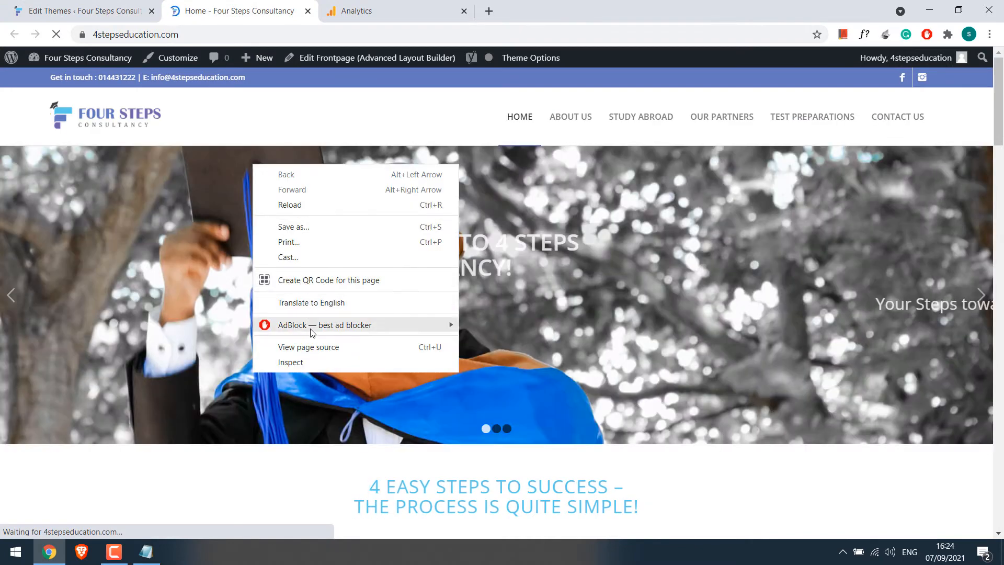
{"action": "left_click", "coordinate": [308, 346]}
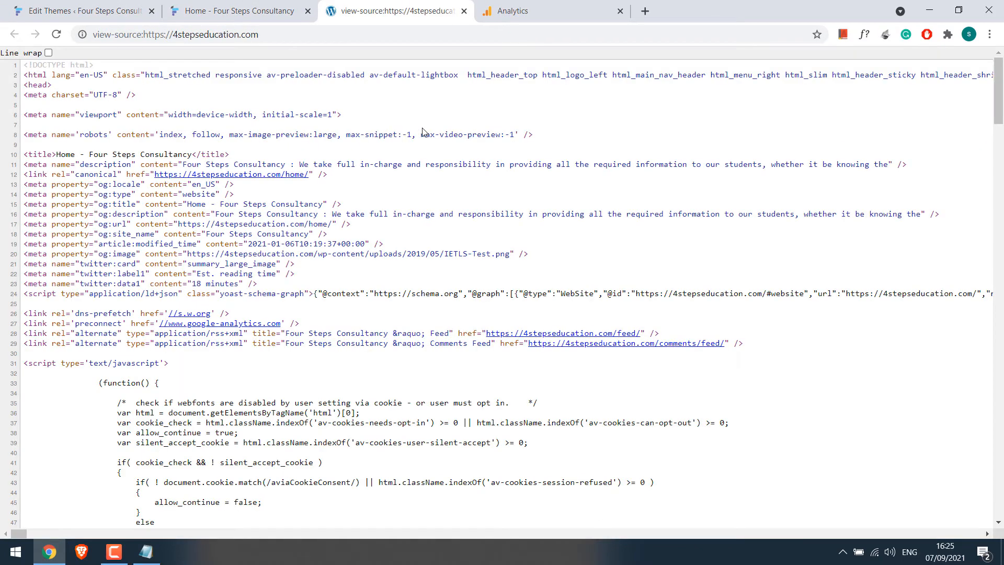
{"action": "key", "text": "Ctrl+f"}
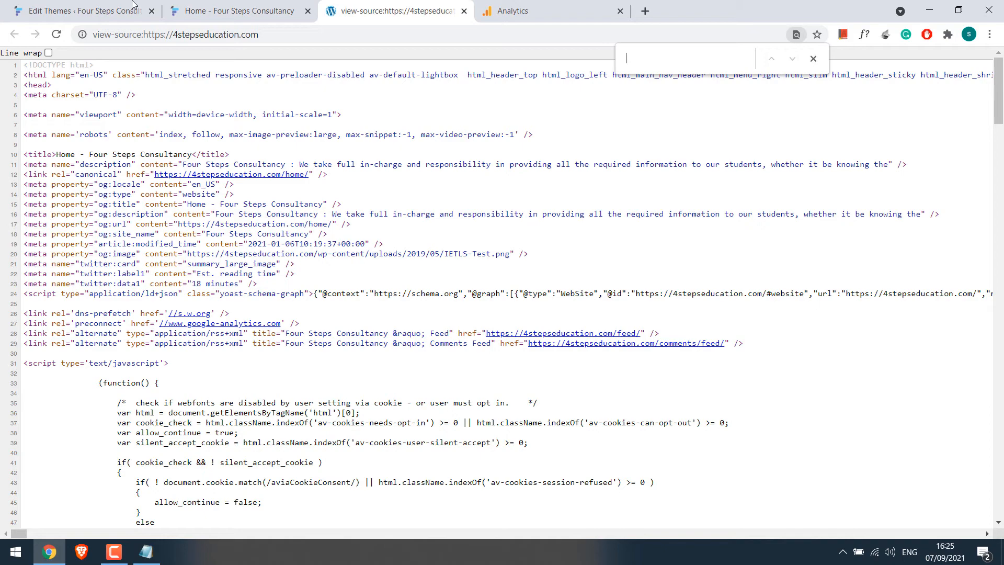
{"action": "left_click", "coordinate": [76, 11]}
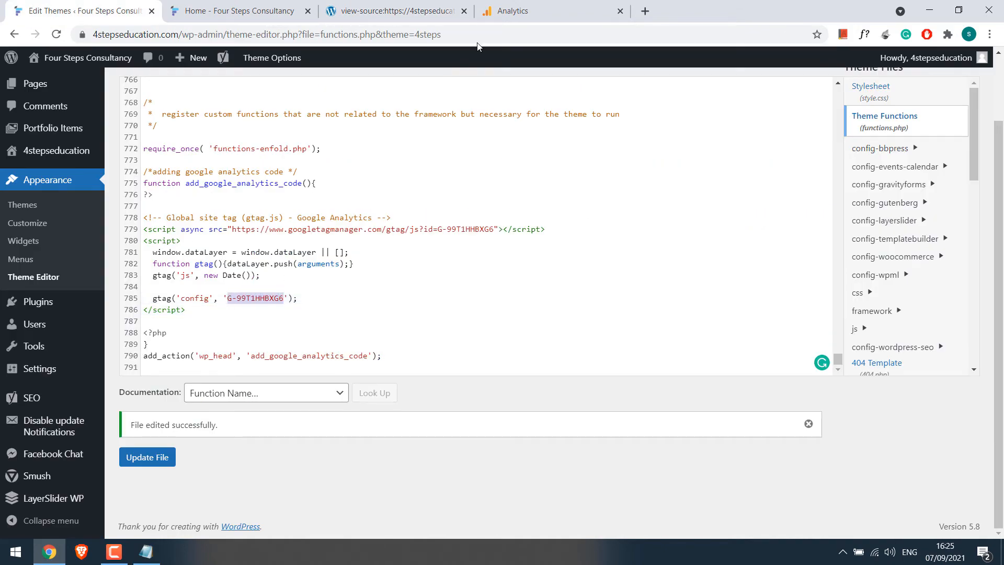
{"action": "left_click", "coordinate": [395, 10]}
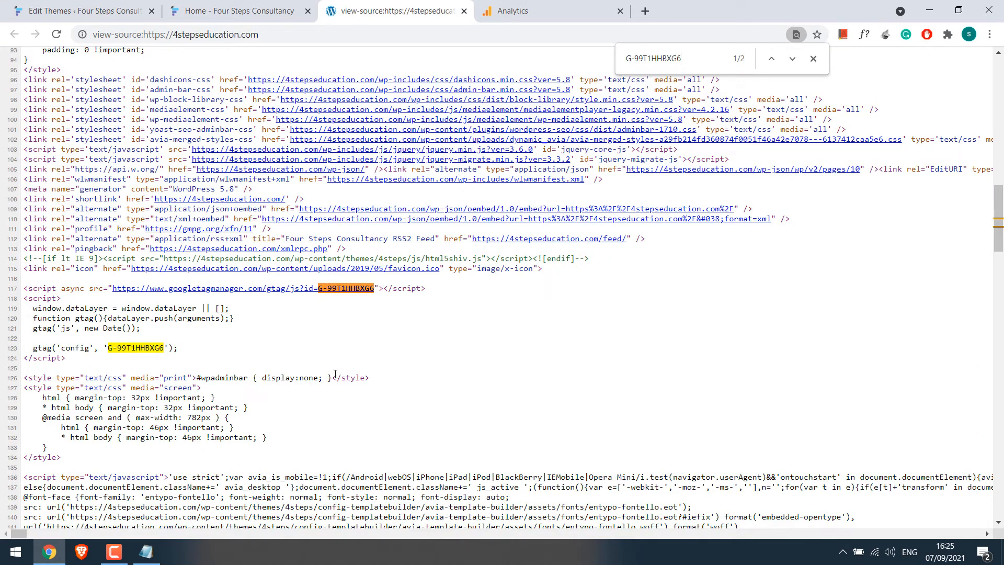
{"action": "mouse_move", "coordinate": [72, 359]}
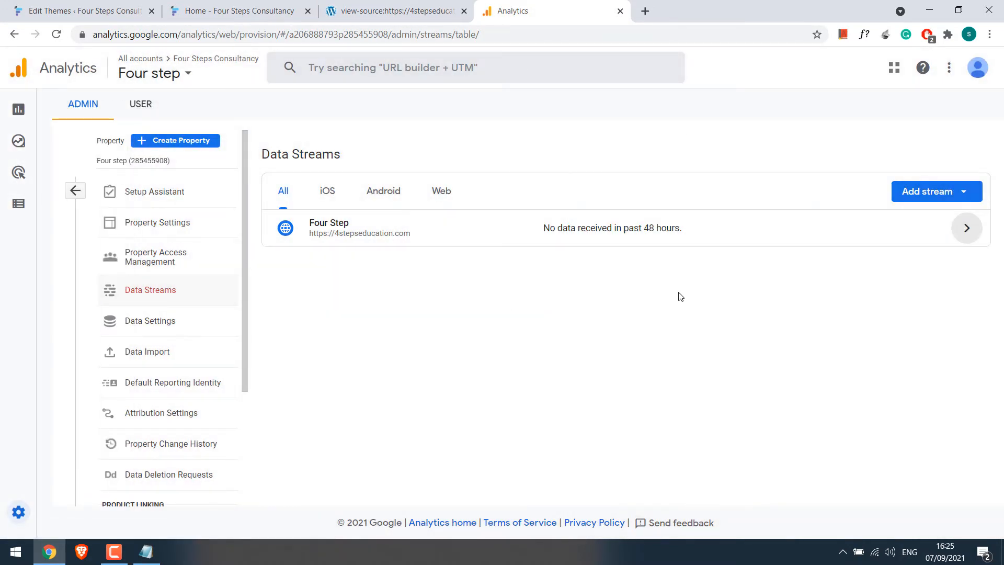
{"action": "mouse_move", "coordinate": [661, 323]}
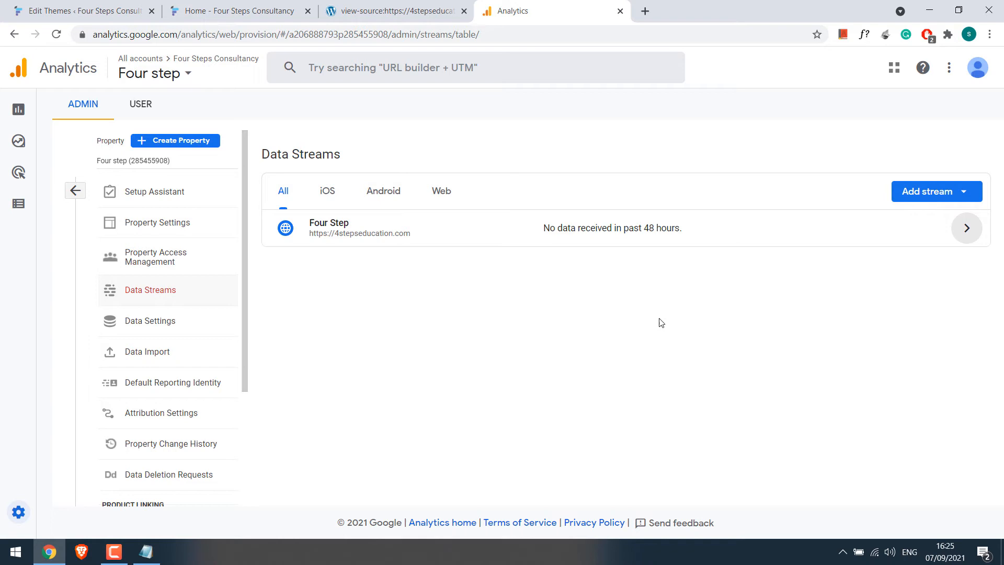
{"action": "mouse_move", "coordinate": [503, 147]}
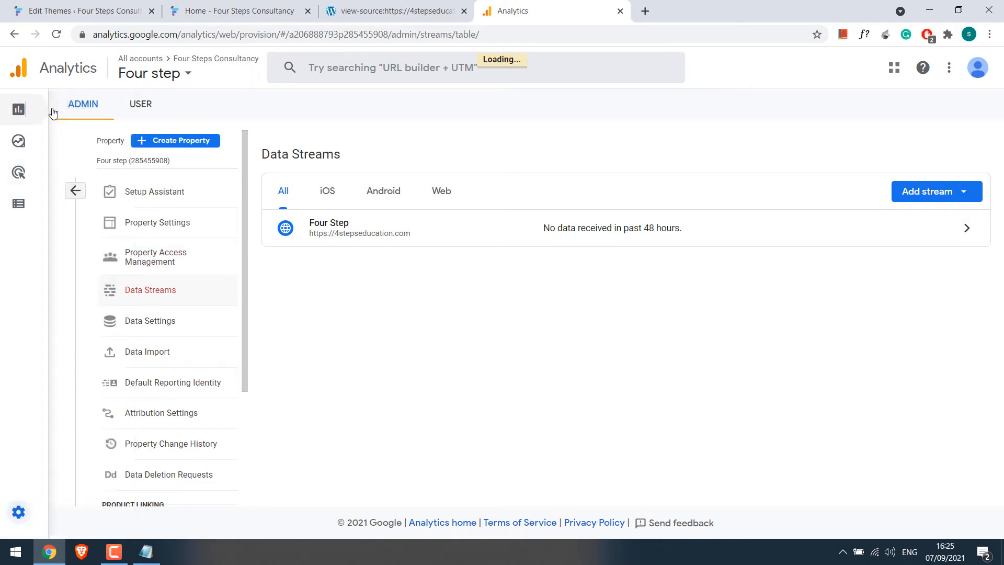
Show the Reports snapshot and load the site homepage in another browser to generate a visit
{"action": "left_click", "coordinate": [19, 109]}
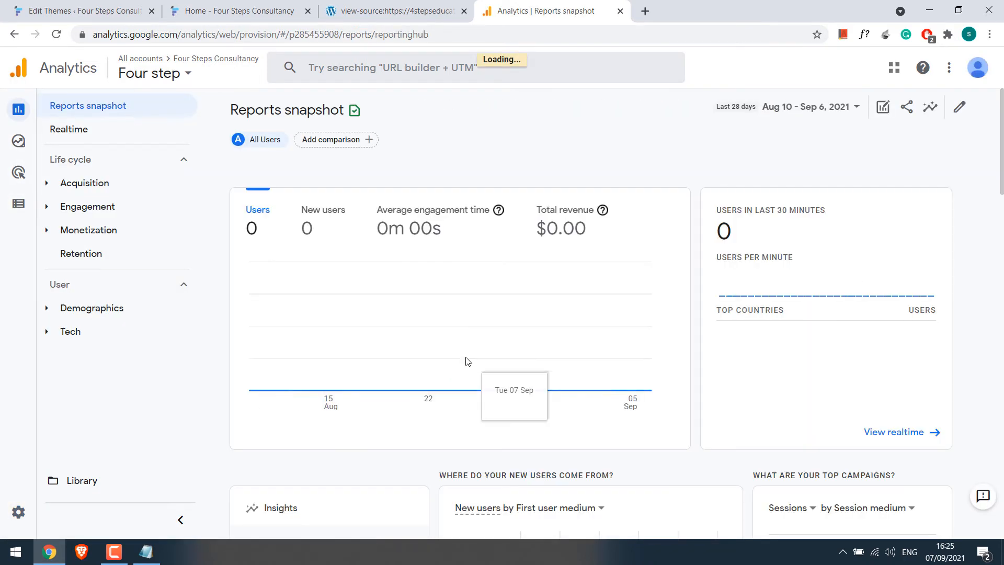
{"action": "mouse_move", "coordinate": [442, 333]}
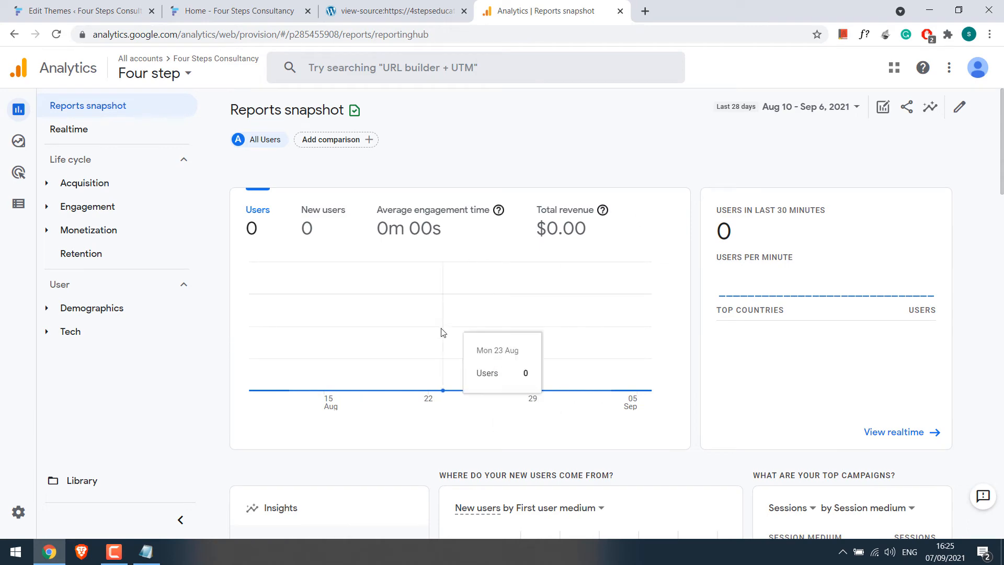
{"action": "mouse_move", "coordinate": [430, 186]}
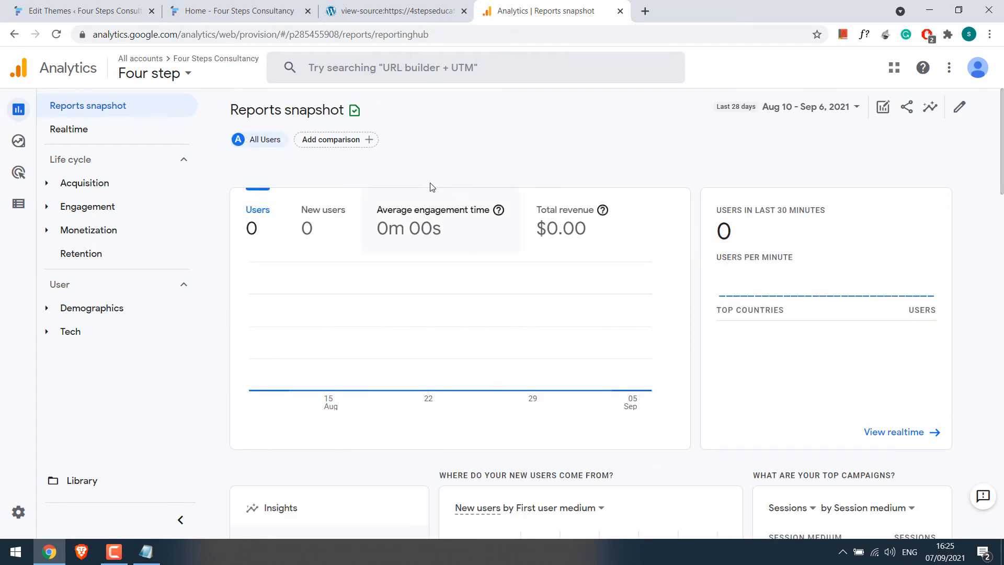
{"action": "left_click", "coordinate": [237, 10]}
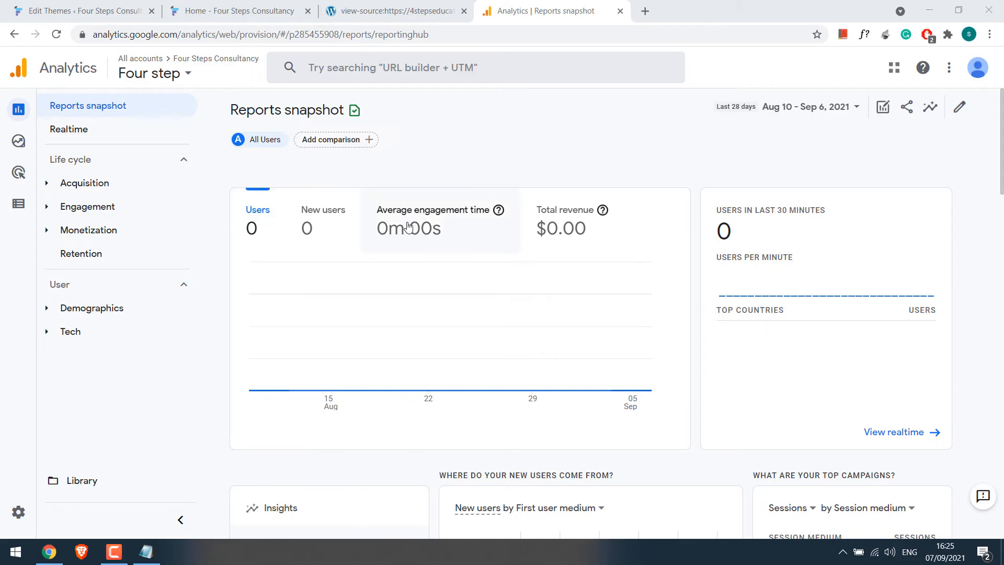
{"action": "left_click", "coordinate": [179, 551]}
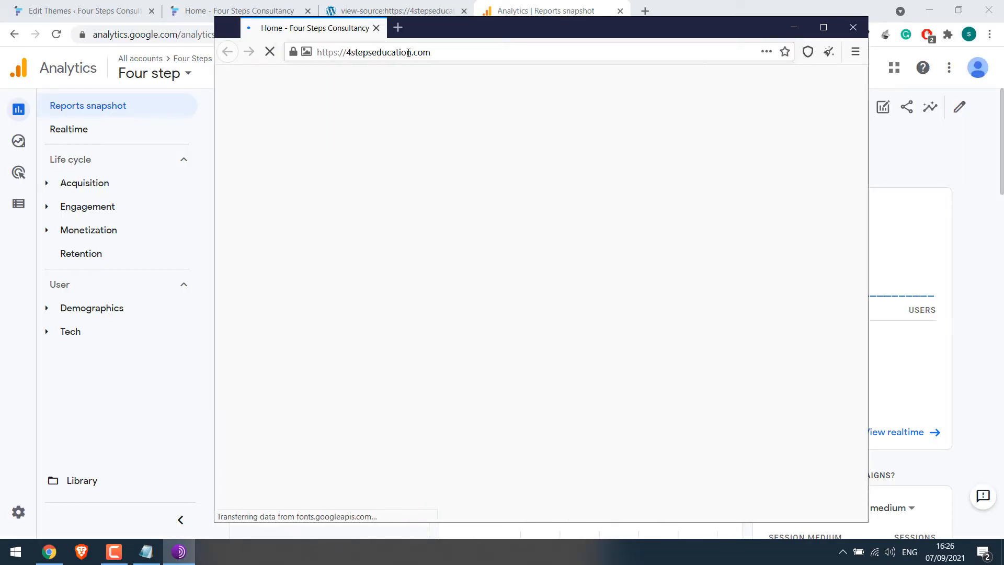
{"action": "left_click", "coordinate": [553, 10]}
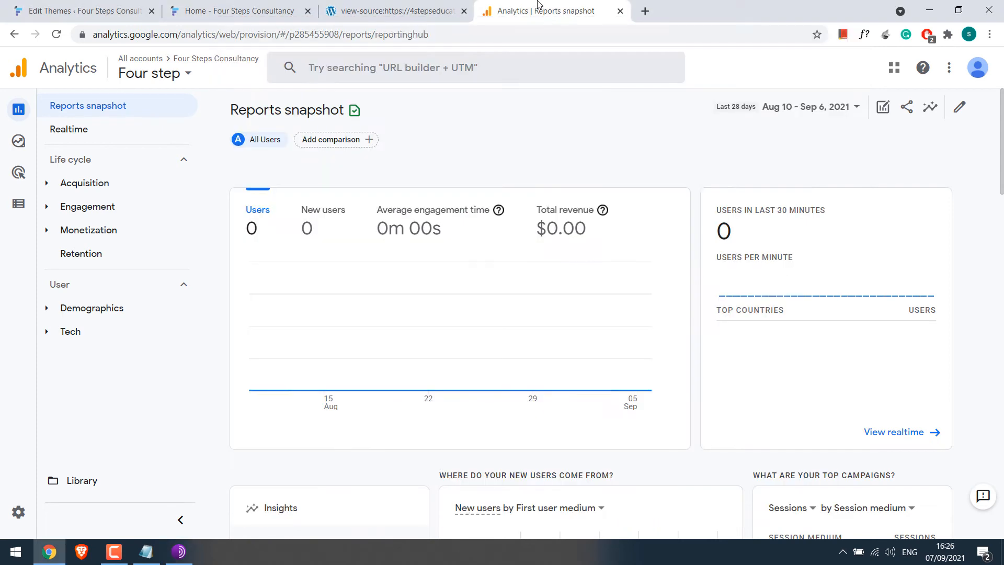
Review the Realtime overview showing 1 user in the last 30 minutes and home-page views, then return to WordPress
{"action": "left_click", "coordinate": [69, 129]}
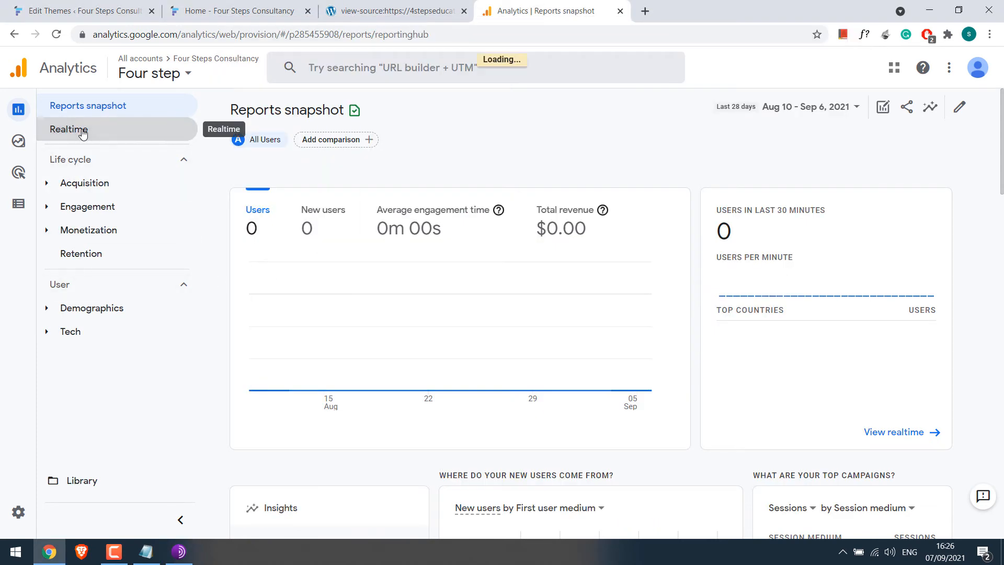
{"action": "left_click", "coordinate": [69, 129]}
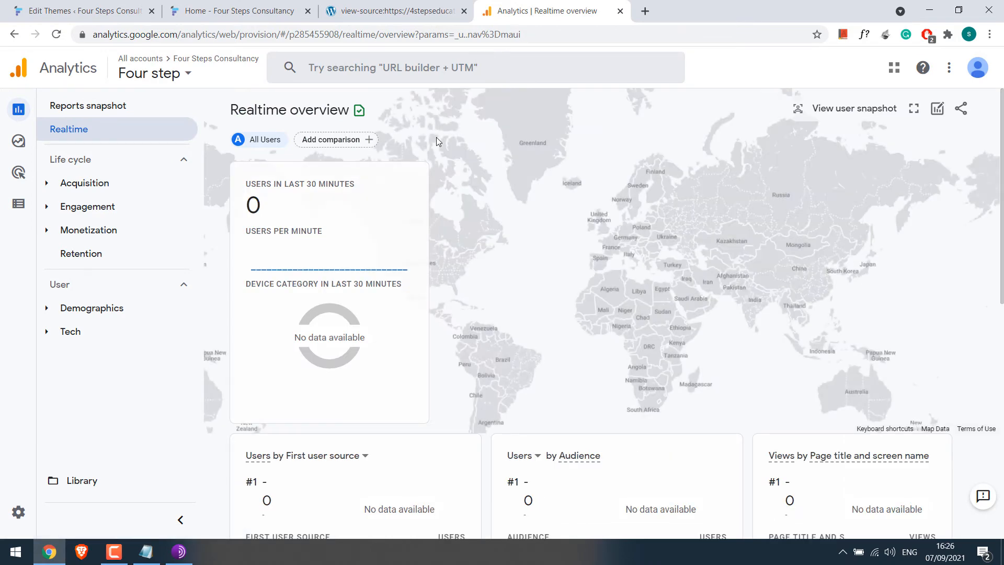
{"action": "scroll", "scroll_direction": "down", "scroll_amount": 3}
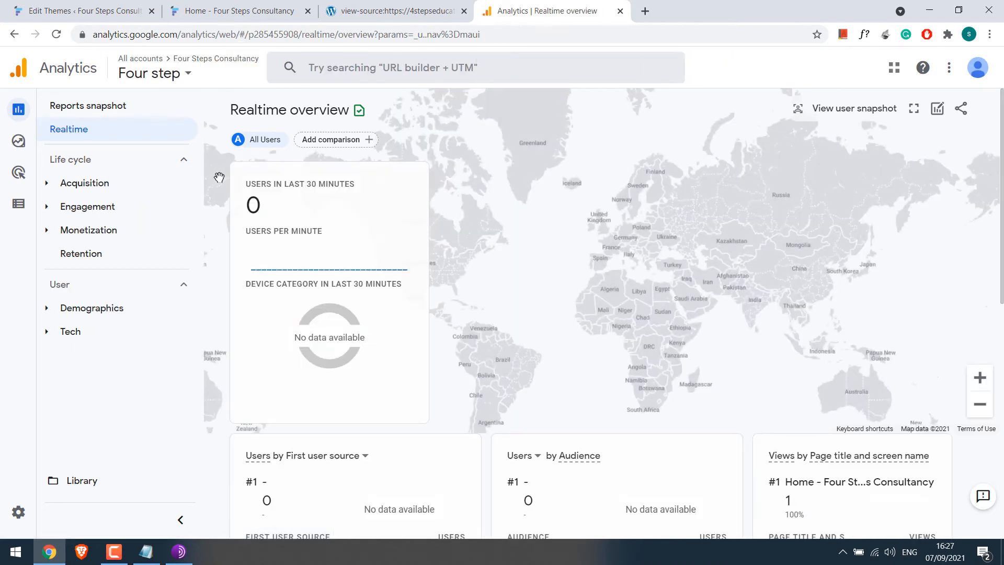
{"action": "scroll", "scroll_direction": "down", "scroll_amount": 3}
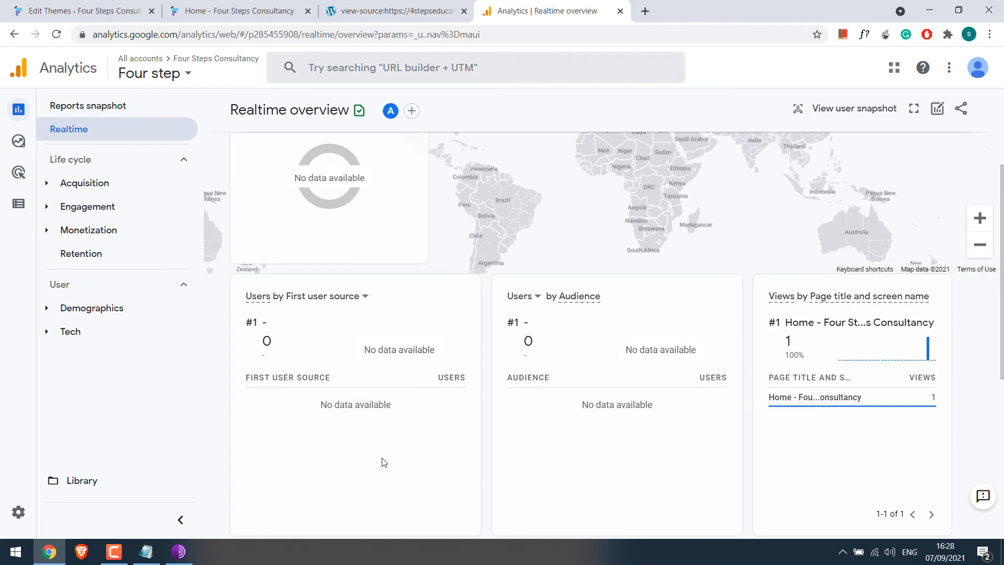
{"action": "scroll", "scroll_direction": "up", "scroll_amount": 3}
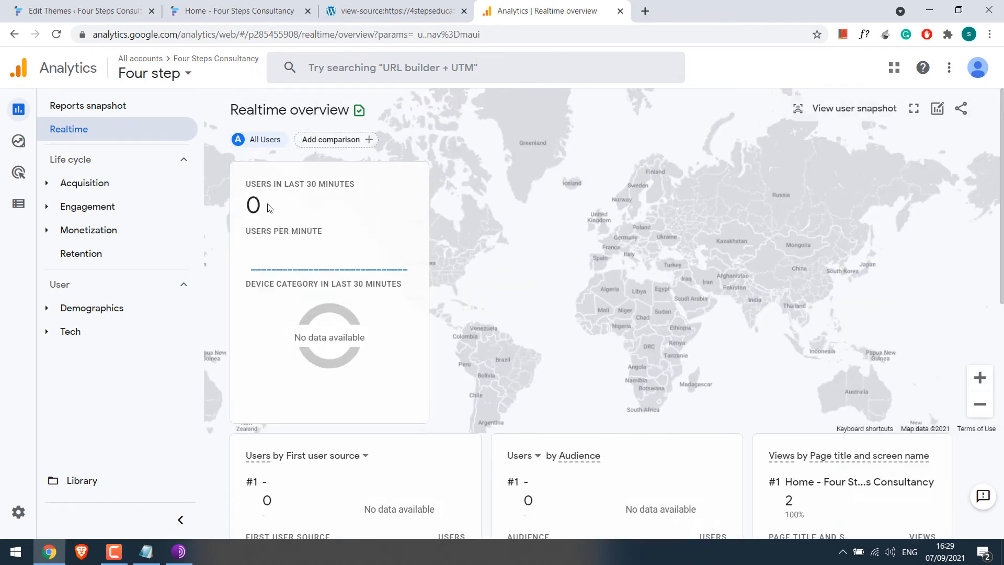
{"action": "scroll", "scroll_direction": "down", "scroll_amount": 3}
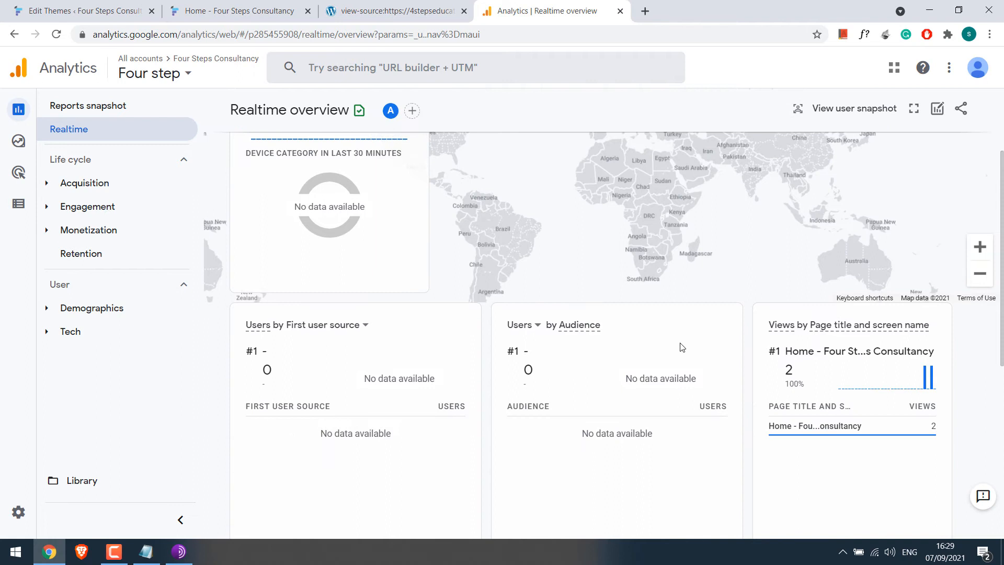
{"action": "mouse_move", "coordinate": [814, 426]}
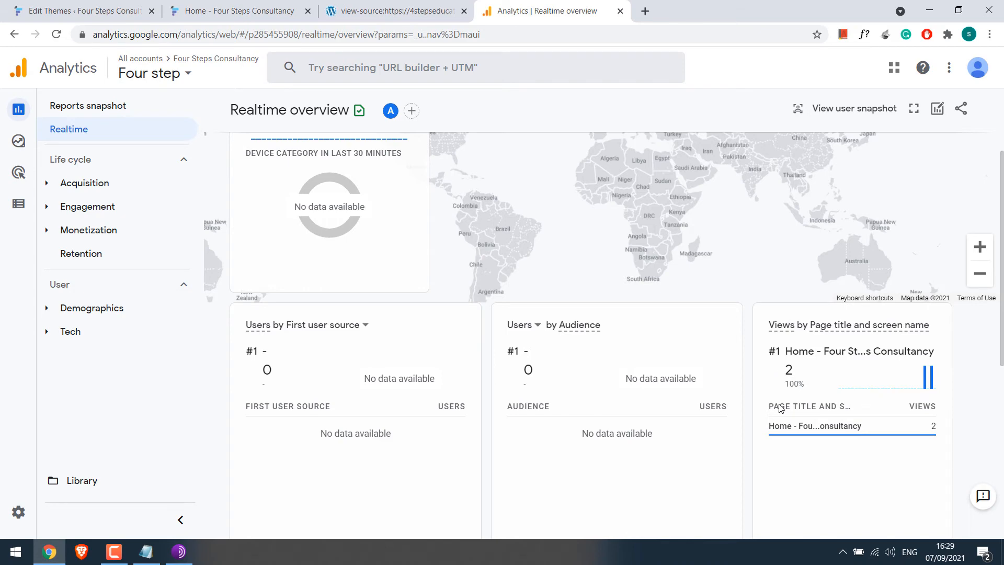
{"action": "scroll", "scroll_direction": "up", "scroll_amount": 3}
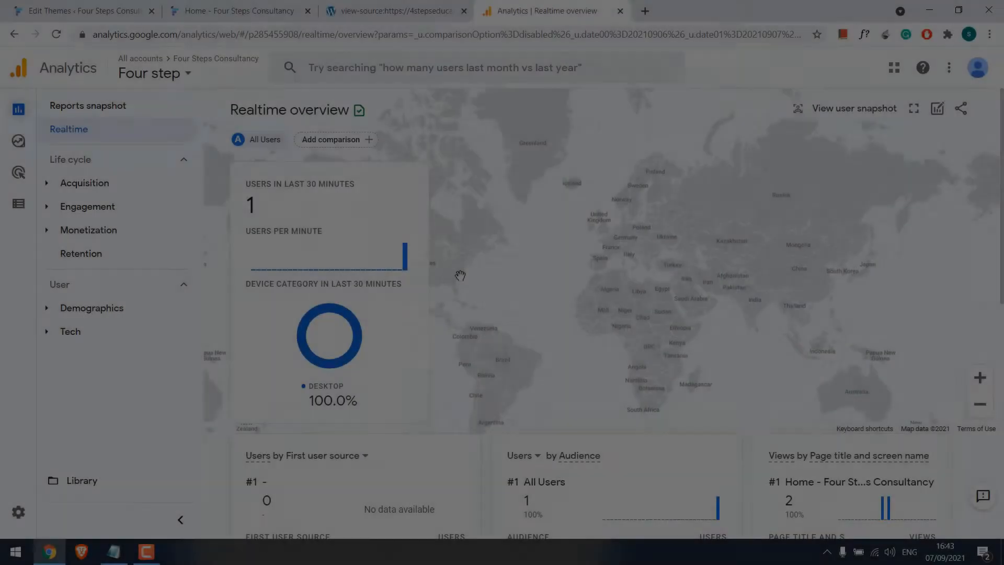
{"action": "left_click", "coordinate": [76, 11]}
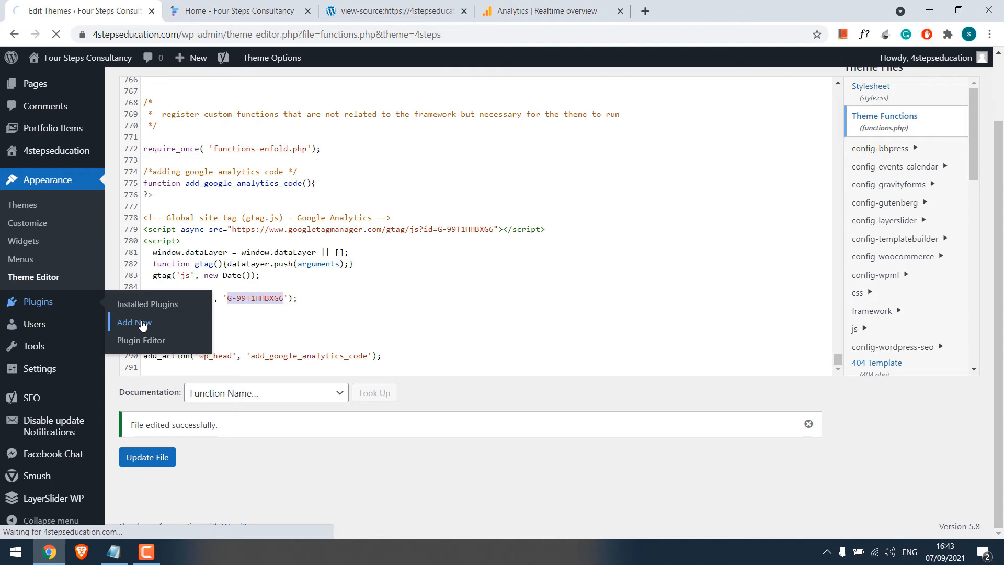
Search the Add Plugins page for 'google kit'
{"action": "left_click", "coordinate": [132, 322]}
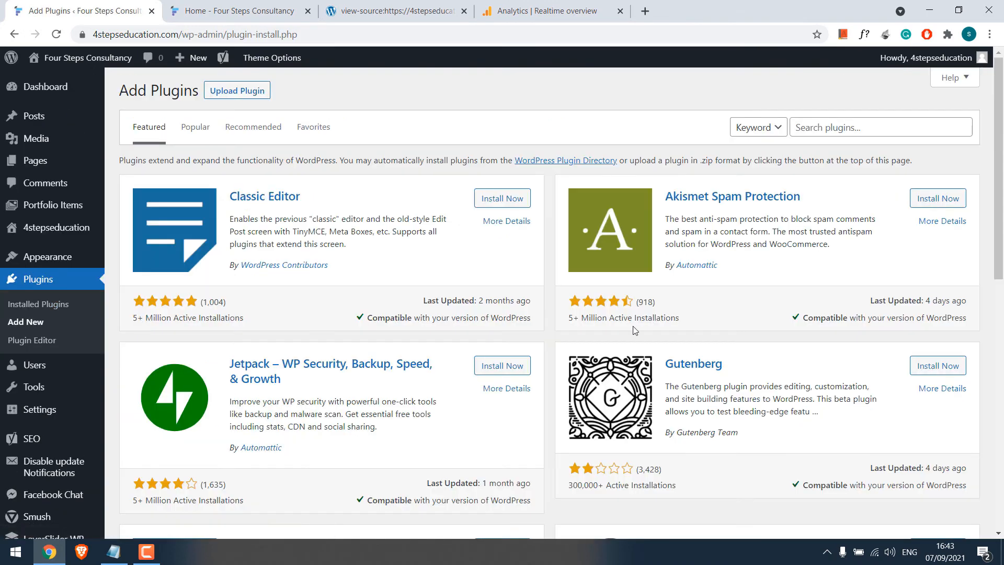
{"action": "type", "text": "google"}
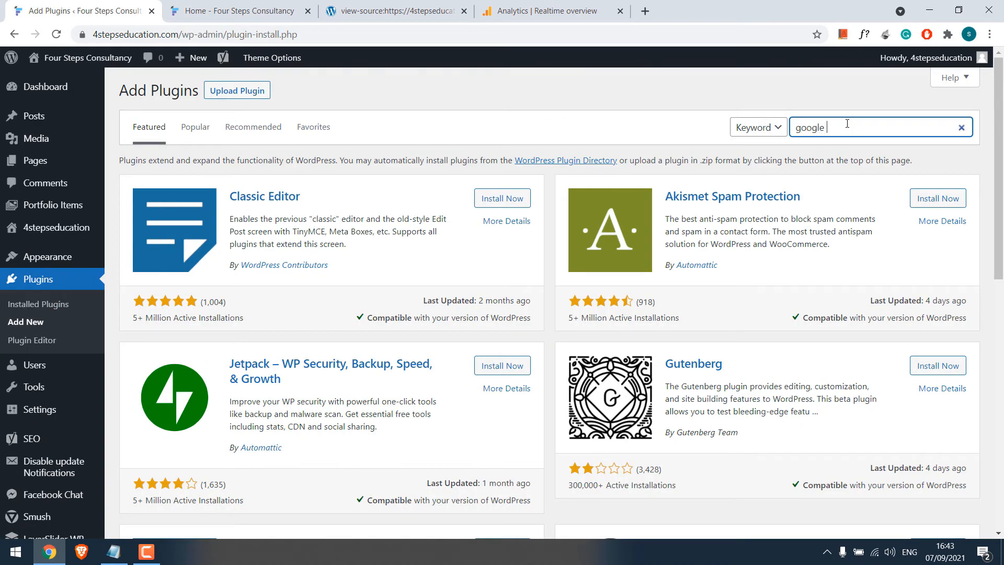
{"action": "type", "text": "kit"}
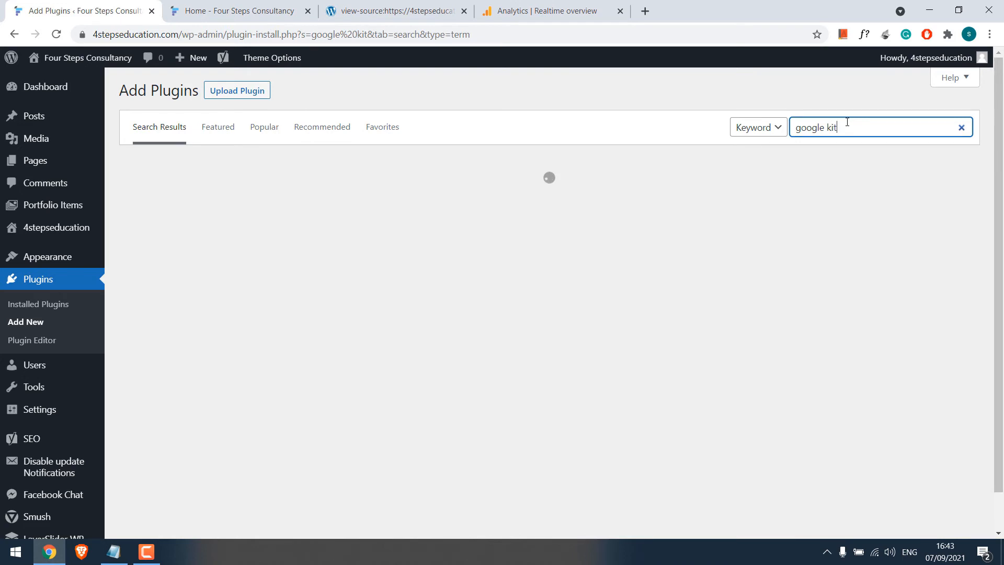
{"action": "key", "text": "Return"}
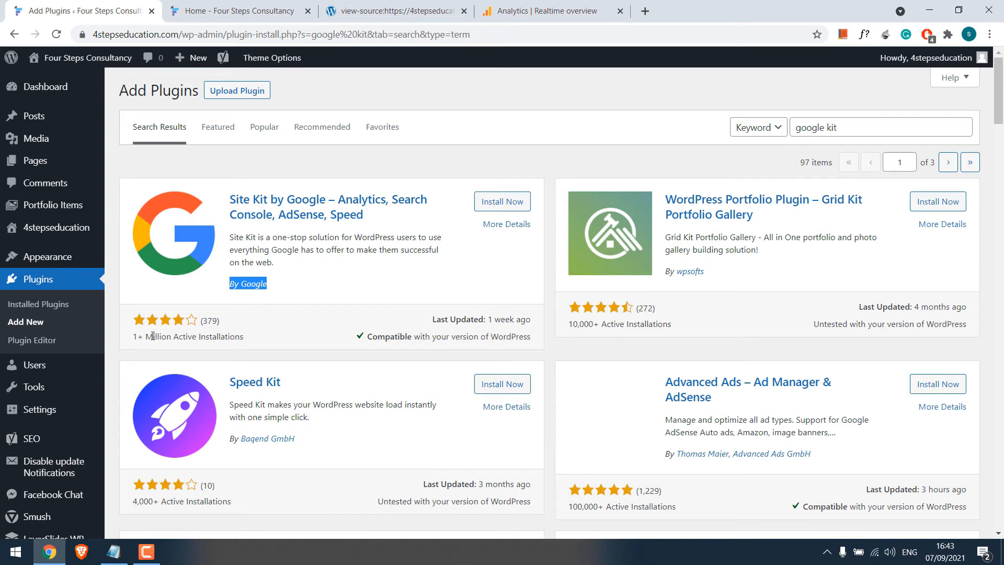
{"action": "mouse_move", "coordinate": [247, 323]}
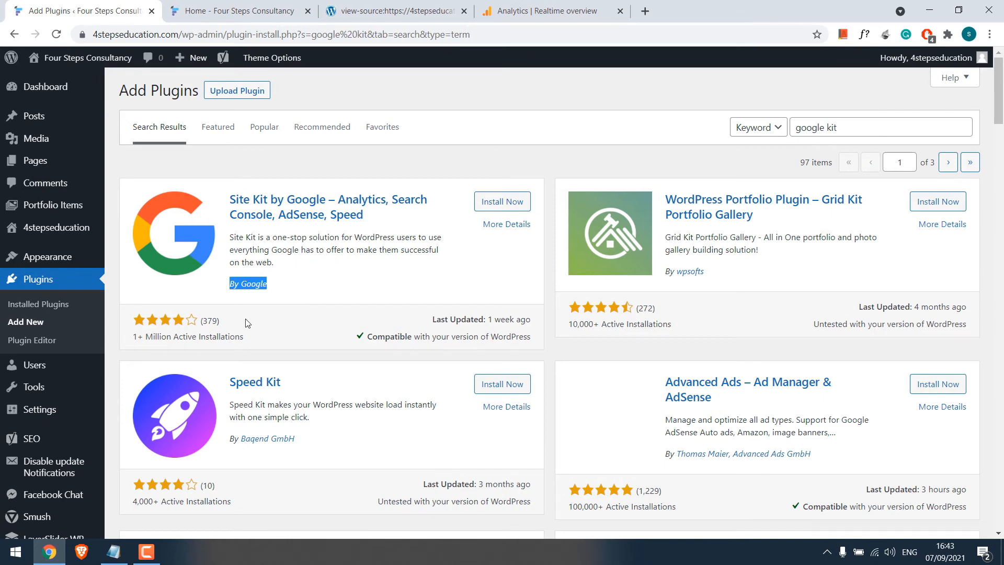
Install and activate Site Kit by Google and start its setup
{"action": "left_click", "coordinate": [502, 201]}
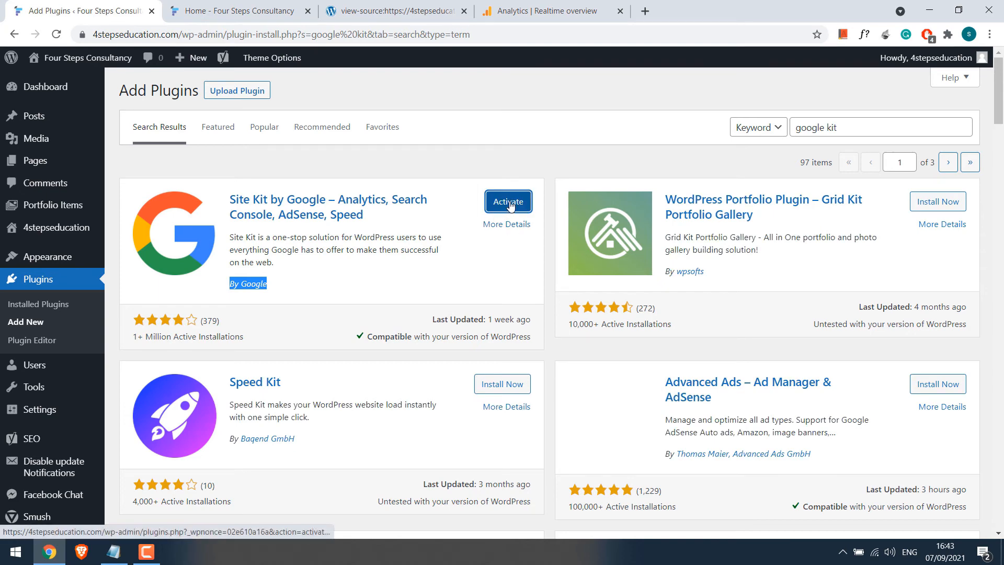
{"action": "left_click", "coordinate": [508, 200]}
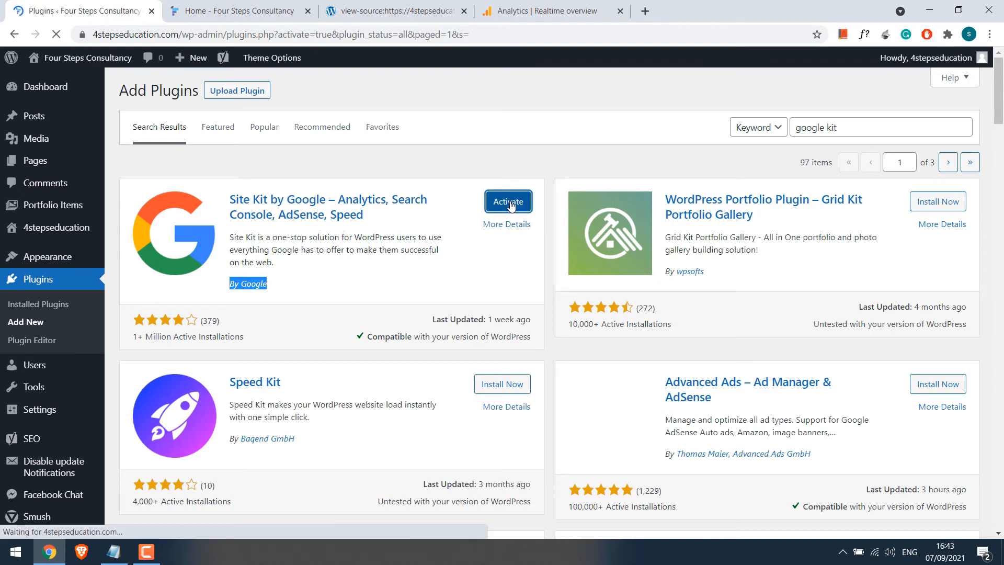
{"action": "left_click", "coordinate": [509, 201]}
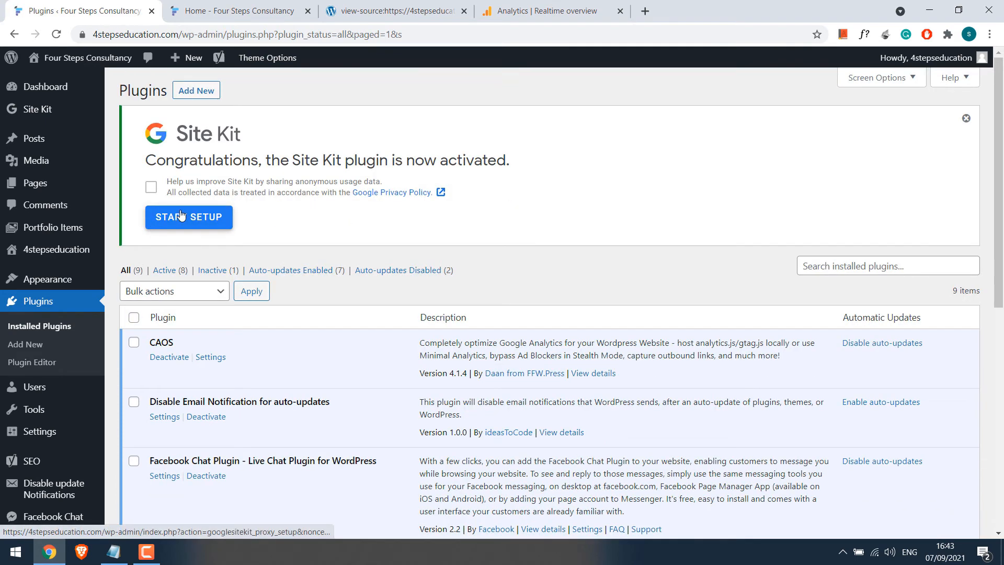
{"action": "left_click", "coordinate": [188, 216]}
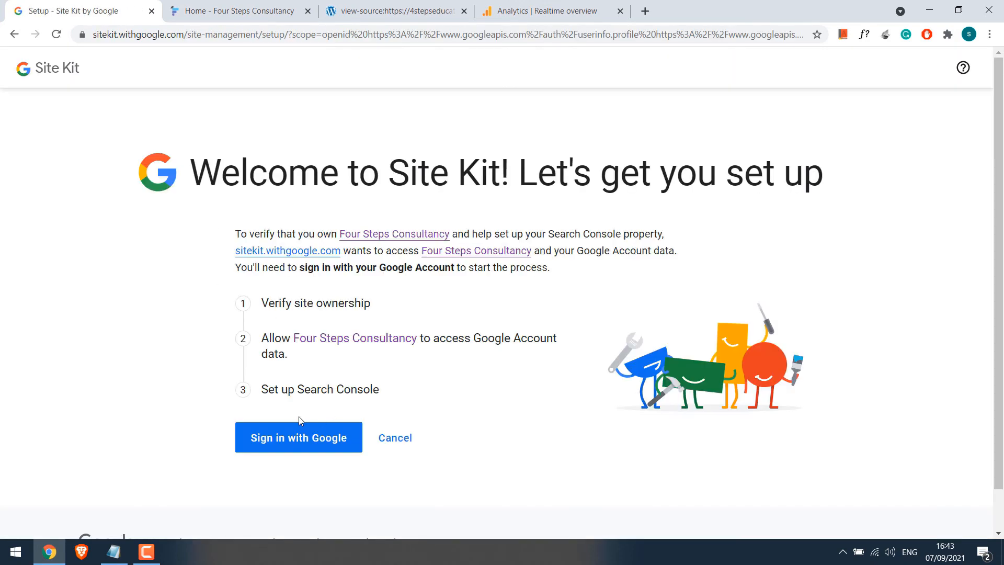
Sign in with Google, granting access to sites/domains and Search Console data
{"action": "left_click", "coordinate": [298, 438]}
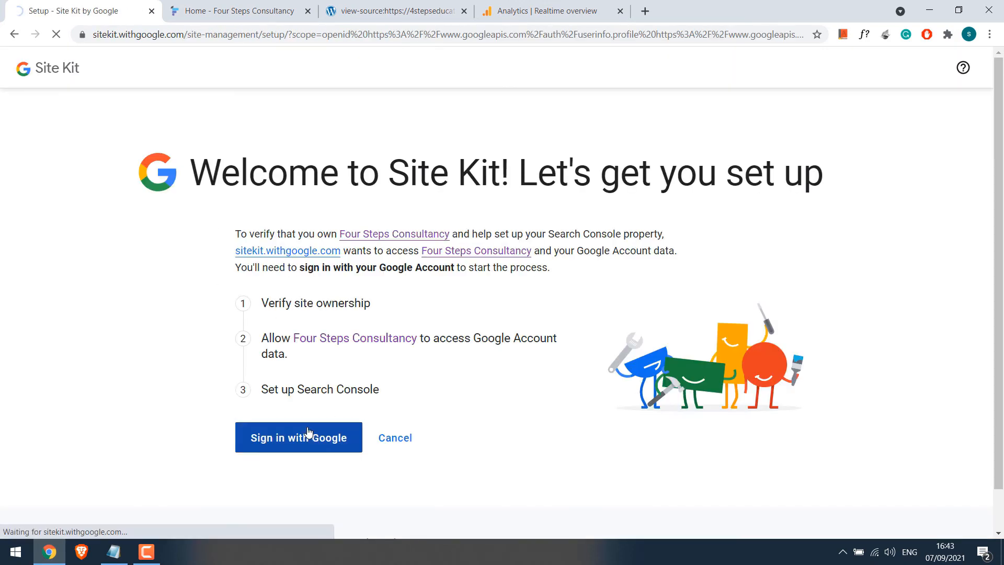
{"action": "left_click", "coordinate": [298, 437]}
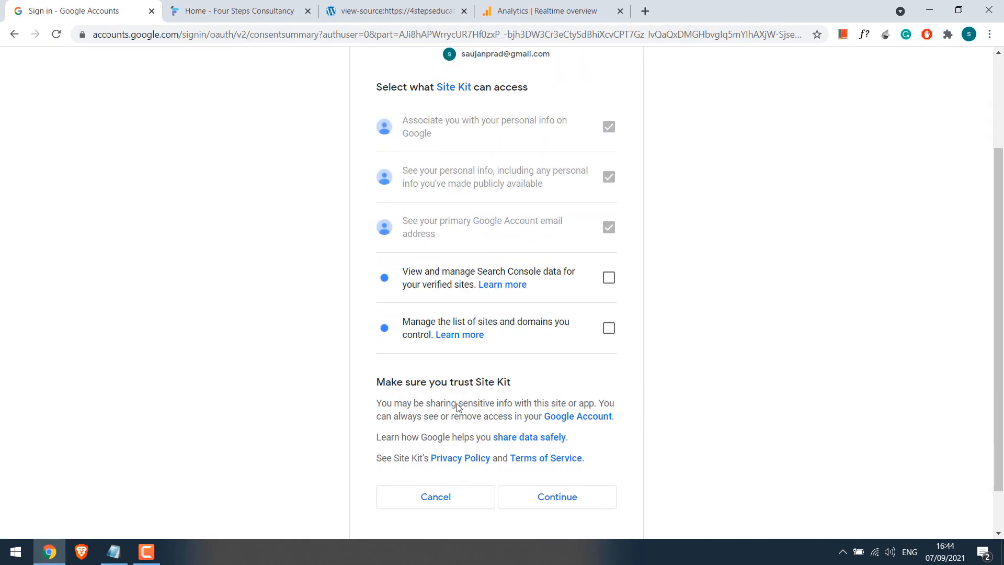
{"action": "left_click", "coordinate": [609, 327]}
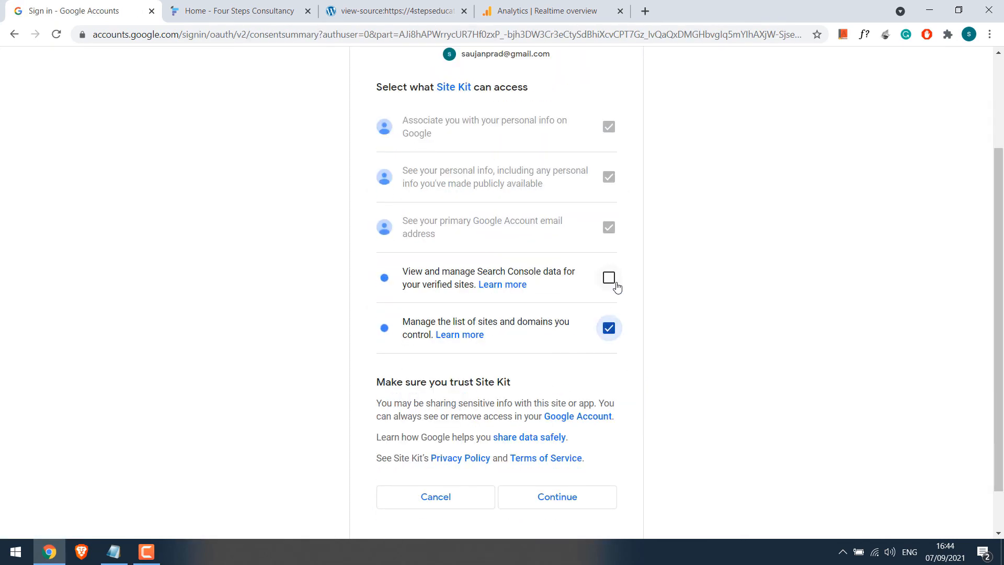
{"action": "left_click", "coordinate": [608, 278]}
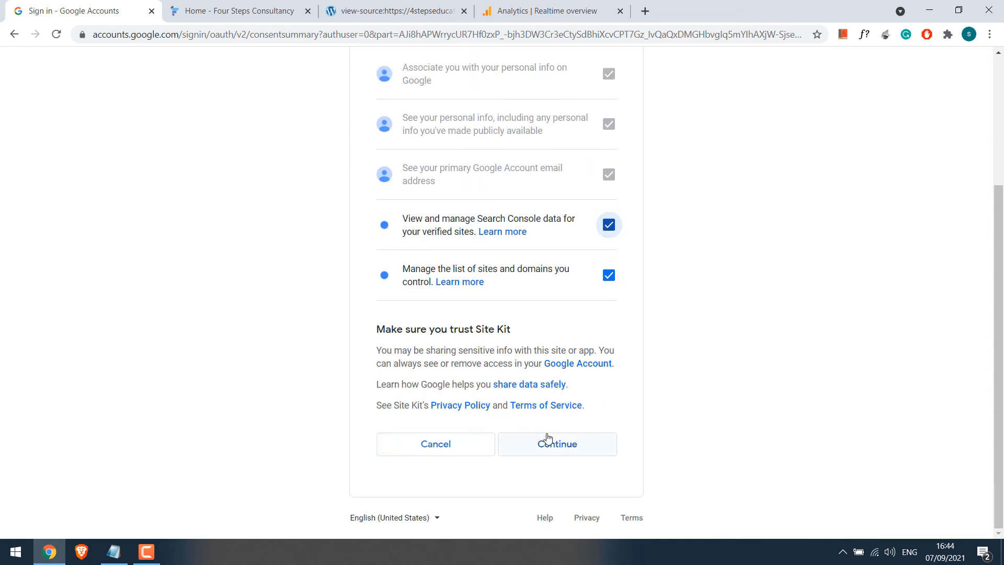
{"action": "left_click", "coordinate": [557, 444]}
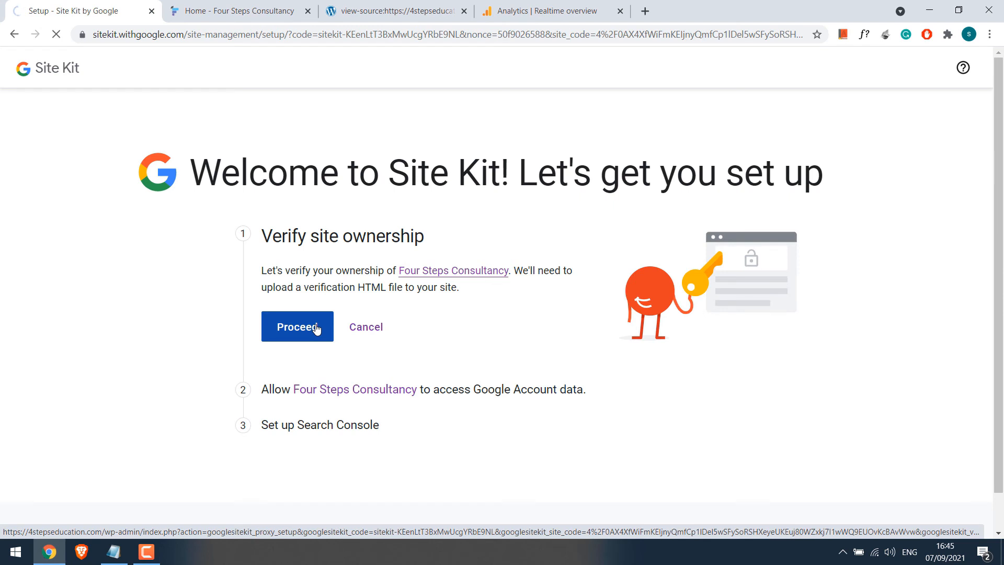
Verify site ownership, allow Google Account data access, add the site to Search Console and go to the dashboard
{"action": "left_click", "coordinate": [296, 326]}
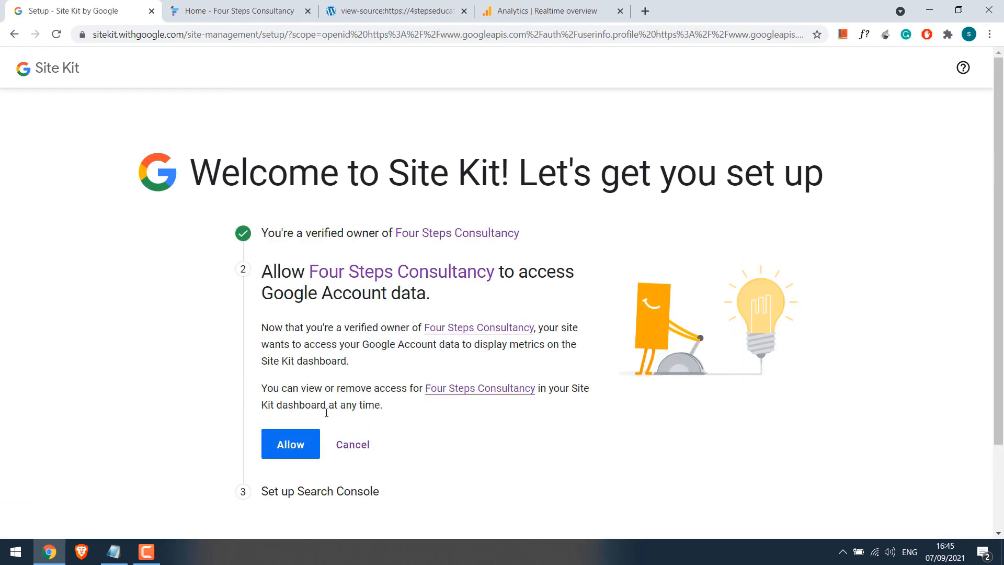
{"action": "left_click", "coordinate": [290, 443]}
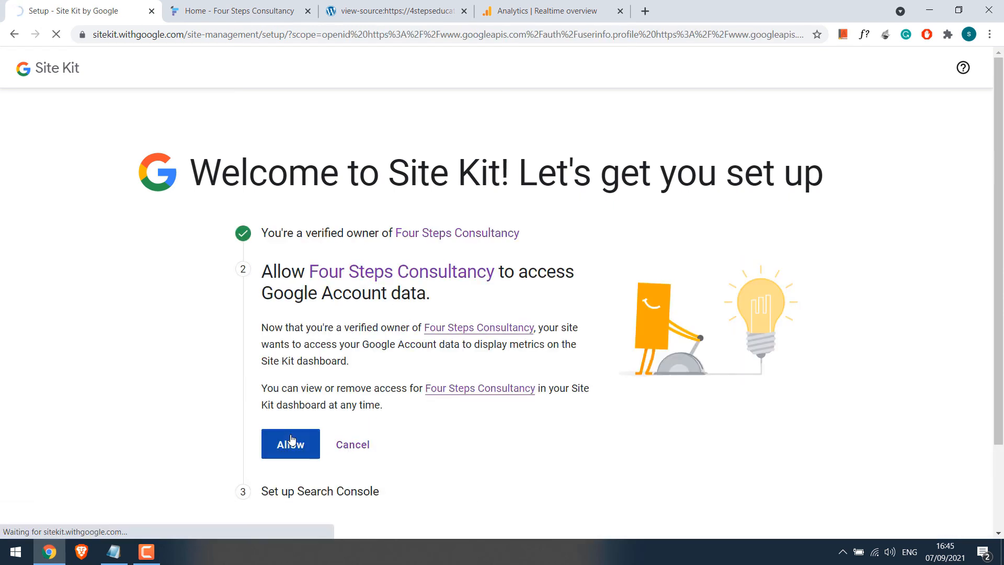
{"action": "left_click", "coordinate": [289, 443]}
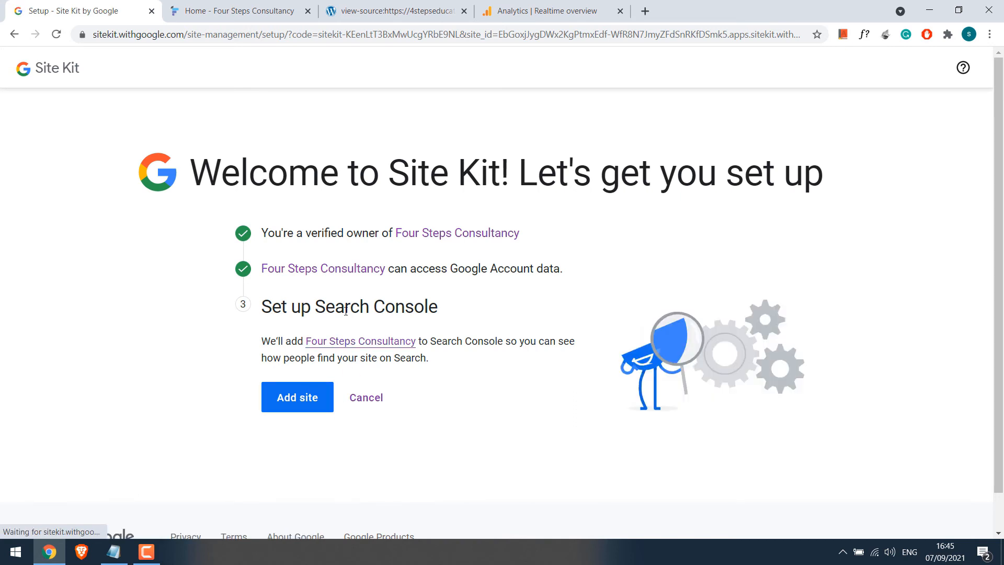
{"action": "double_click", "coordinate": [350, 307]}
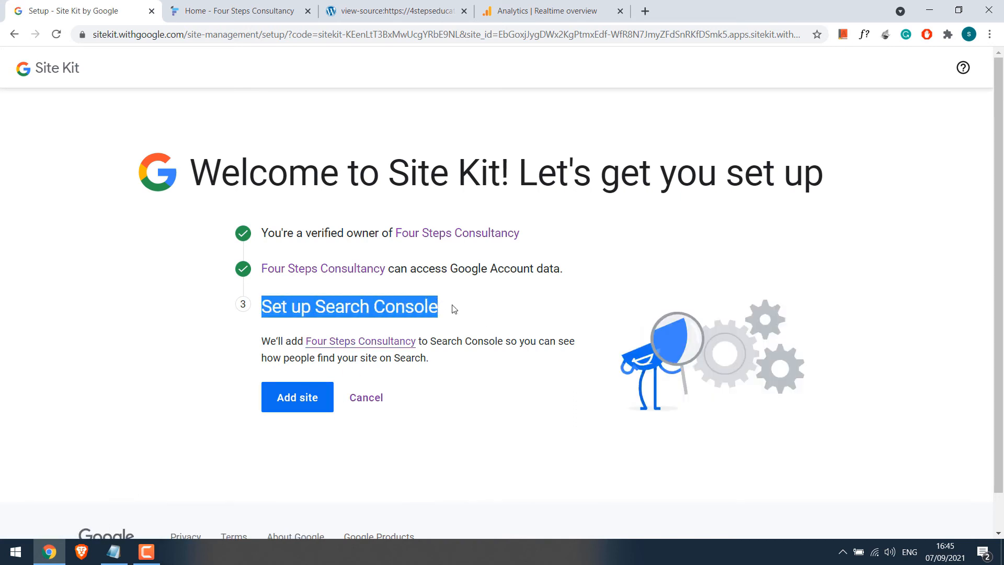
{"action": "left_click", "coordinate": [296, 397]}
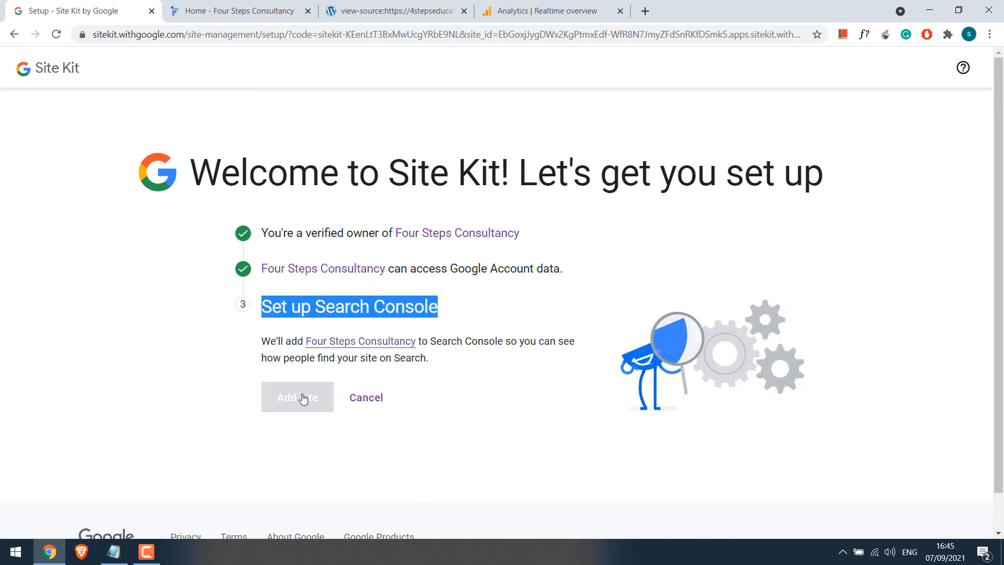
{"action": "left_click", "coordinate": [297, 397]}
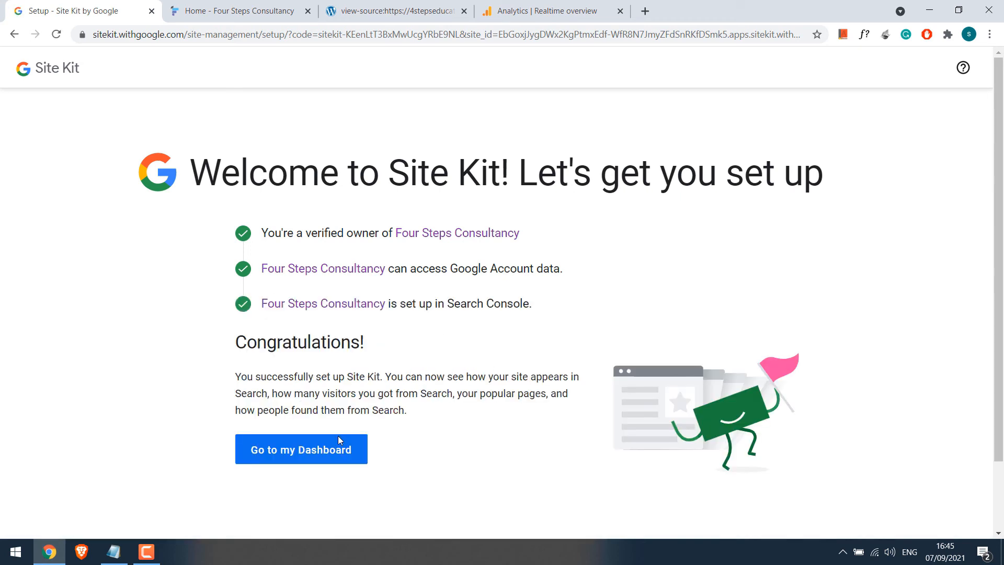
{"action": "left_click", "coordinate": [301, 449]}
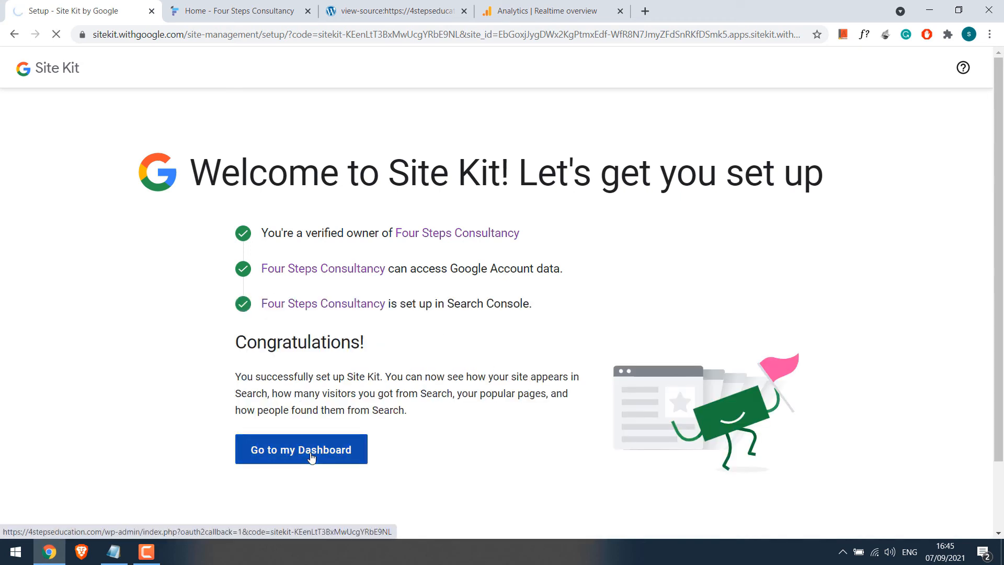
Connect the Analytics service with the signed-in Google account, granting Analytics data access
{"action": "left_click", "coordinate": [302, 448]}
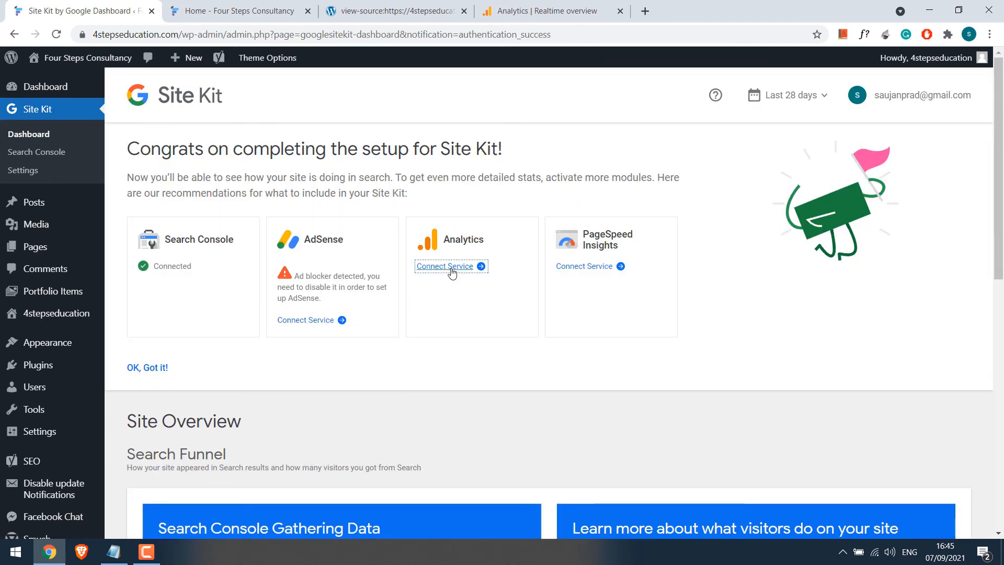
{"action": "left_click", "coordinate": [445, 267]}
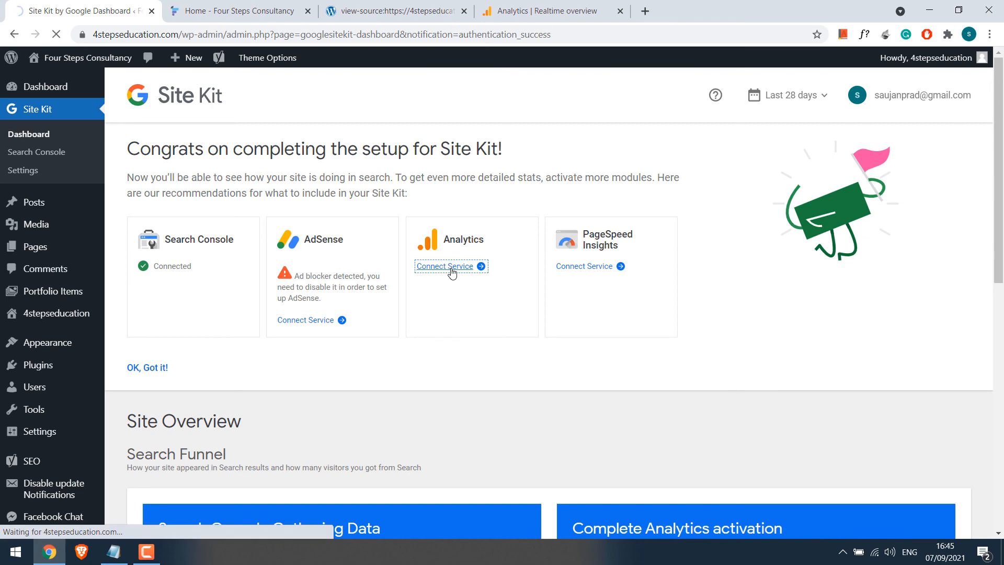
{"action": "left_click", "coordinate": [443, 267]}
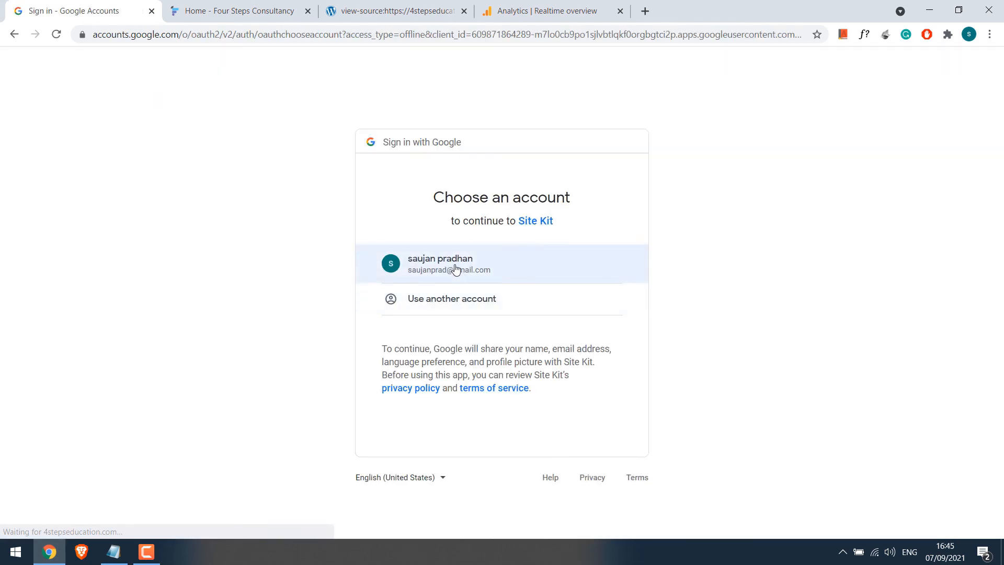
{"action": "left_click", "coordinate": [501, 264]}
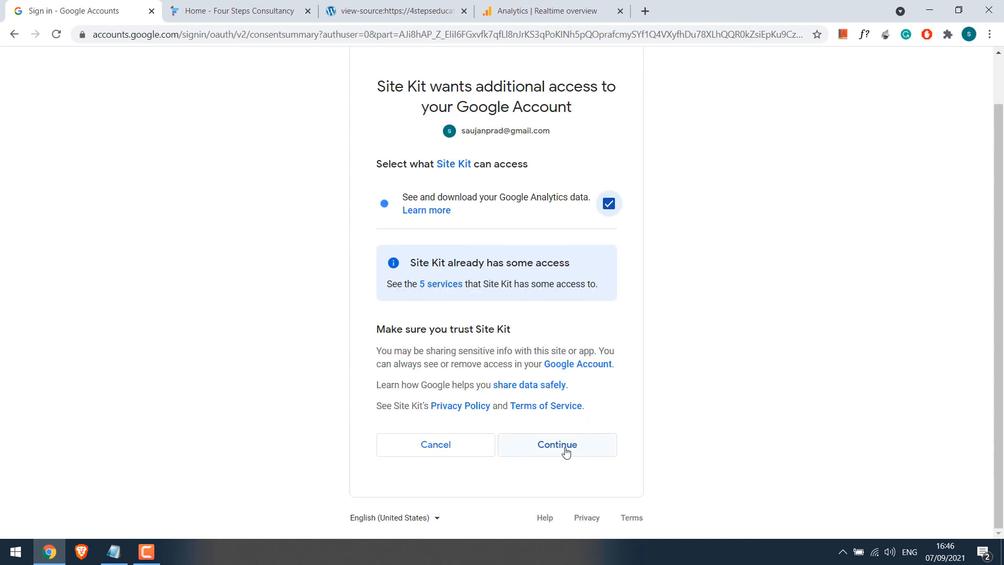
{"action": "left_click", "coordinate": [555, 444]}
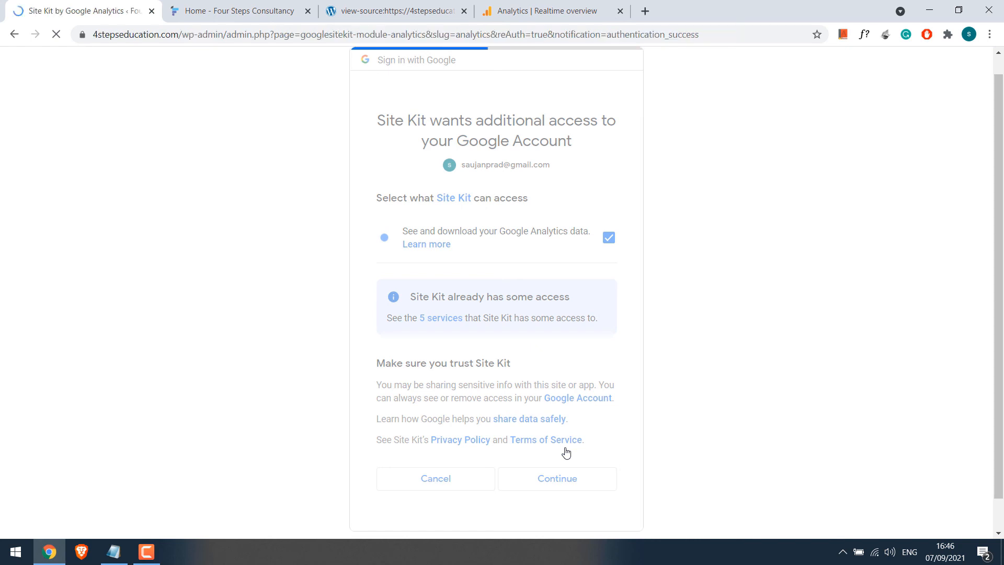
{"action": "left_click", "coordinate": [556, 478]}
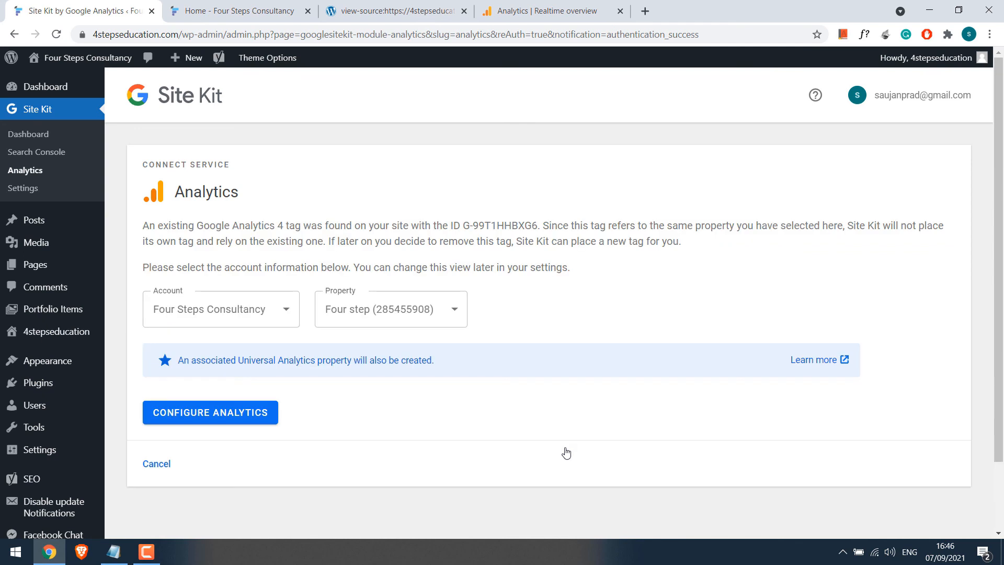
Configure Analytics with the Four Steps Consultancy account's Four step property and allow edit permission
{"action": "left_click", "coordinate": [210, 412]}
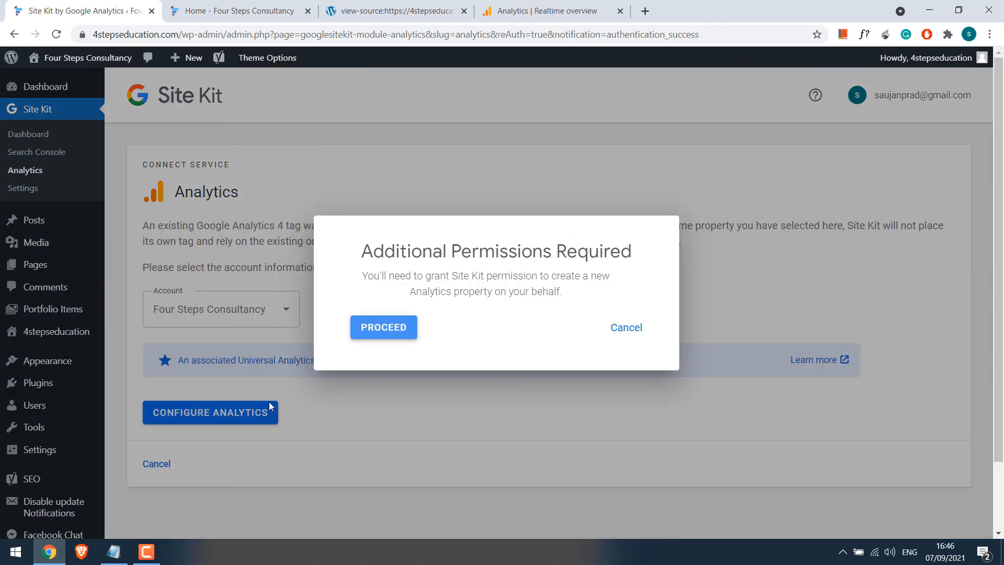
{"action": "left_click", "coordinate": [383, 327]}
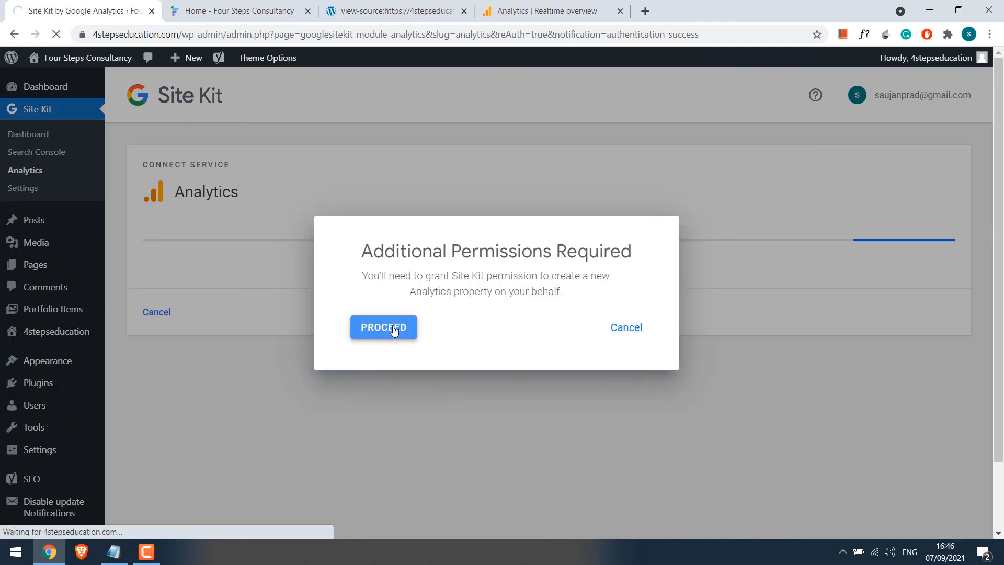
{"action": "left_click", "coordinate": [383, 327]}
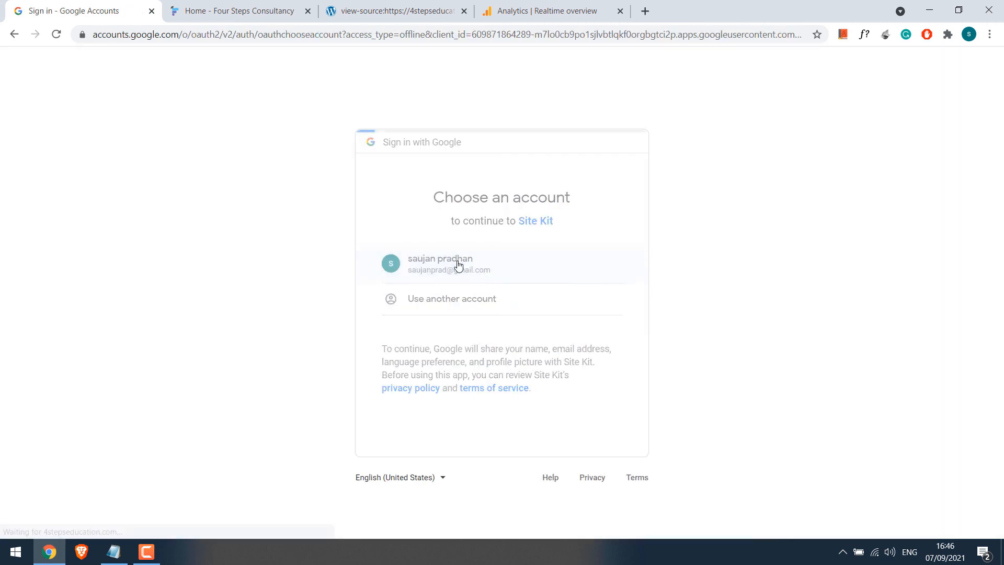
{"action": "left_click", "coordinate": [449, 263]}
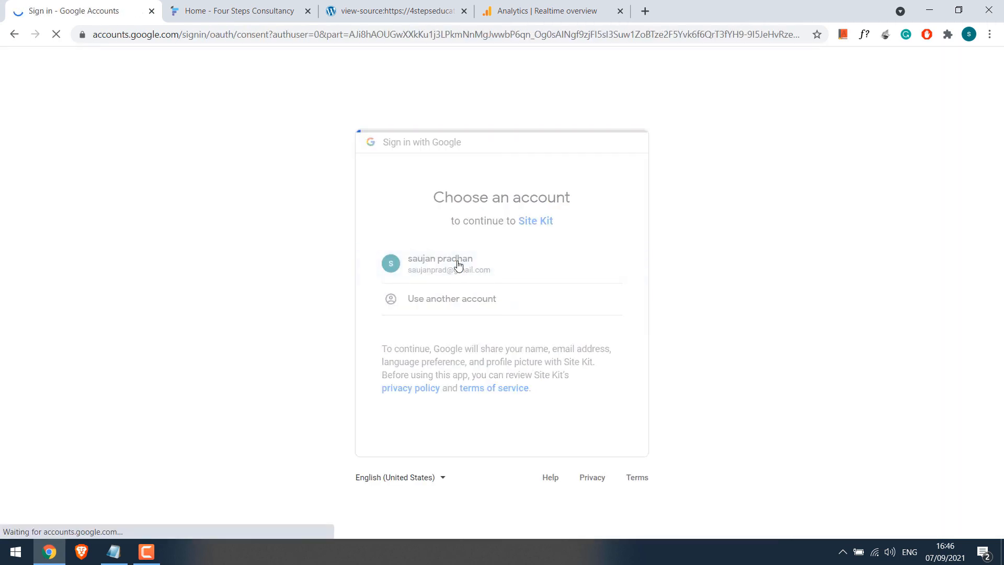
{"action": "left_click", "coordinate": [448, 263]}
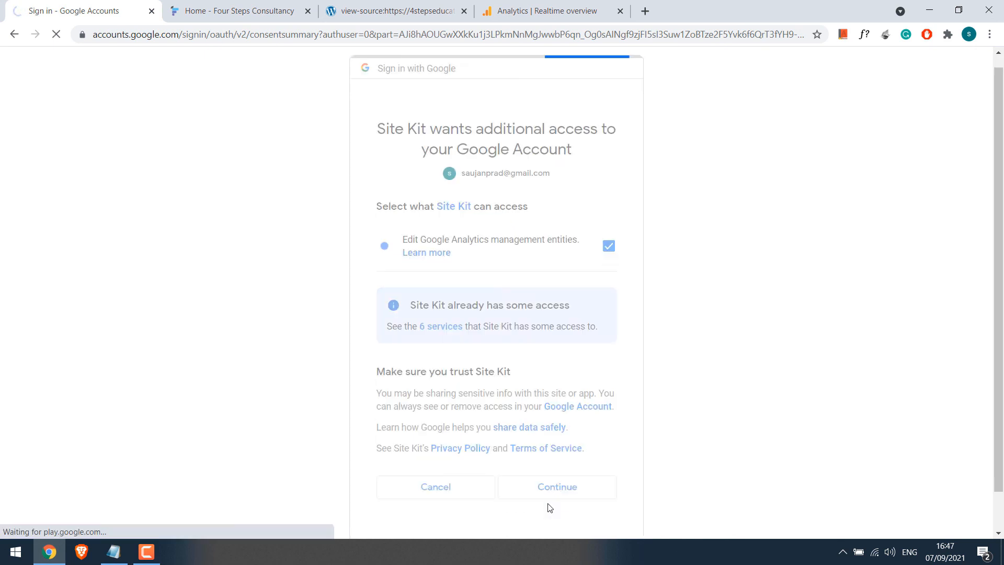
{"action": "left_click", "coordinate": [556, 486]}
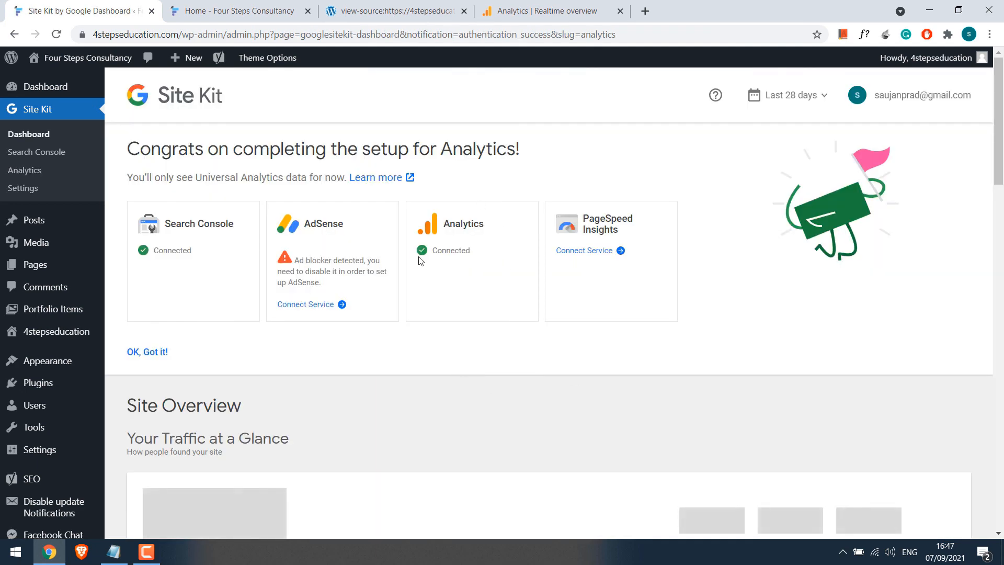
Scroll through the Site Kit dashboard's data-gathering notices, then return to the Analytics Realtime overview with 1 user
{"action": "scroll", "scroll_direction": "down", "scroll_amount": 3}
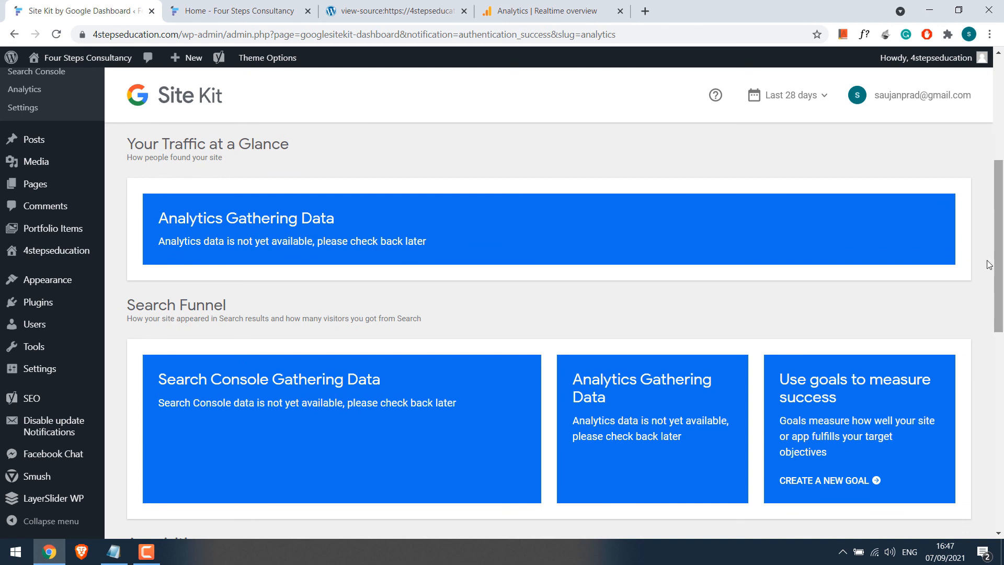
{"action": "scroll", "scroll_direction": "down", "scroll_amount": 3}
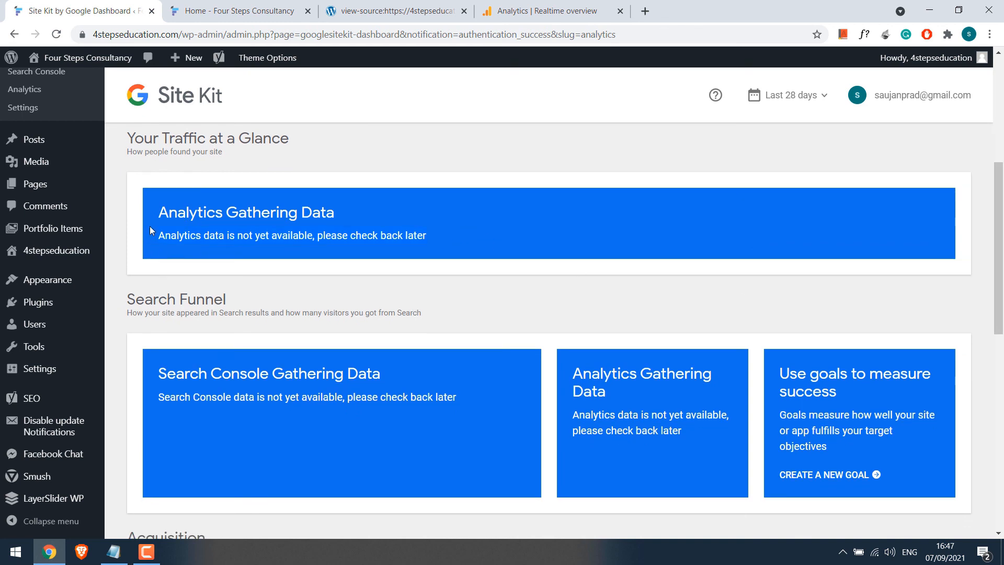
{"action": "scroll", "scroll_direction": "down", "scroll_amount": 3}
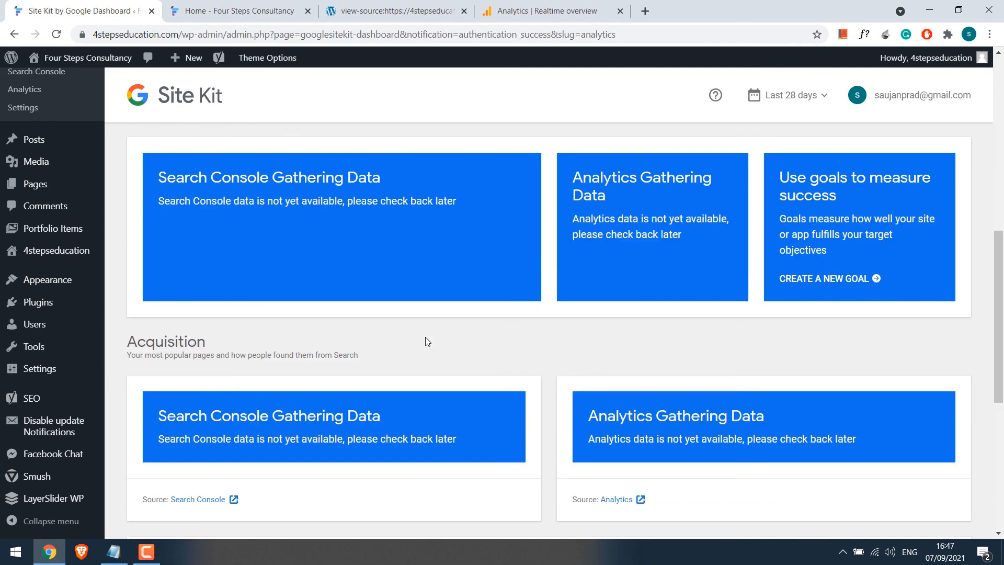
{"action": "scroll", "scroll_direction": "down", "scroll_amount": 3}
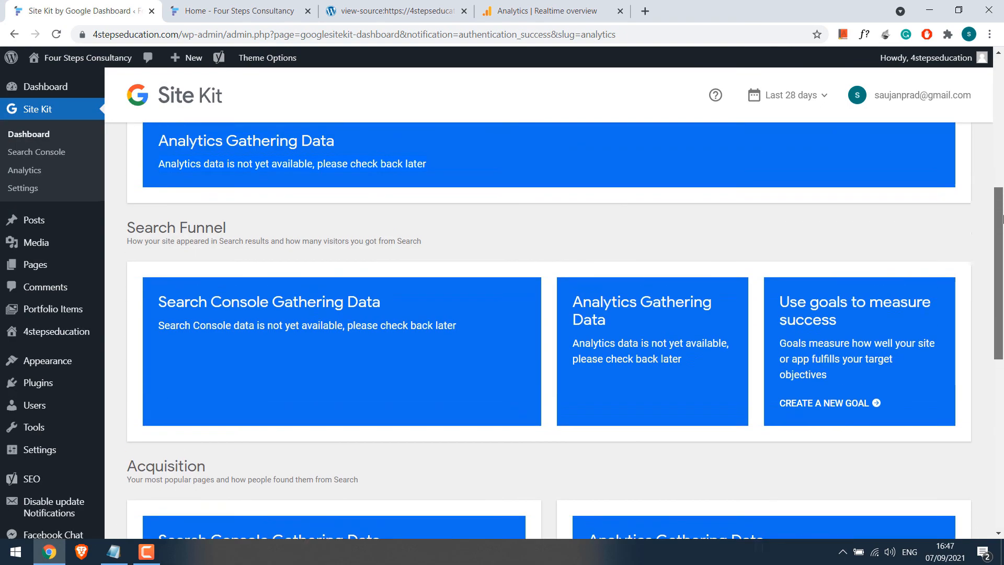
{"action": "left_click", "coordinate": [28, 134]}
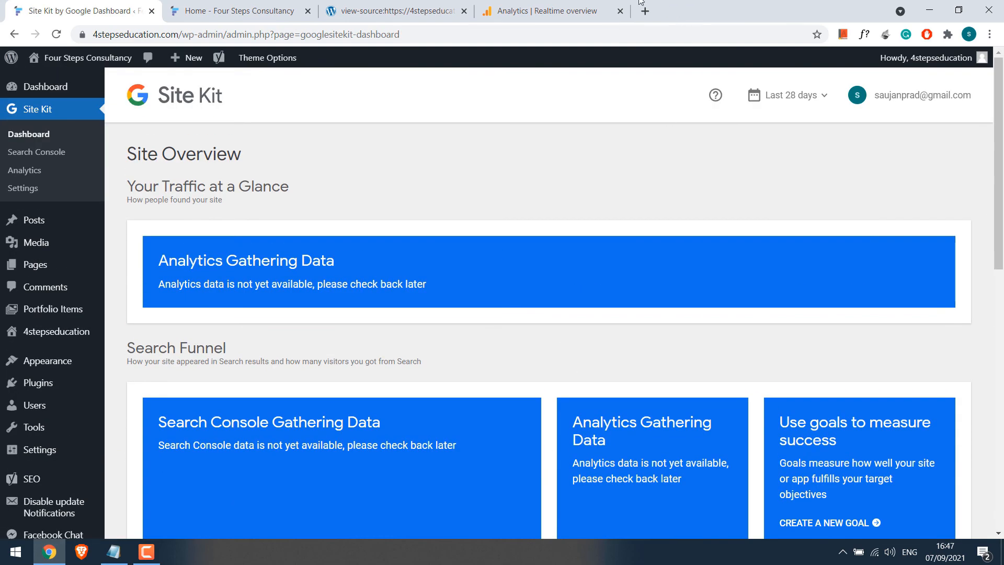
{"action": "left_click", "coordinate": [547, 10]}
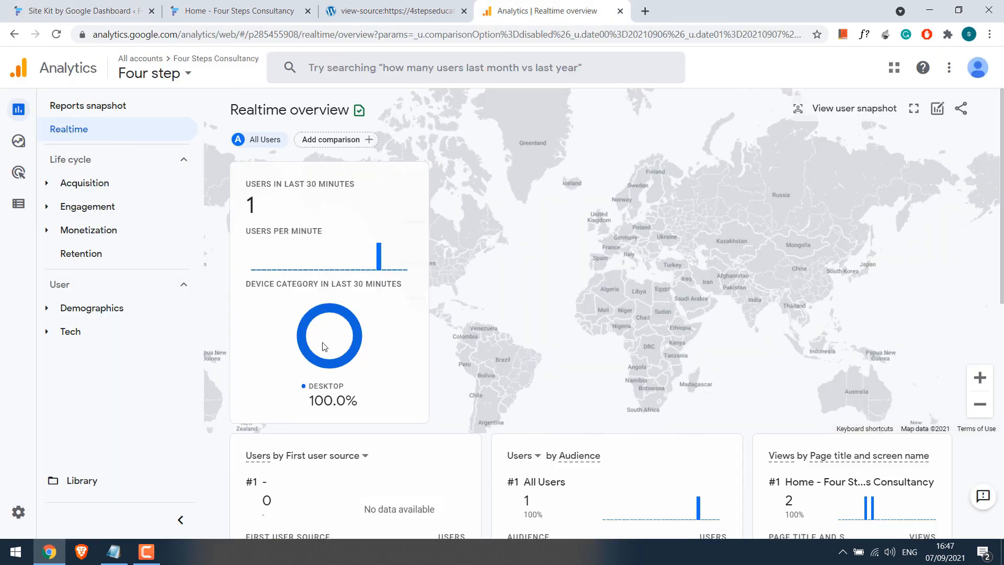
{"action": "mouse_move", "coordinate": [460, 158]}
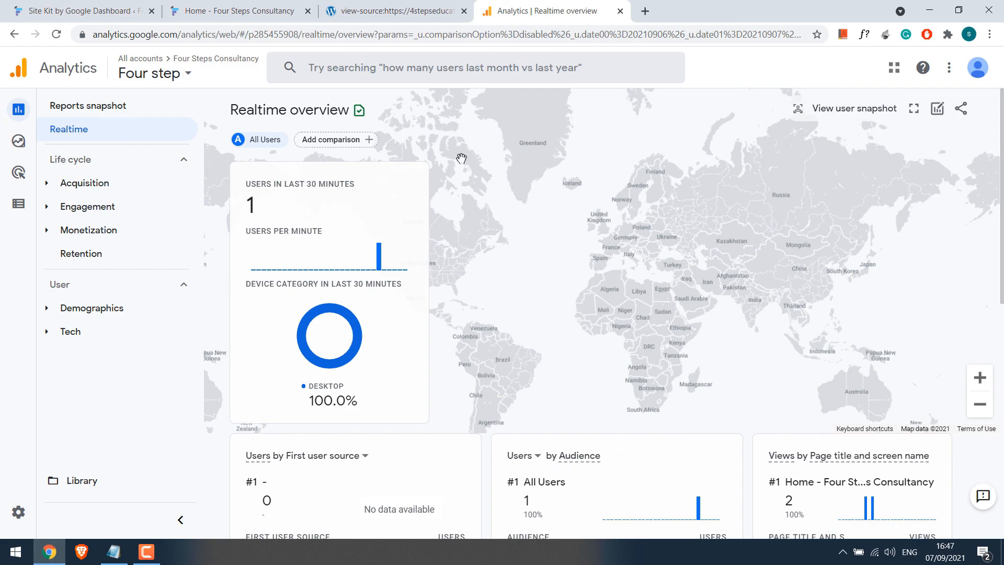